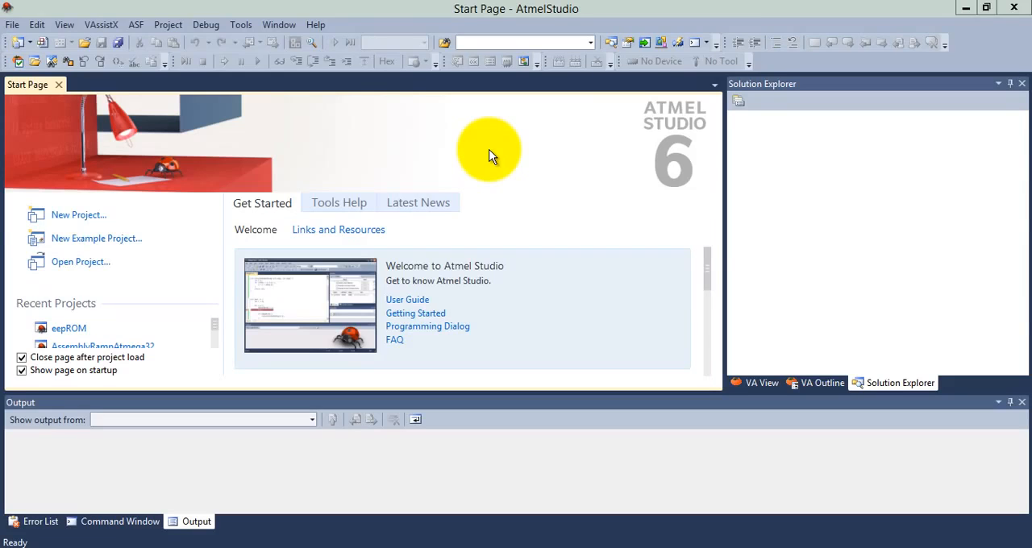
pyautogui.moveTo(192, 168)
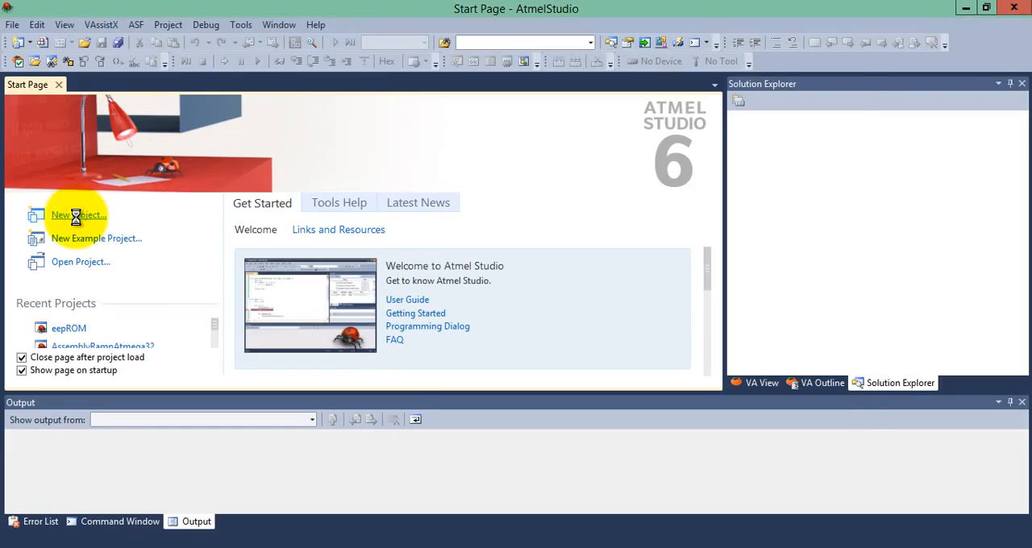
# Create a new AVR Assembler project named TableProcessing.
pyautogui.click(79, 214)
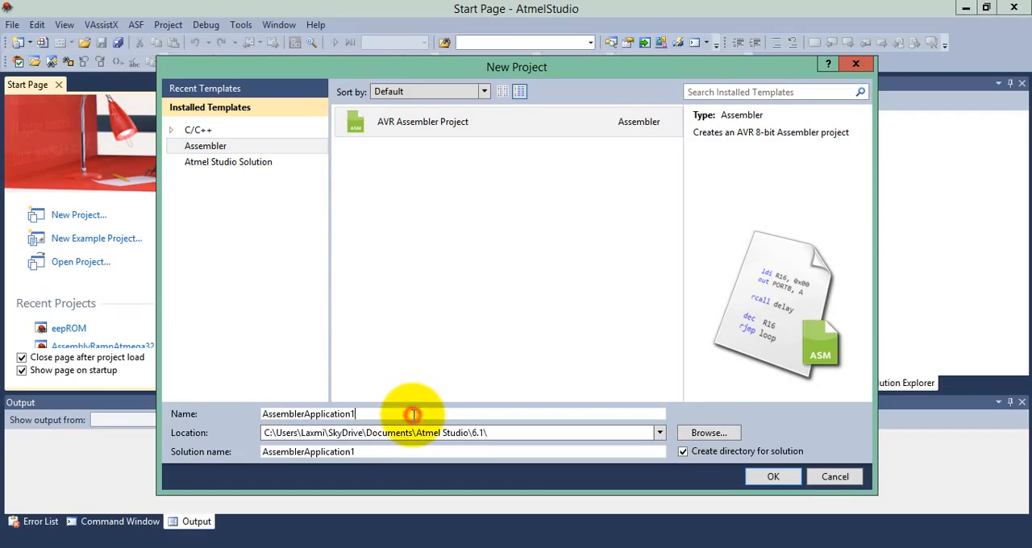
pyautogui.press('Backspace')
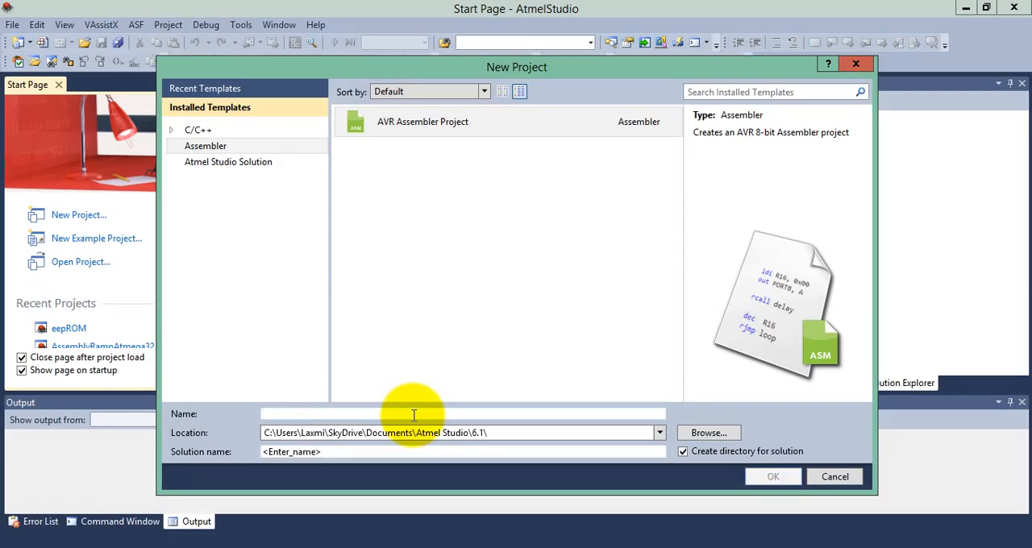
pyautogui.write('Table')
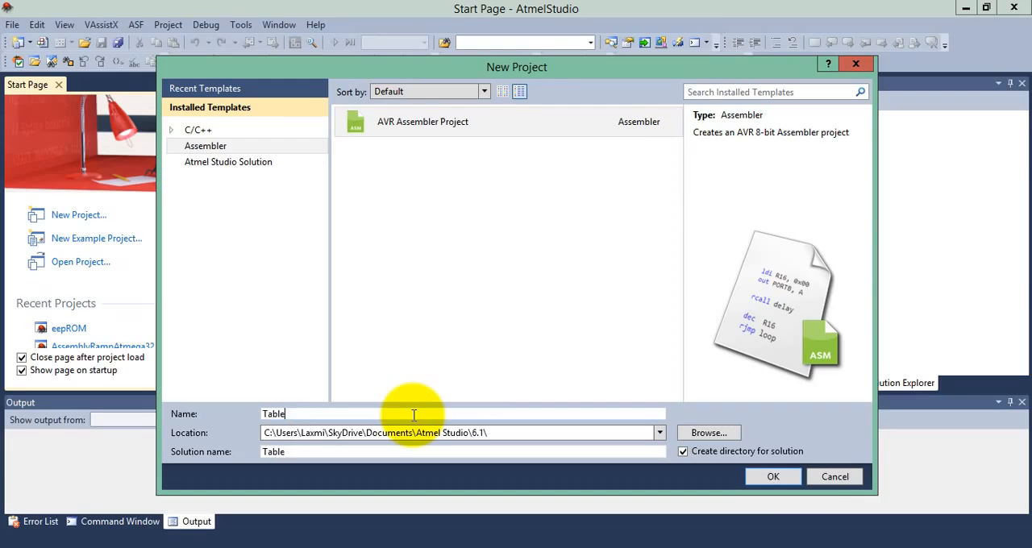
pyautogui.write('Processing')
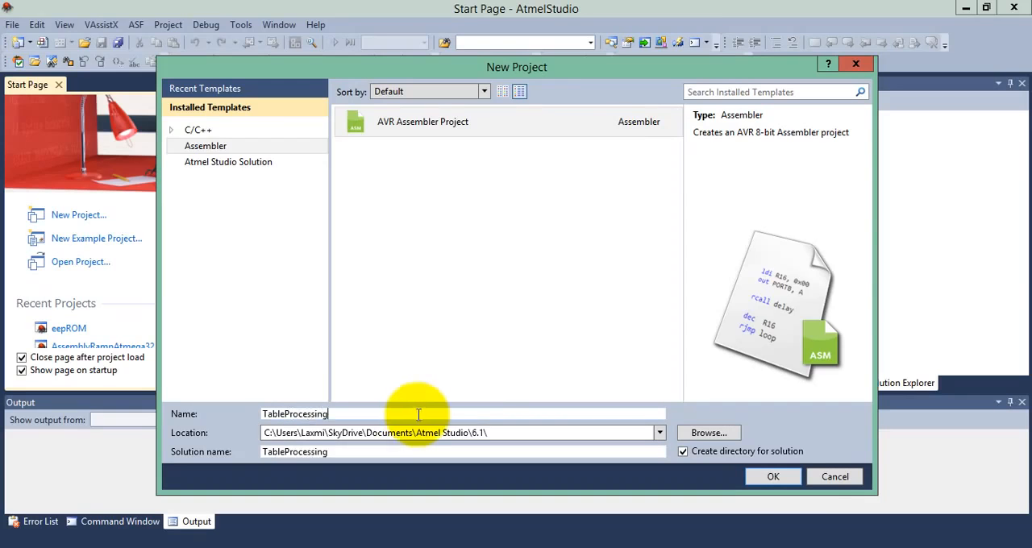
pyautogui.click(771, 476)
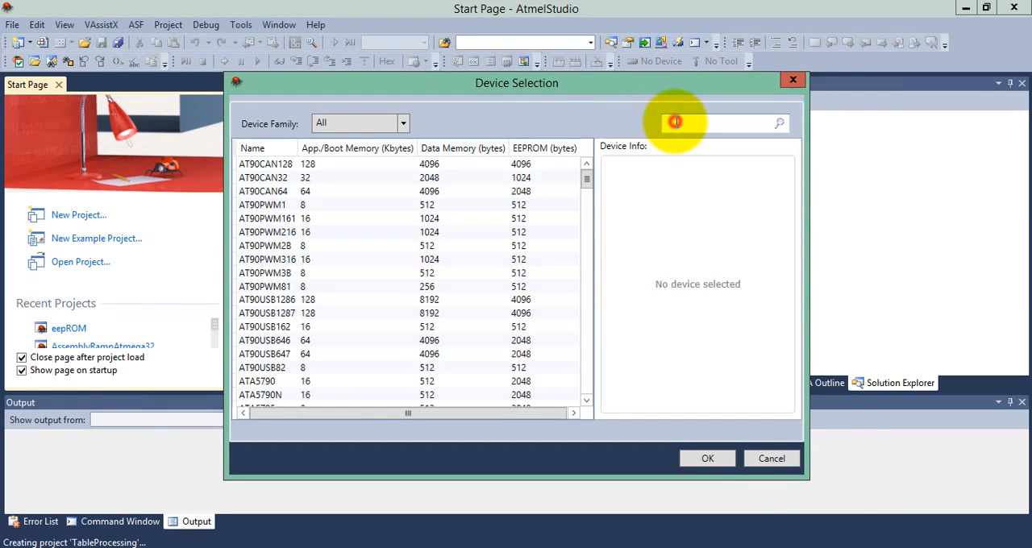
# Search the device list for atmega32 to choose the ATmega32 as target.
pyautogui.write('atmea32')
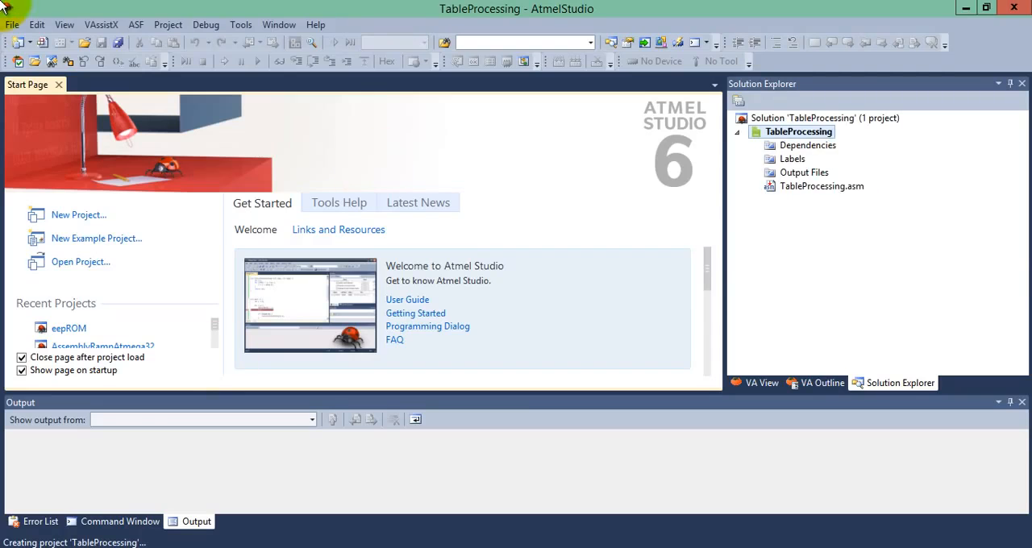
# Open TableProcessing.asm and place the cursor below its generated header comment.
pyautogui.doubleClick(822, 186)
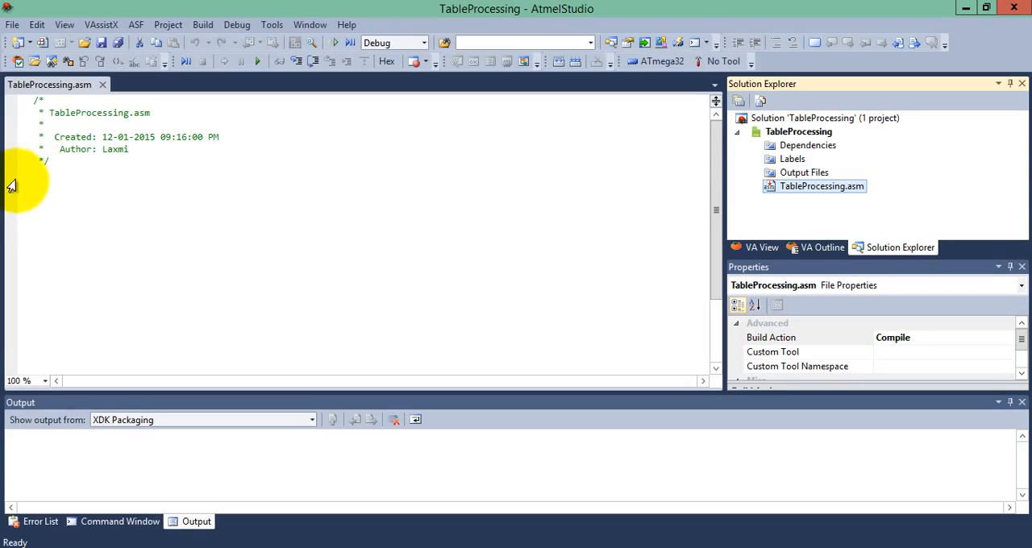
pyautogui.click(42, 191)
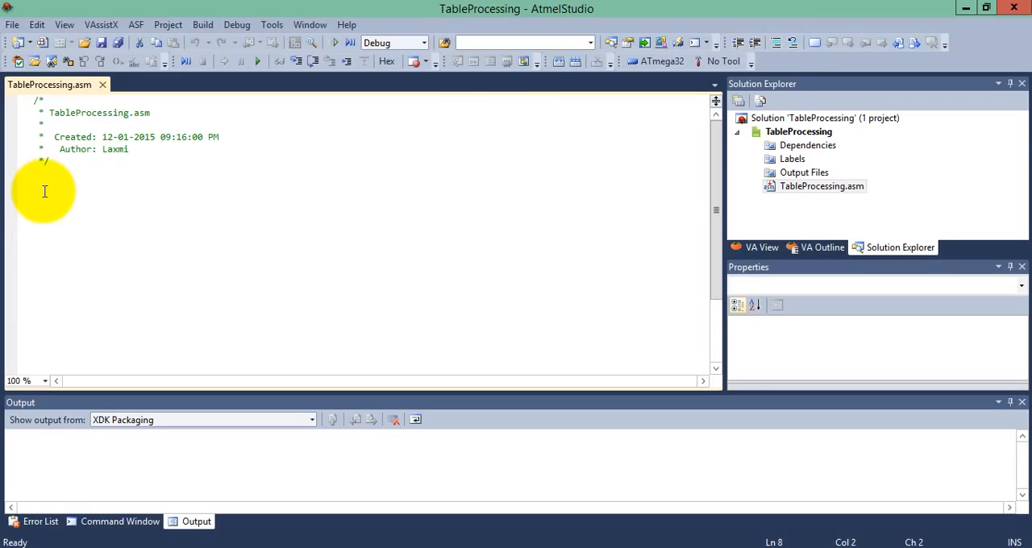
pyautogui.moveTo(756, 44)
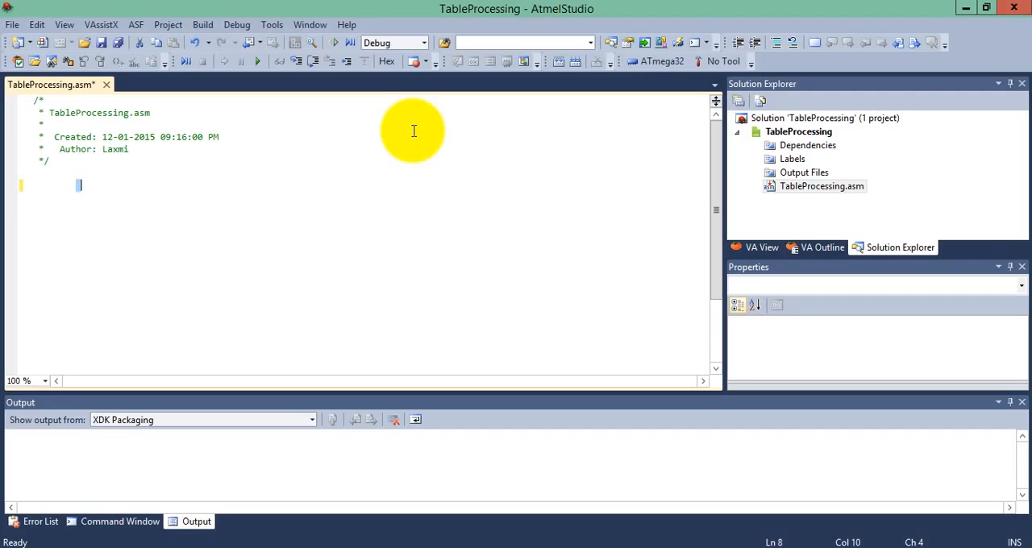
# Add the .INCLUDE "M32DEF.INC" directive and .ORG 0x0000.
pyautogui.press('Left')
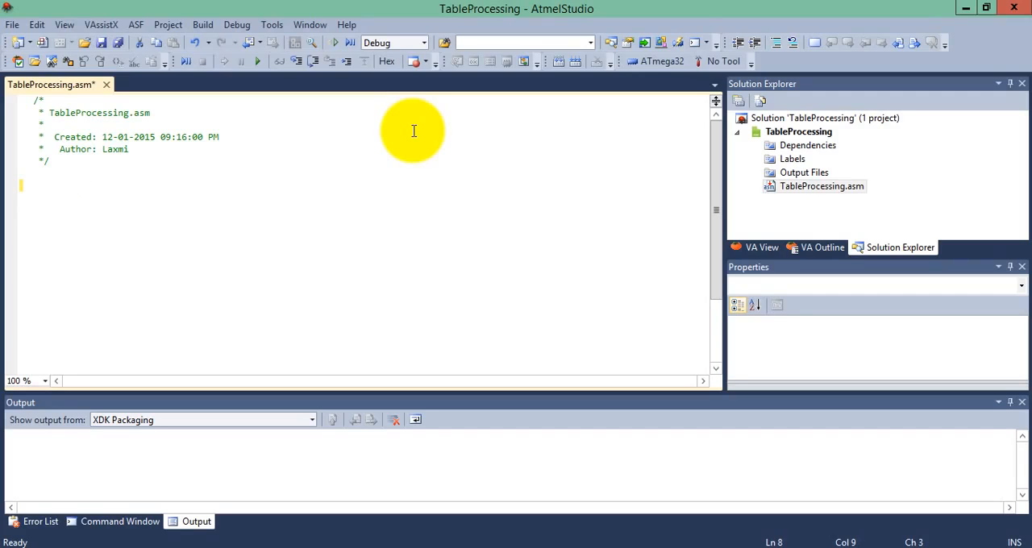
pyautogui.write('>INCLY')
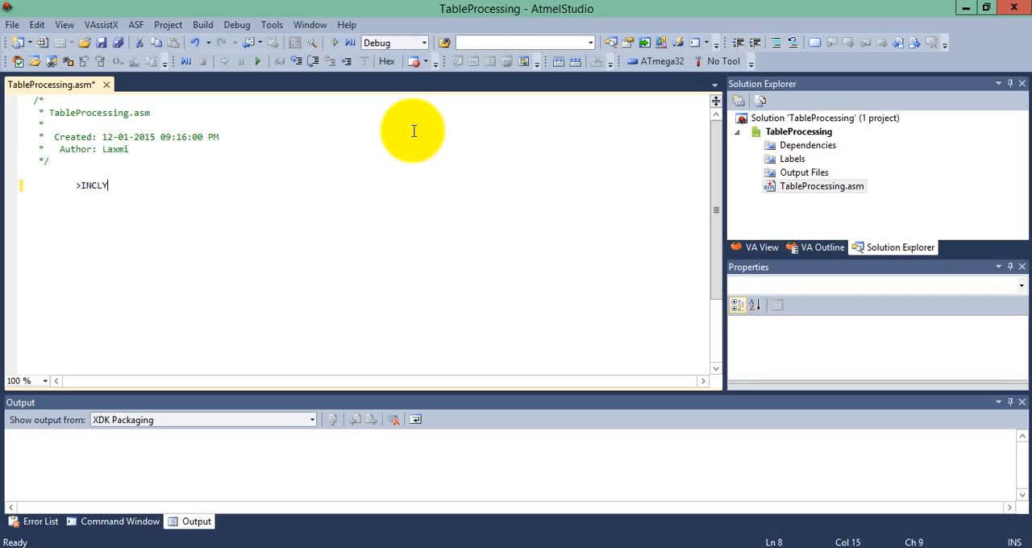
pyautogui.write('UD')
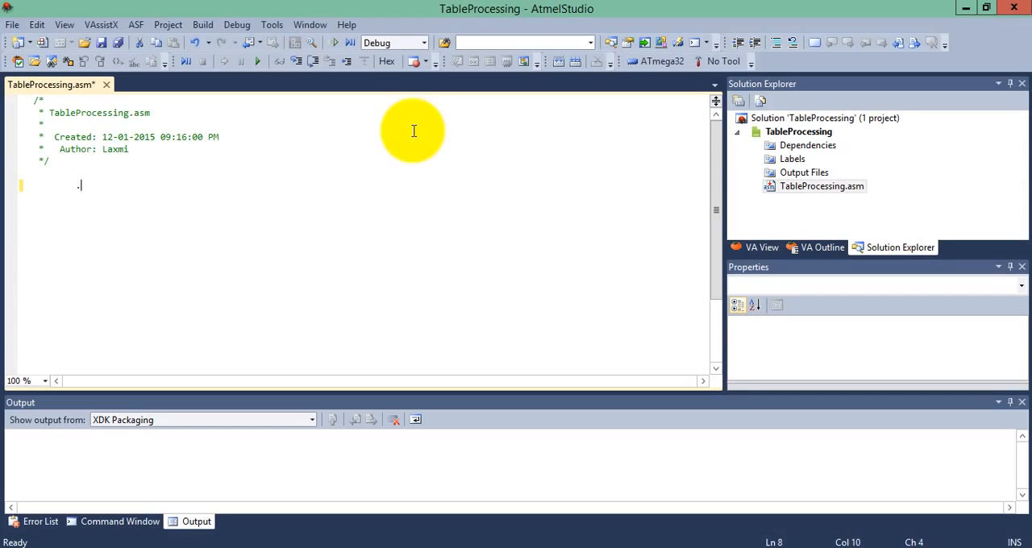
pyautogui.write('INCLUDE')
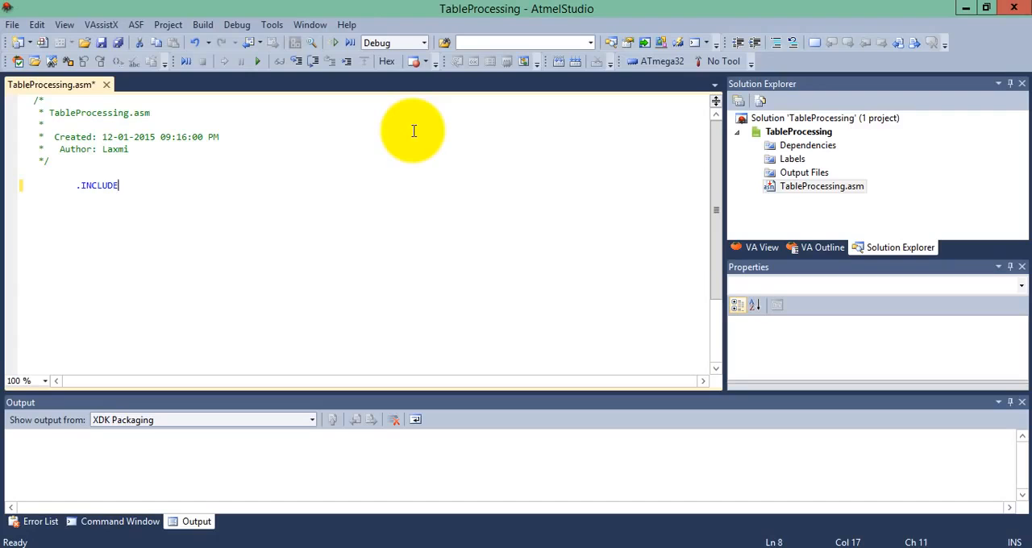
pyautogui.write('"M')
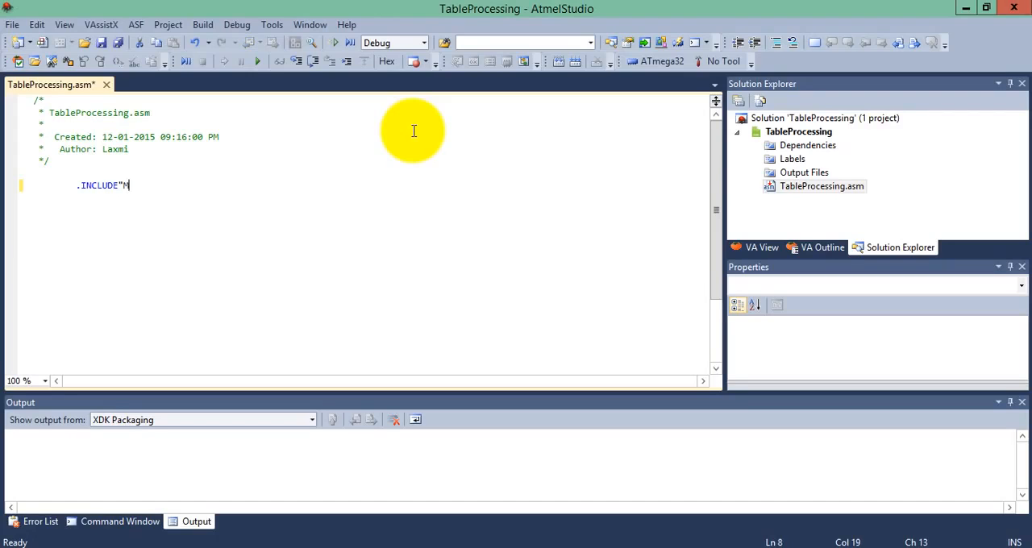
pyautogui.write('32DE')
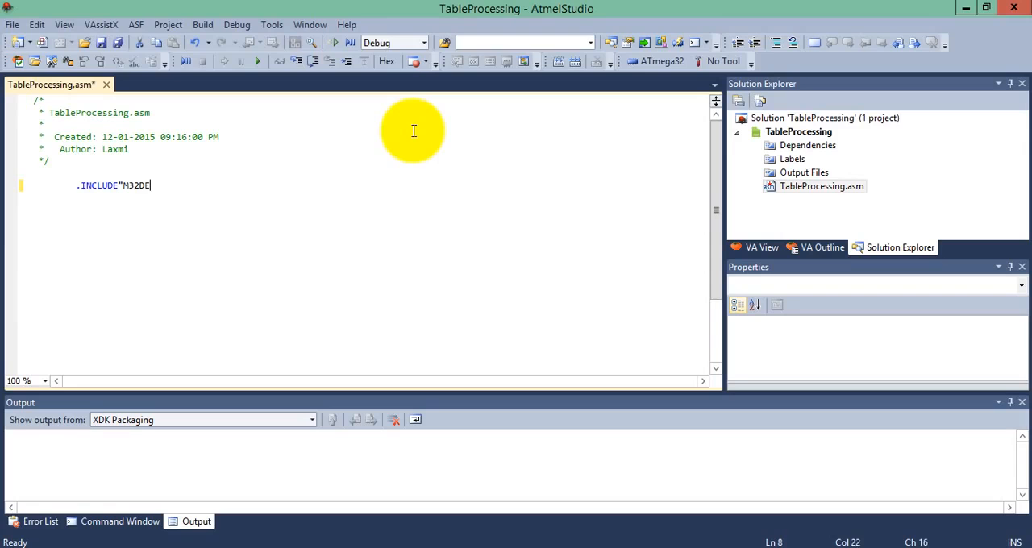
pyautogui.write('F.INC"')
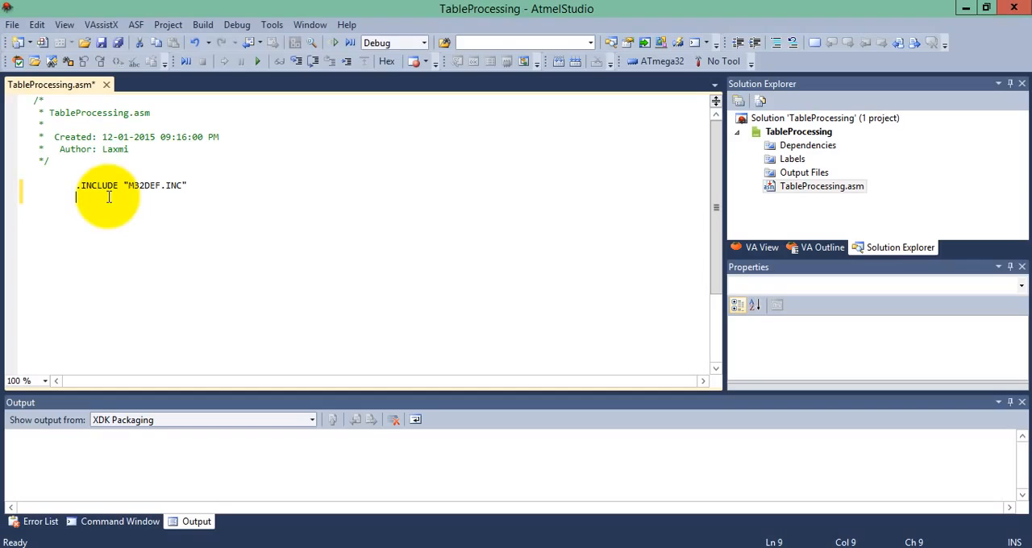
pyautogui.write('.OR')
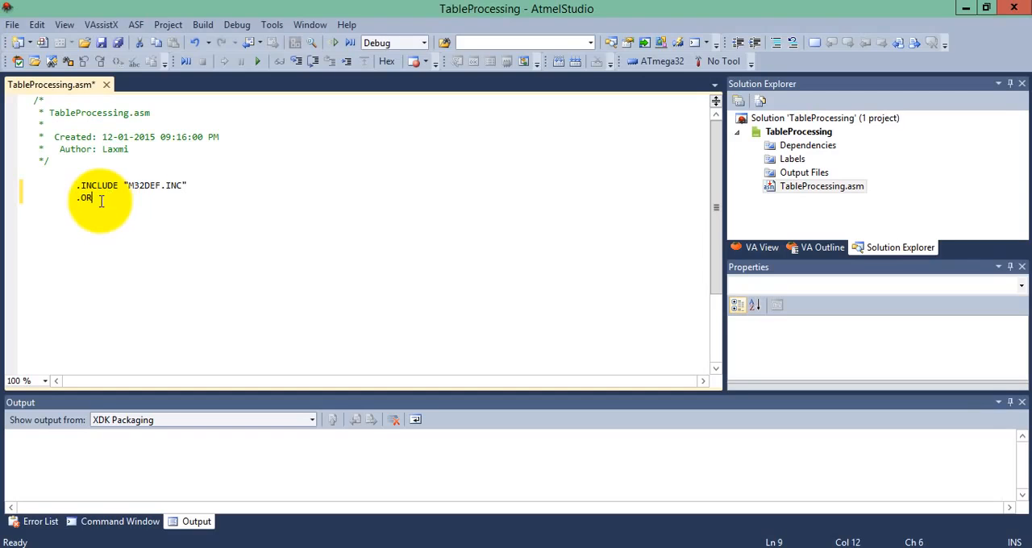
pyautogui.write('0x0000')
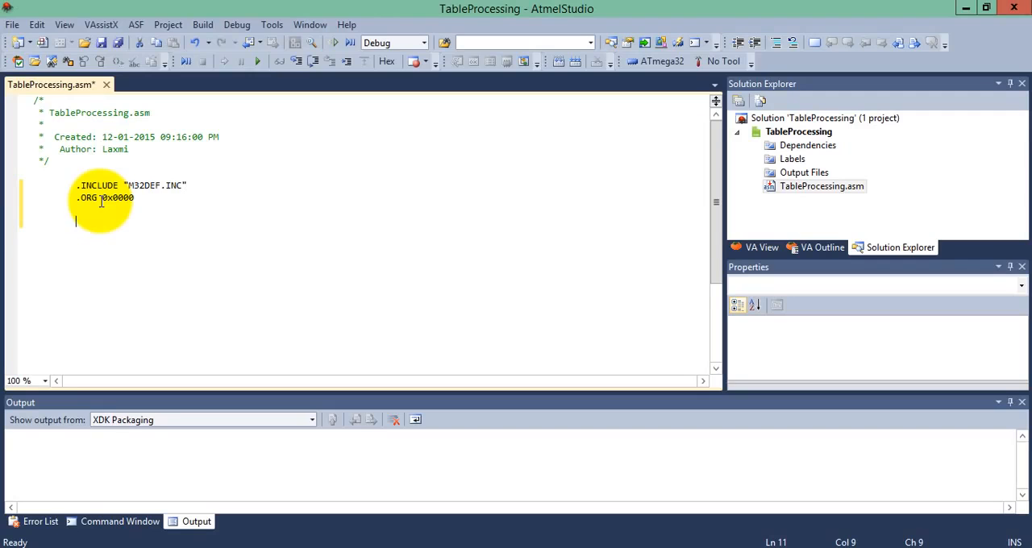
# Make all PORTB pins outputs with LDI R16, 0xFF and OUT DDRB, R16.
pyautogui.write('LDI')
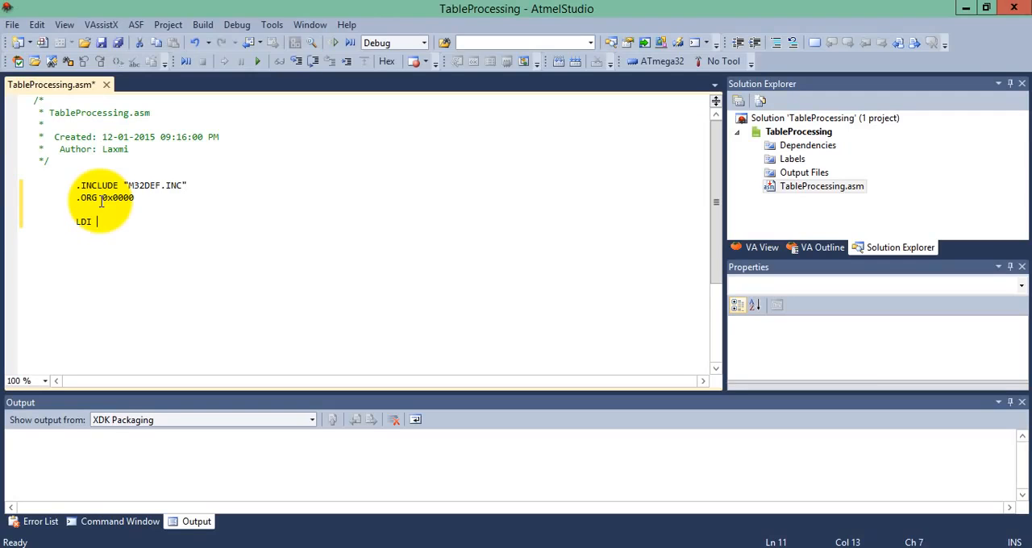
pyautogui.write('R16')
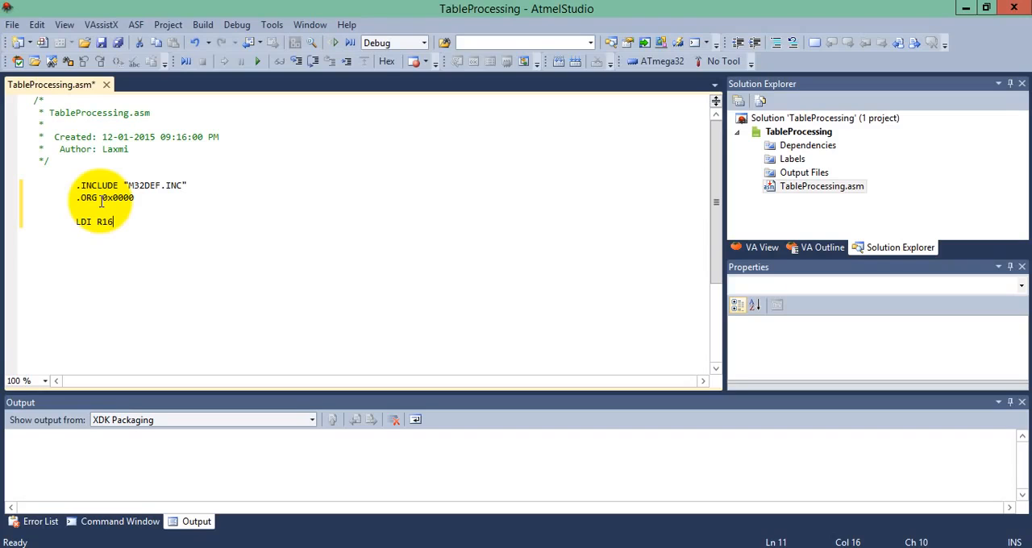
pyautogui.write(', 0xFF')
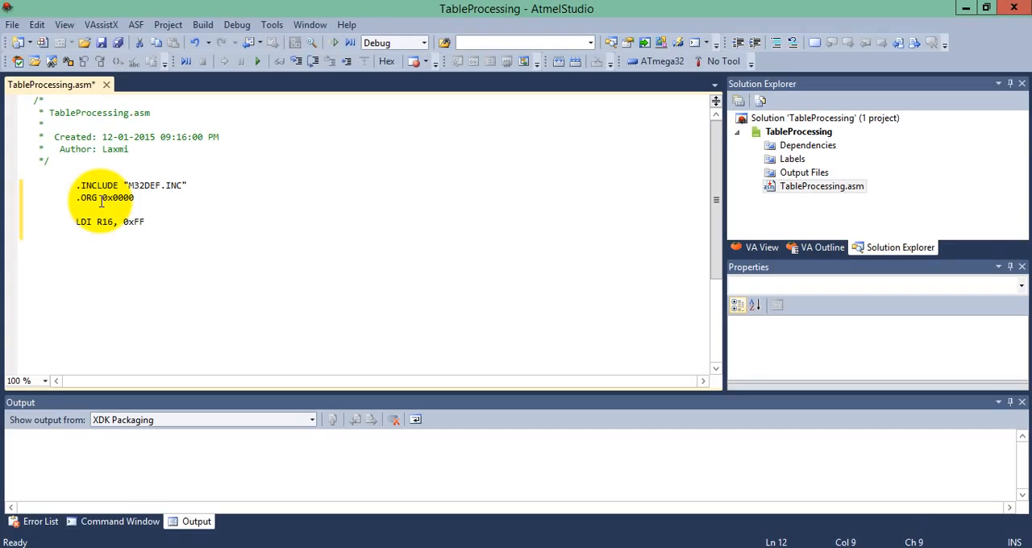
pyautogui.write('OUT')
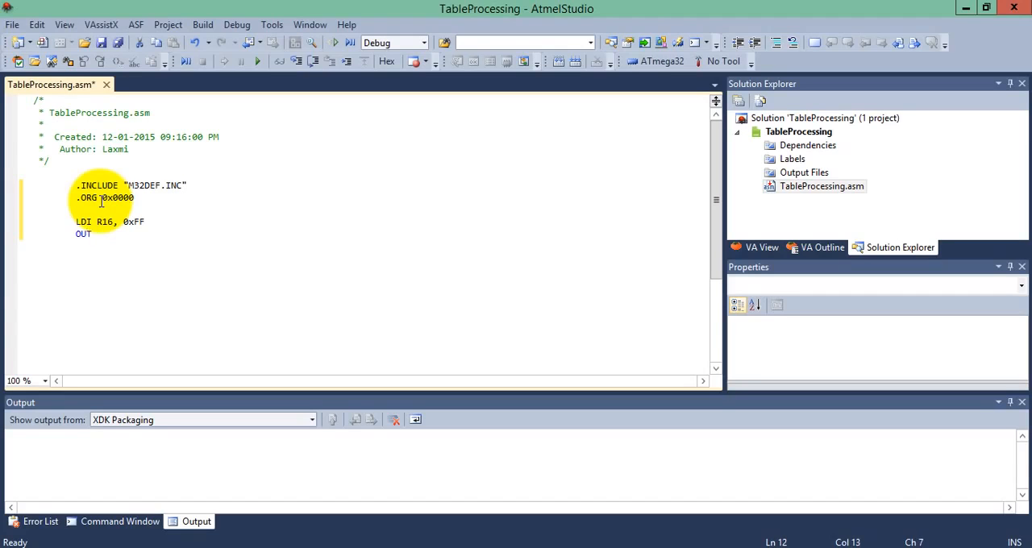
pyautogui.write('DDRB,')
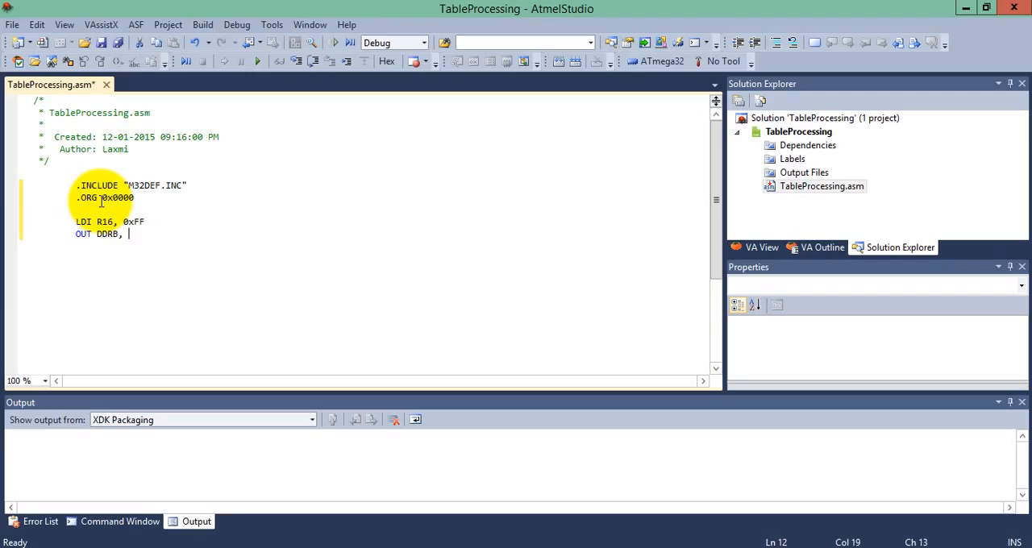
pyautogui.write('R16')
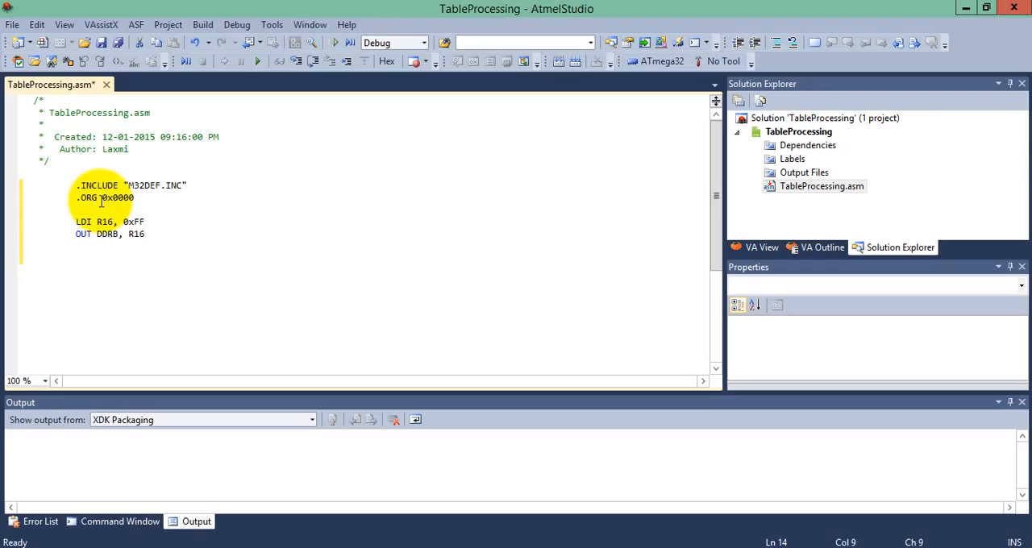
# Write the MYDATA: .DB "HELLO WORLD", 0 table lower in the file.
pyautogui.click(76, 258)
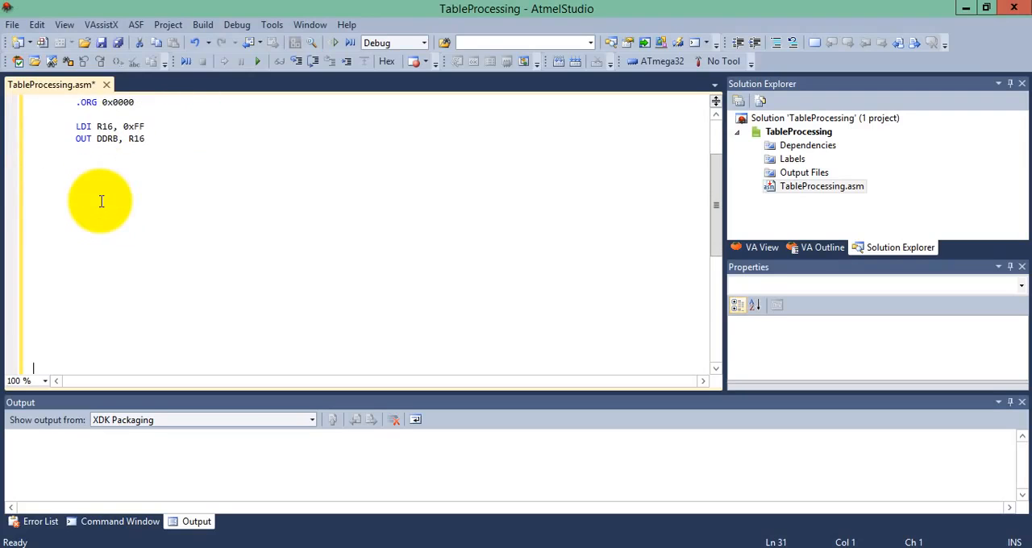
pyautogui.write('M')
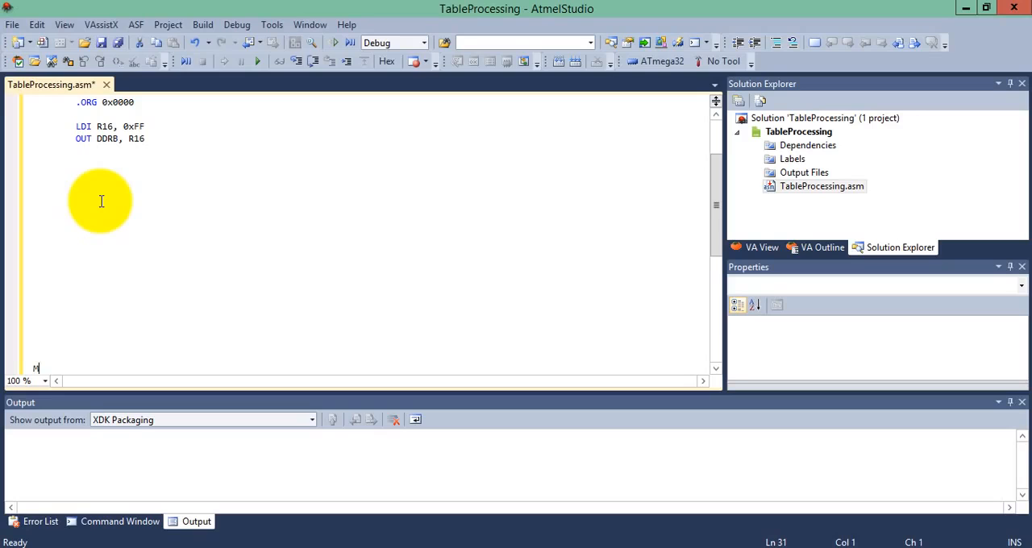
pyautogui.write('MYDATA')
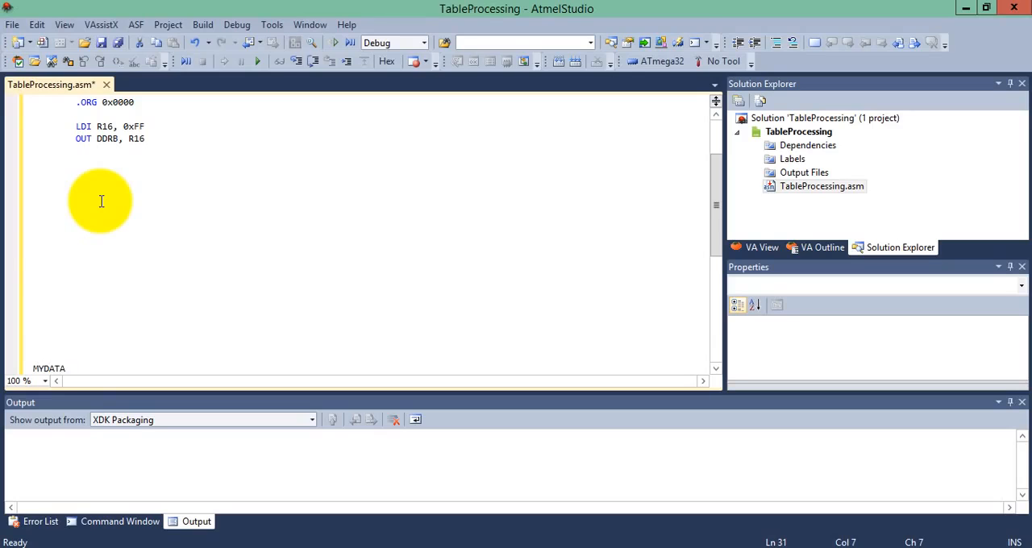
pyautogui.write(':')
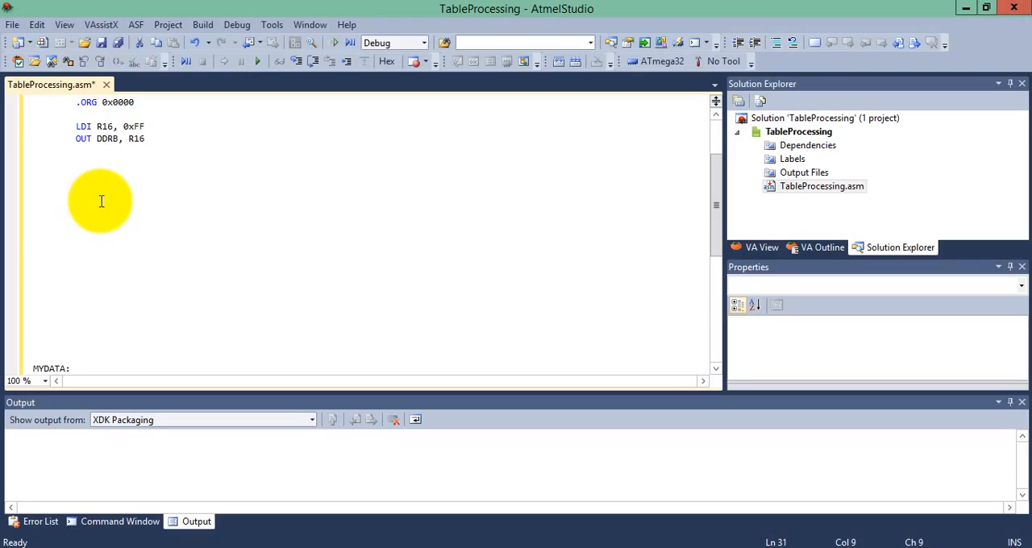
pyautogui.write('.')
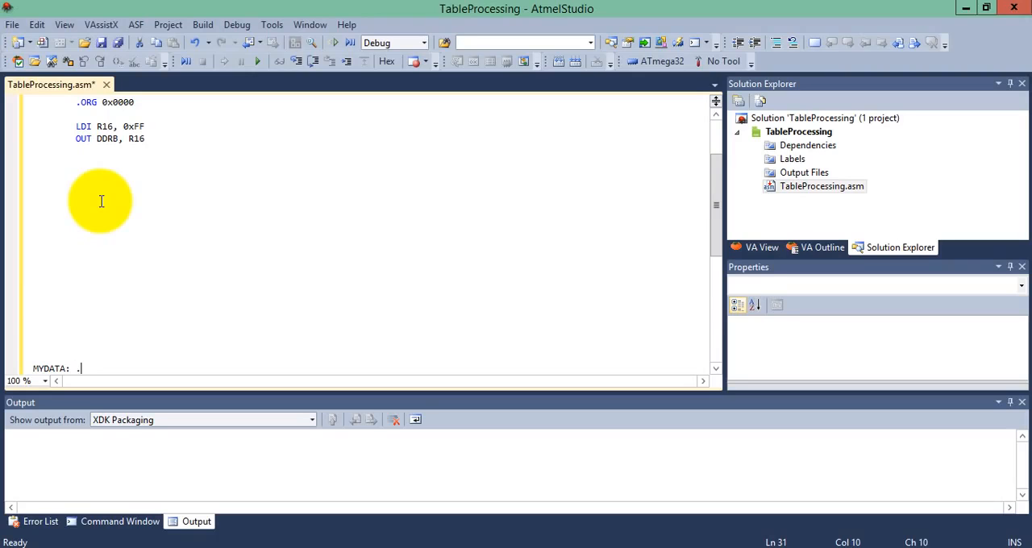
pyautogui.write('DB')
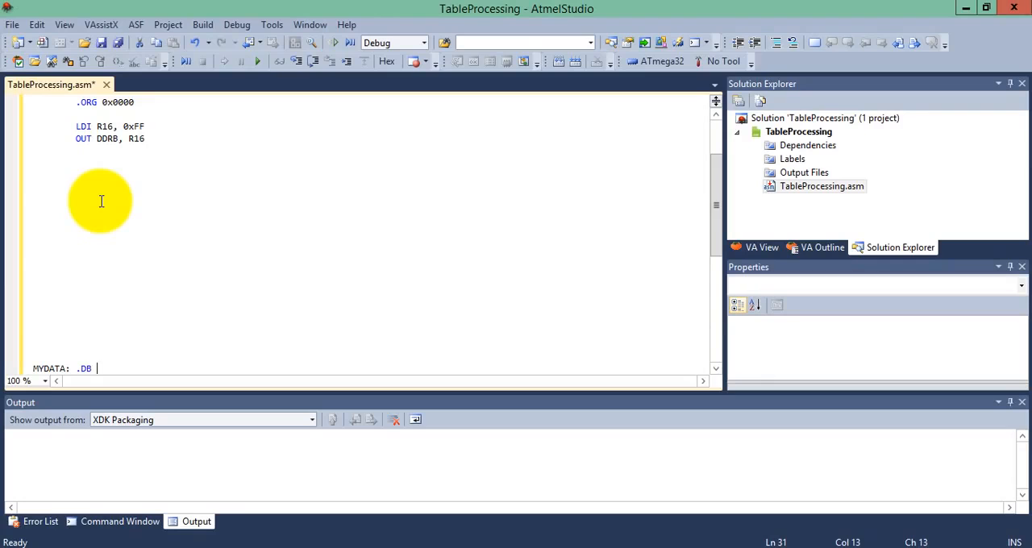
pyautogui.write('"H')
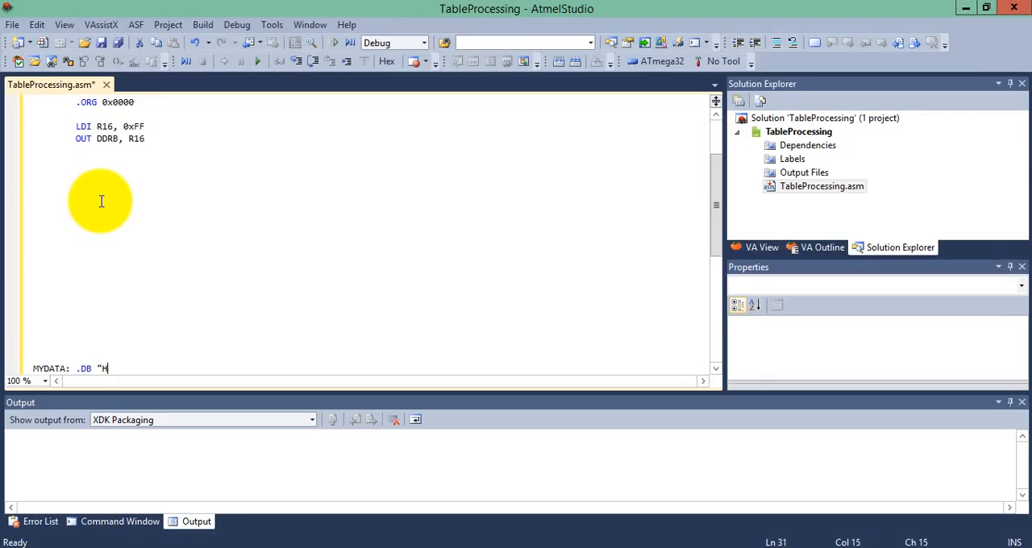
pyautogui.write('ELLO WOR')
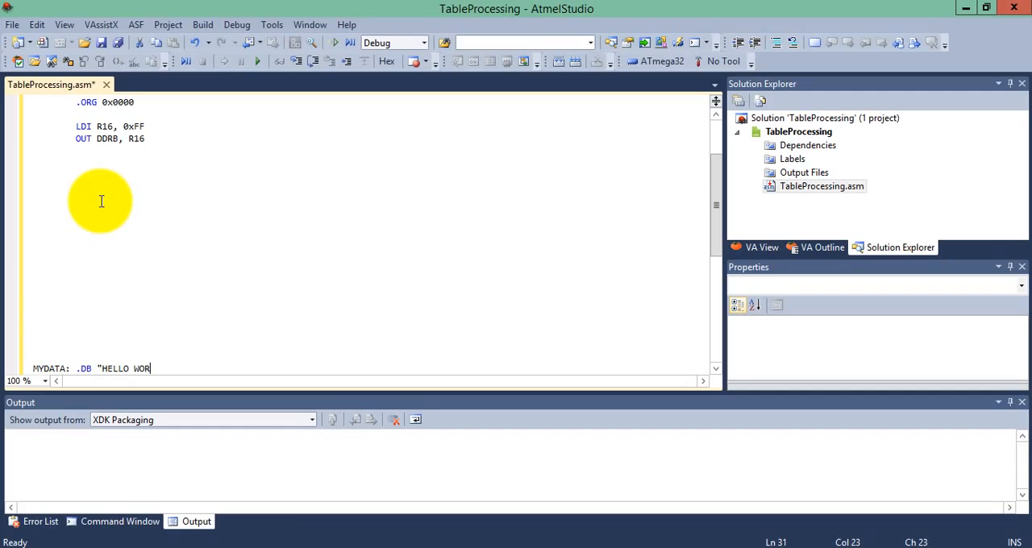
pyautogui.write('LD", 0')
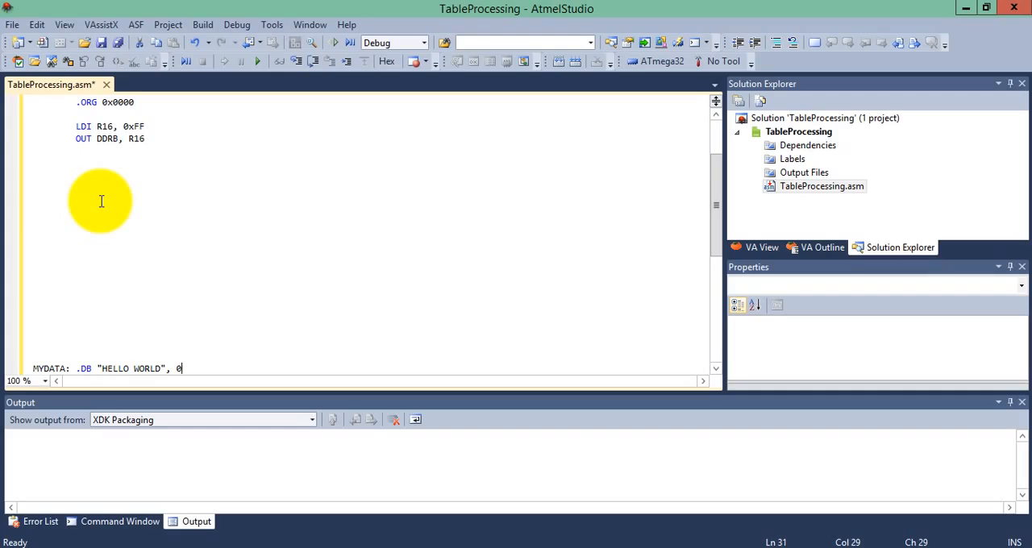
pyautogui.moveTo(67, 349)
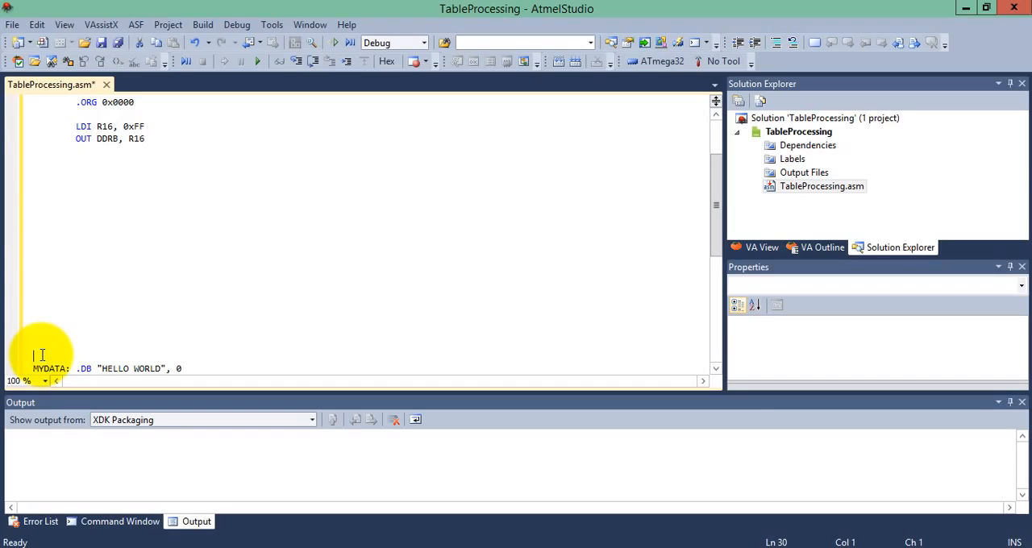
# Place the table at address 0x500 with .ORG 0x500 above MYDATA.
pyautogui.write('.o')
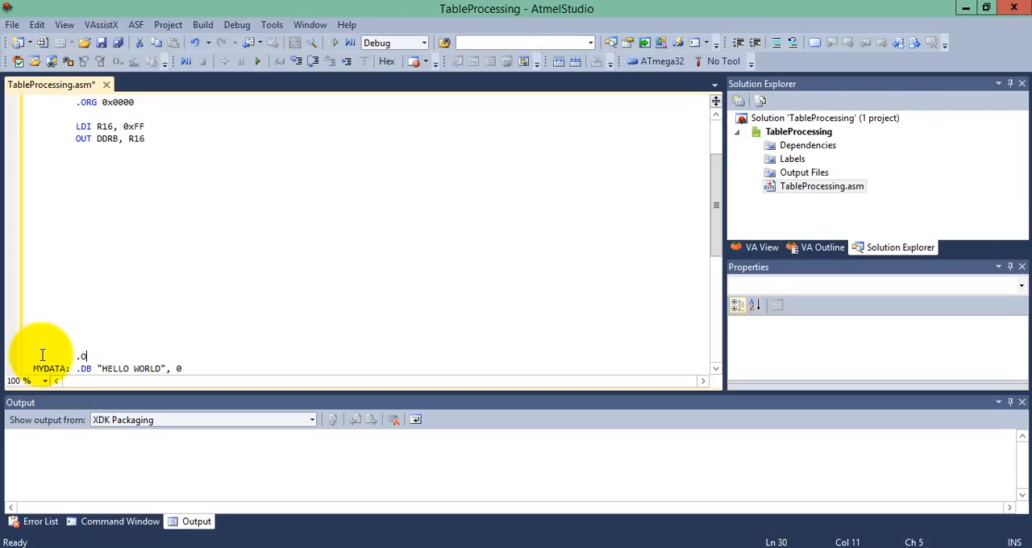
pyautogui.write('RG')
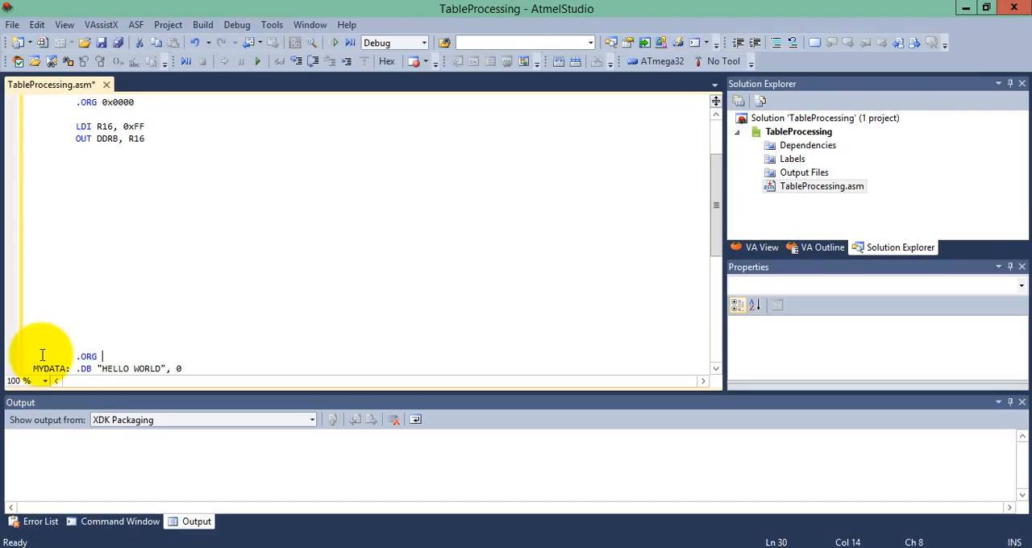
pyautogui.write('0x500')
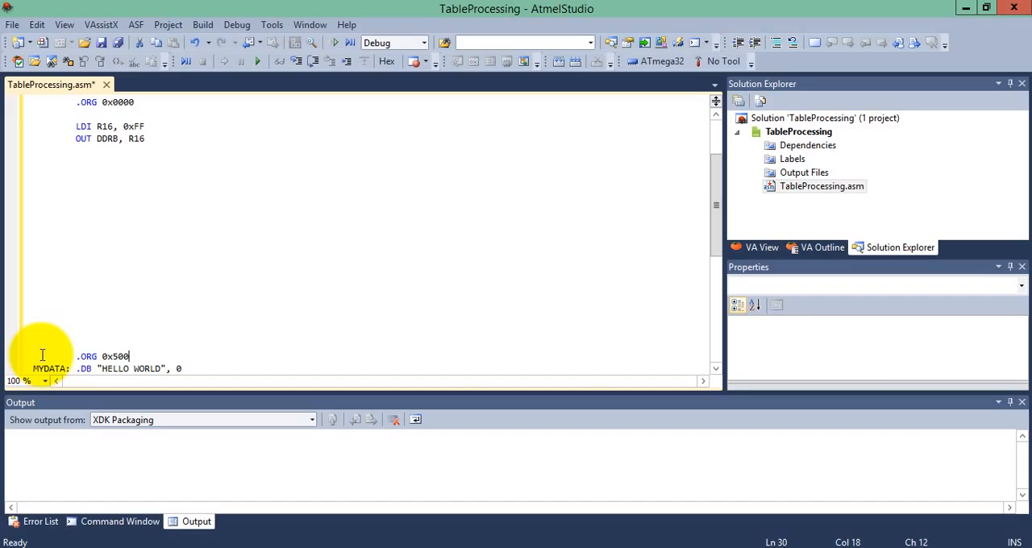
pyautogui.click(77, 155)
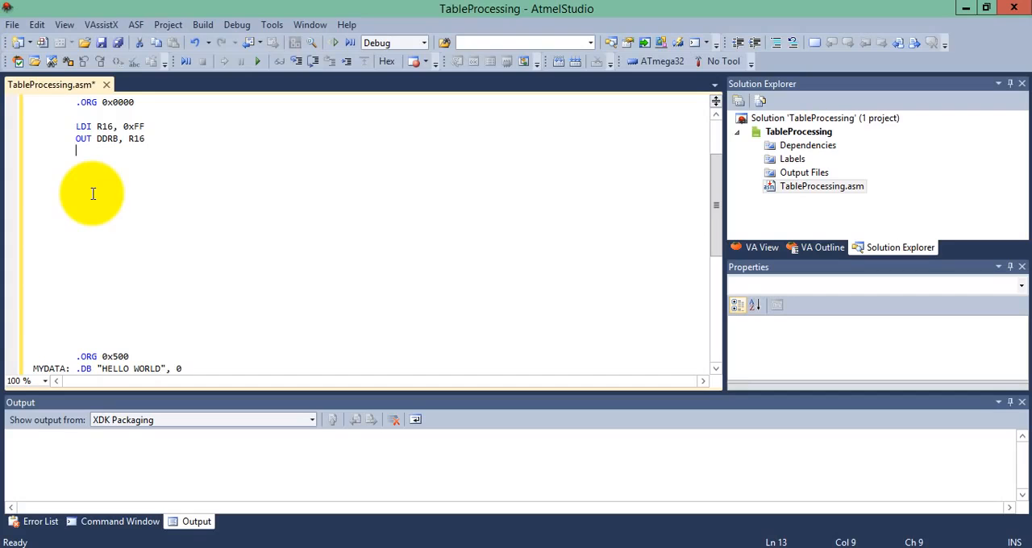
# Load ZH with the high byte of MYDATA<<1 using LDI ZH, HIGH(MYDATA<<1).
pyautogui.write('L')
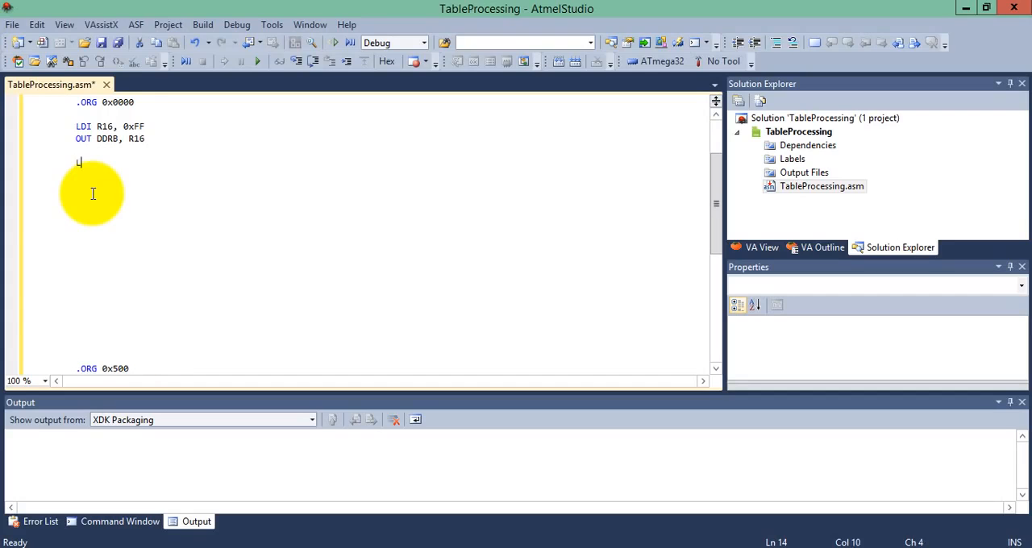
pyautogui.write('DI HIGH')
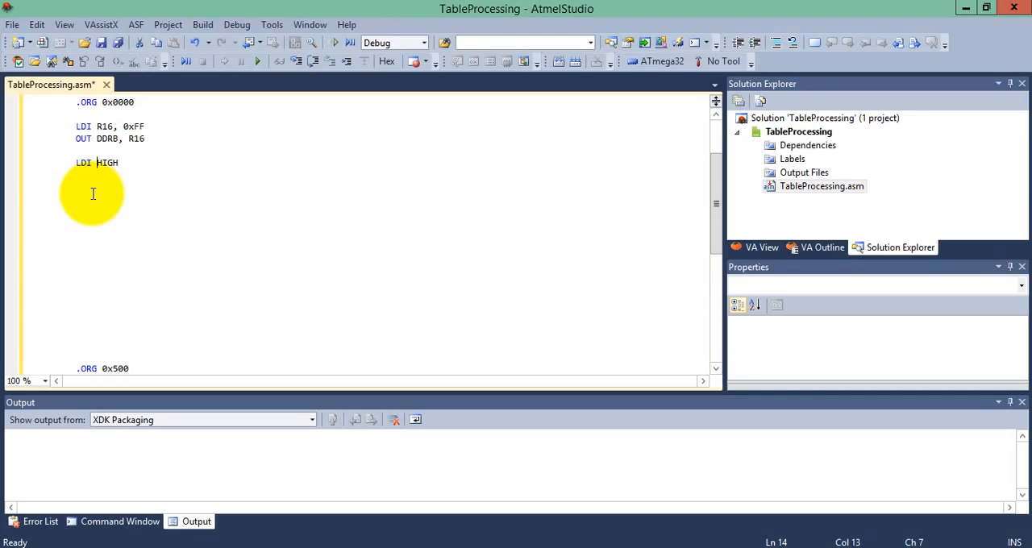
pyautogui.write('ZL,')
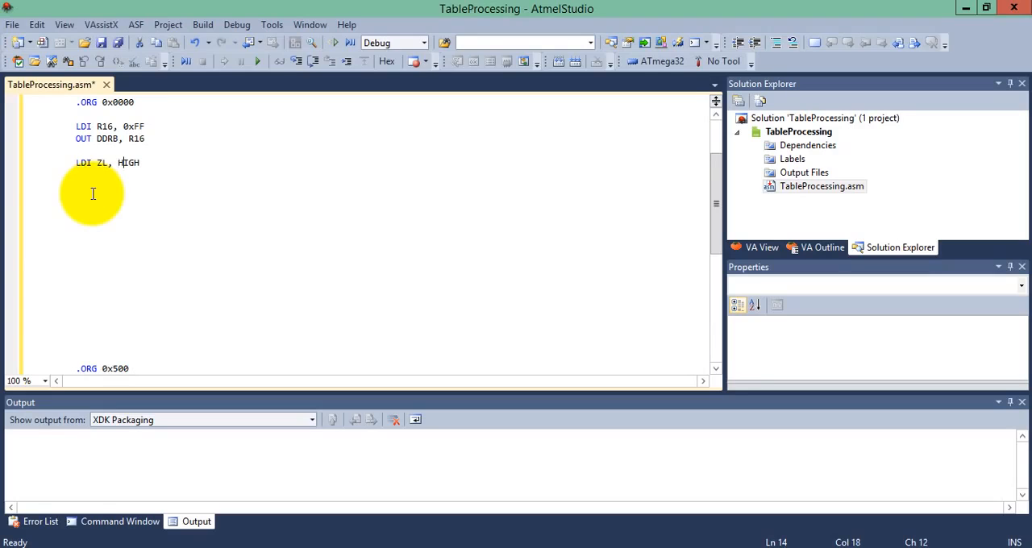
pyautogui.write('(')
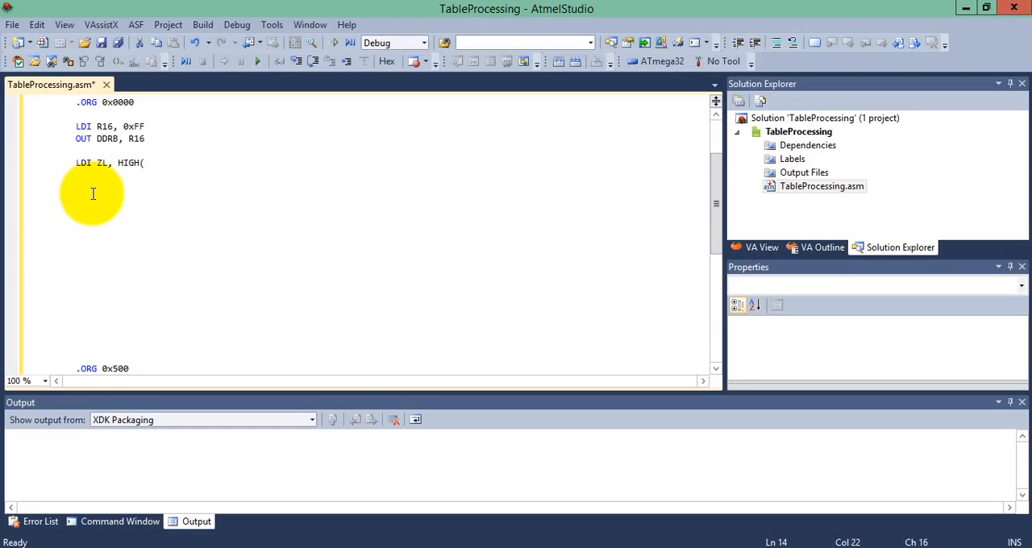
pyautogui.write('MYDAt')
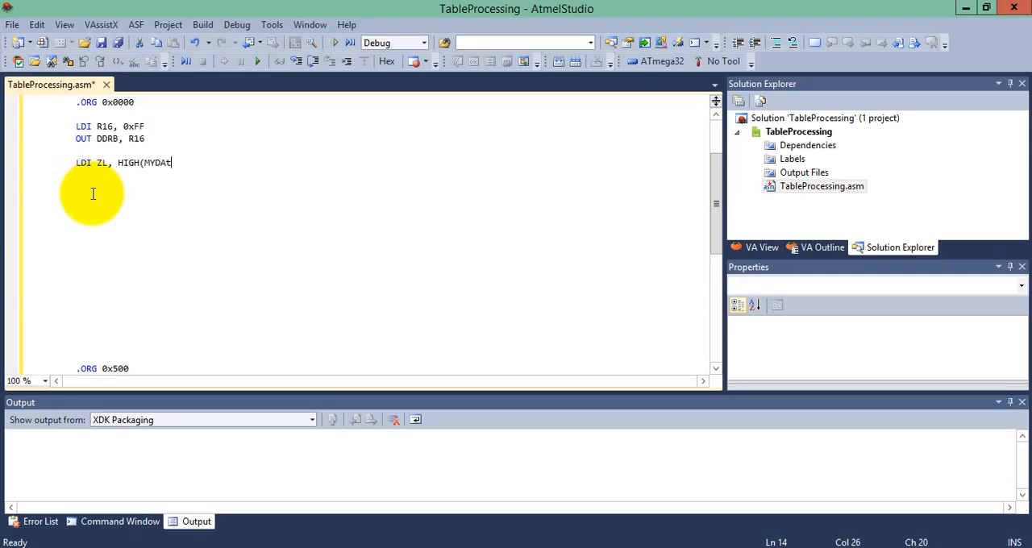
pyautogui.write('A')
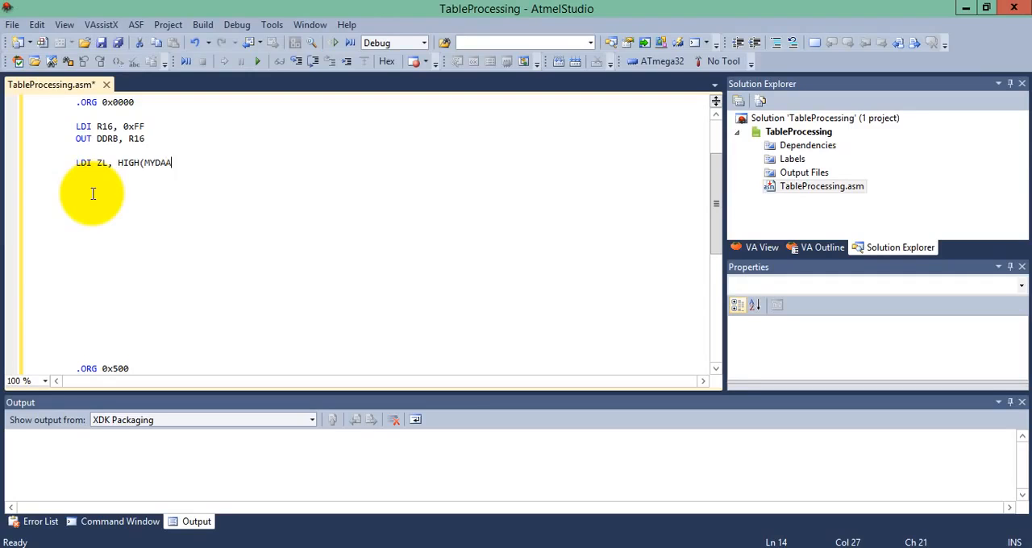
pyautogui.write('T')
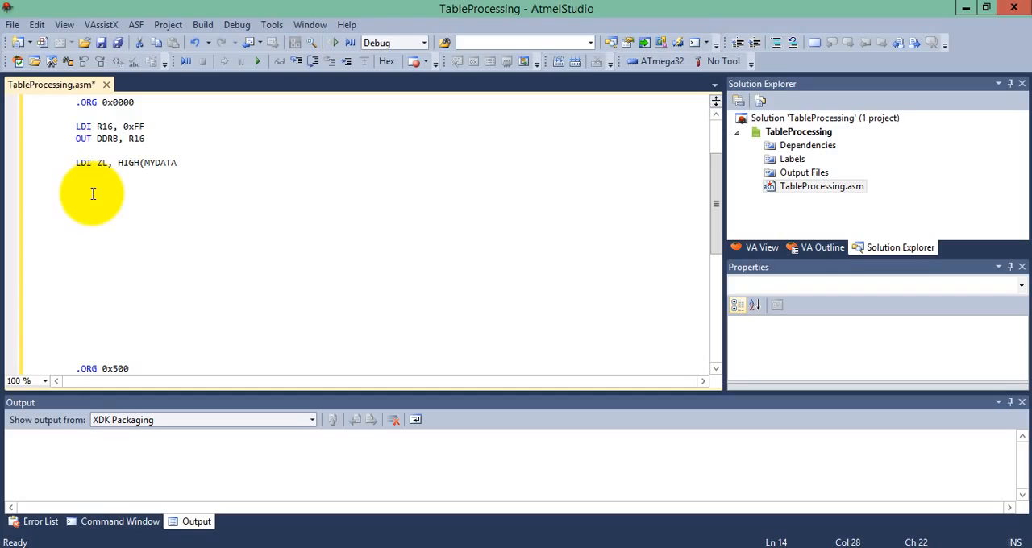
pyautogui.write('<<1')
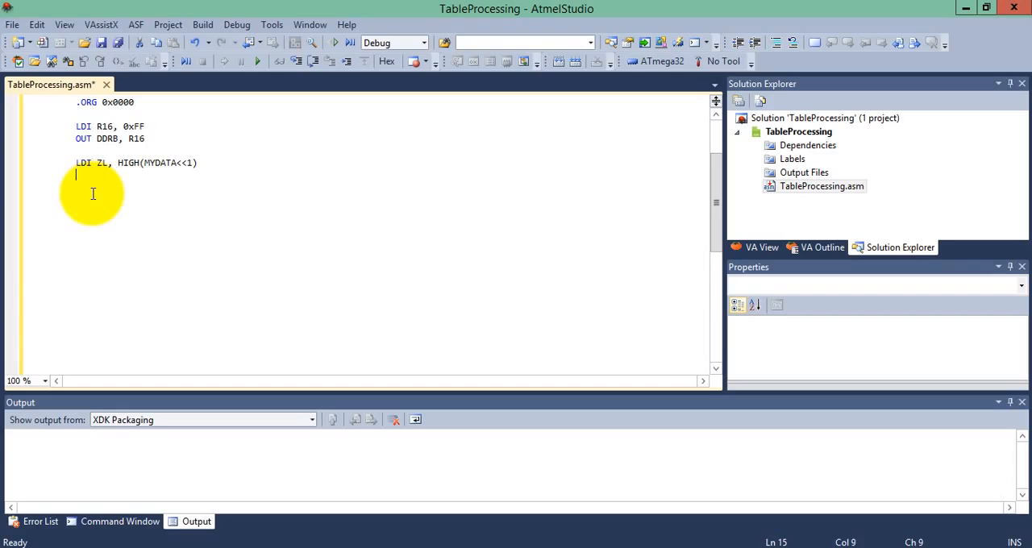
# Load ZL with the low byte of MYDATA<<1 using LDI ZL, LOW(MYDATA<<1).
pyautogui.write('LDI')
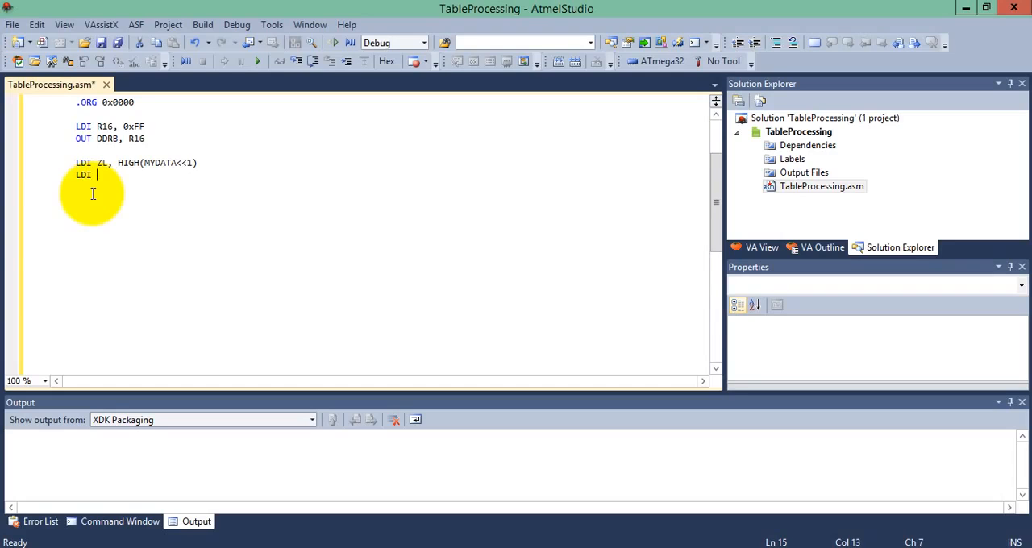
pyautogui.write('ZH,')
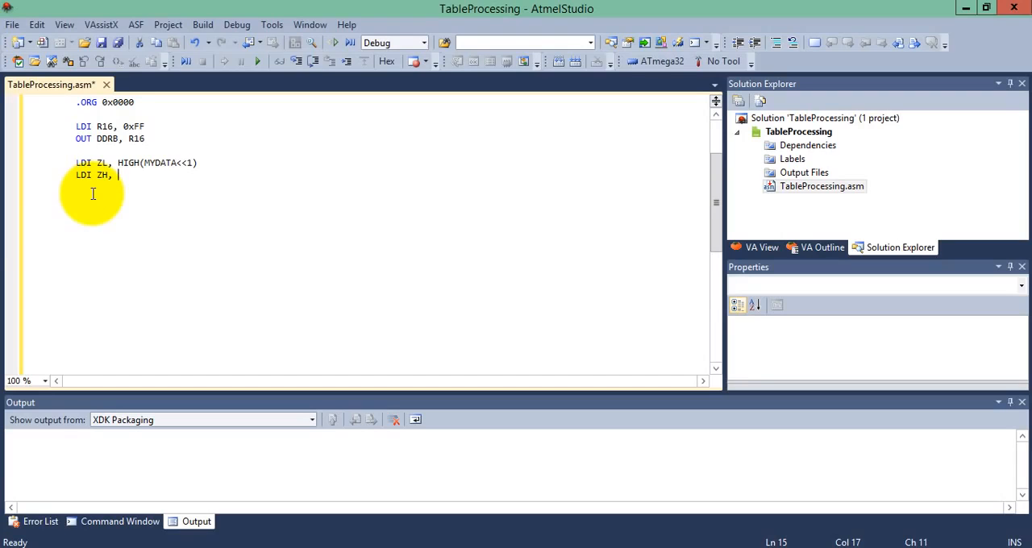
pyautogui.write('LOW')
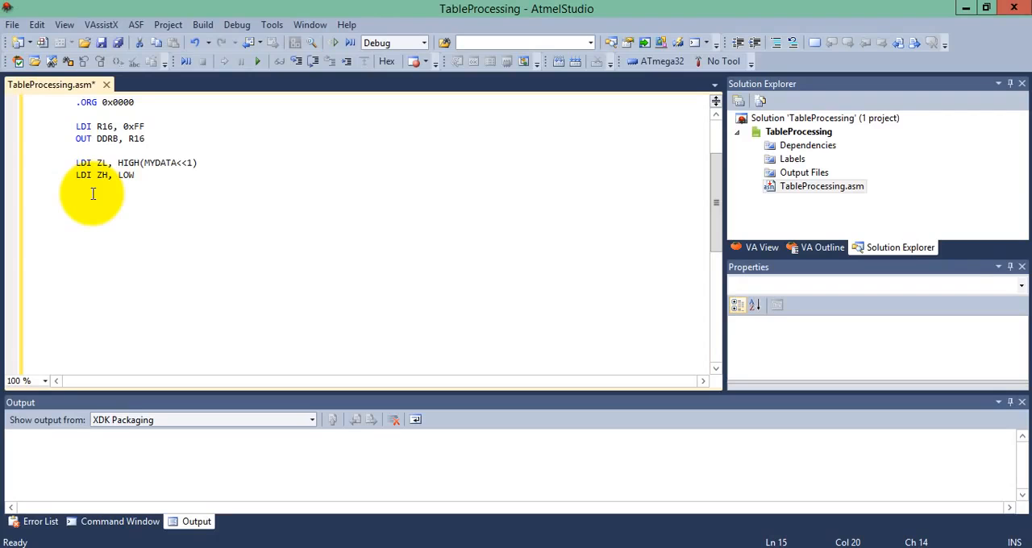
pyautogui.write('(')
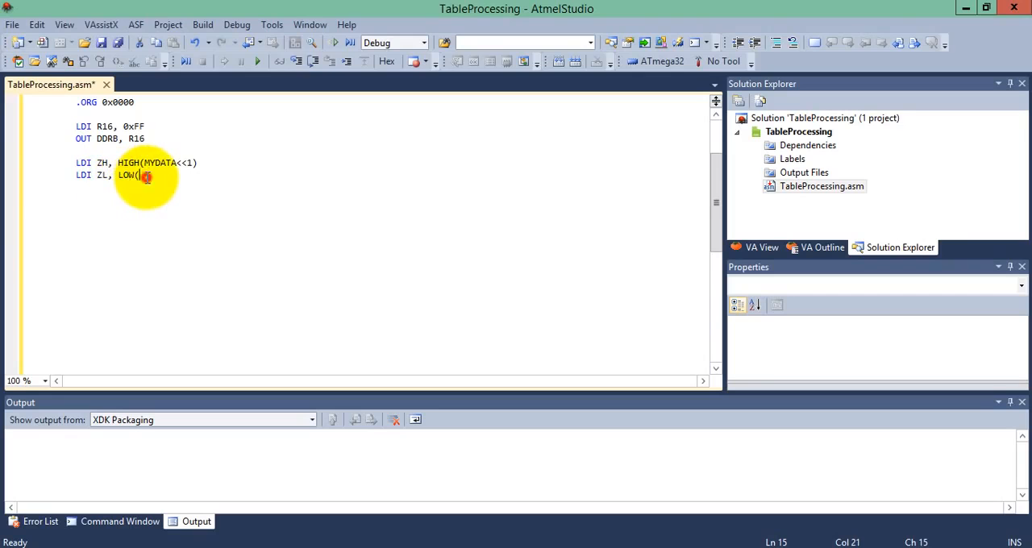
pyautogui.write('MYDATA')
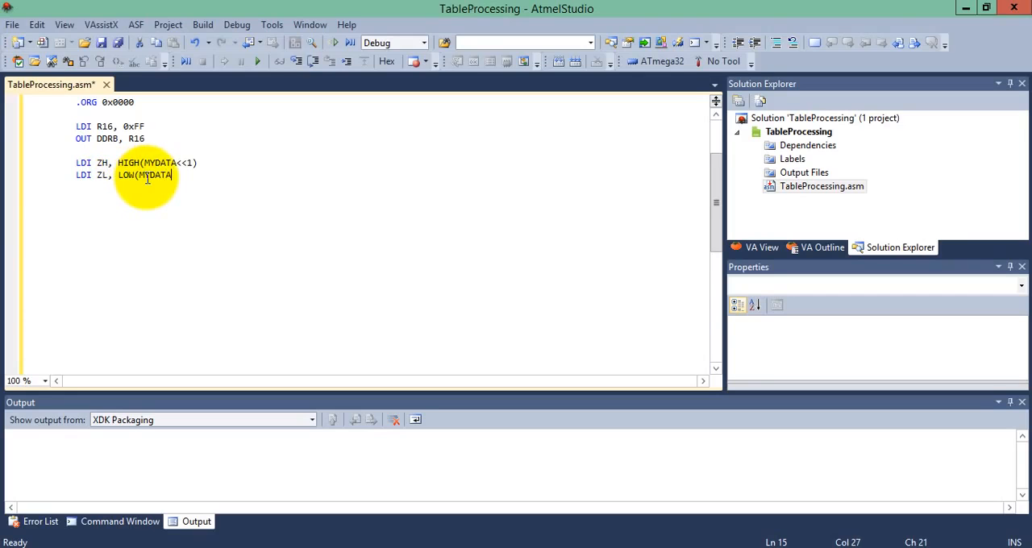
pyautogui.write('<<1')
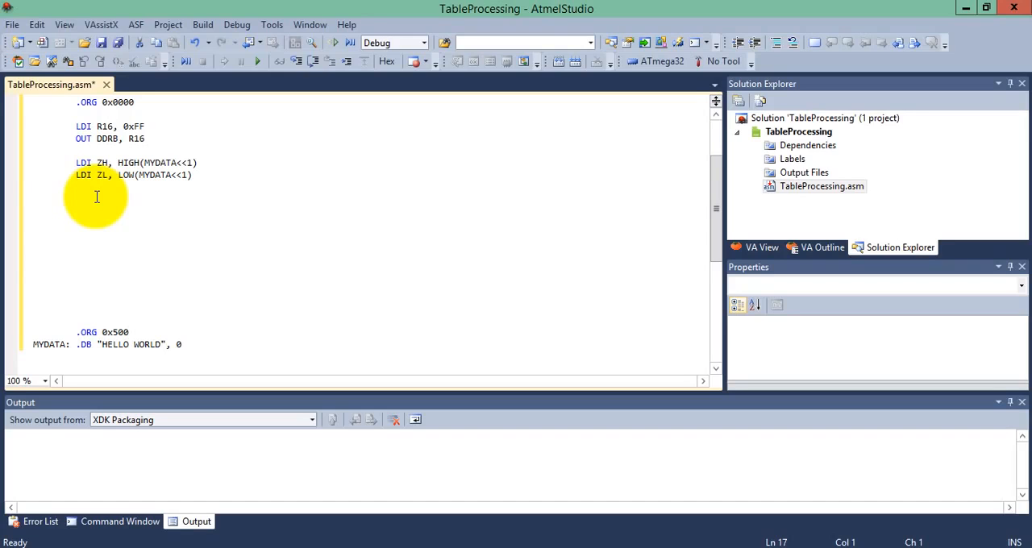
# Add the LOOP1: label reading the next table byte with LPM R20, Z+.
pyautogui.write('LD')
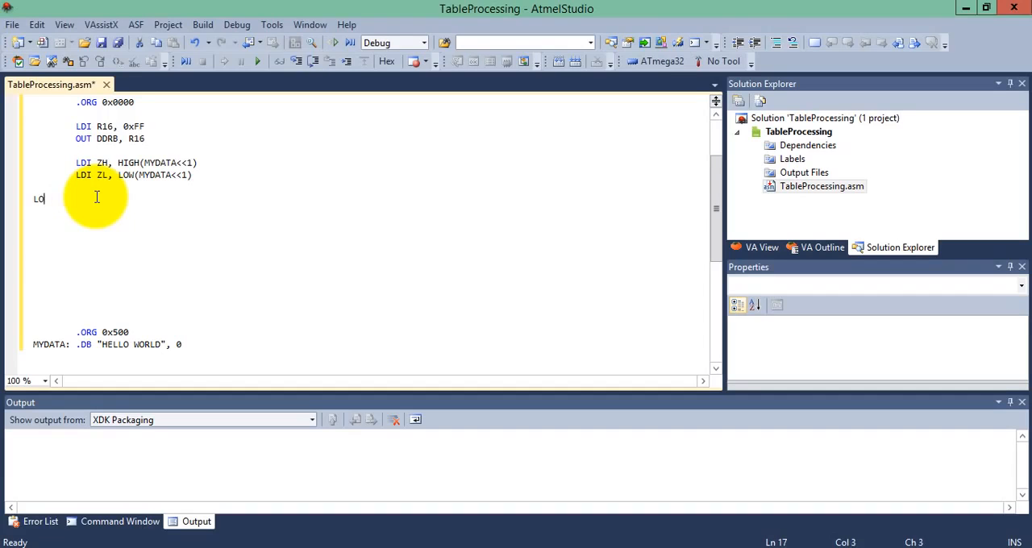
pyautogui.write('OP1:')
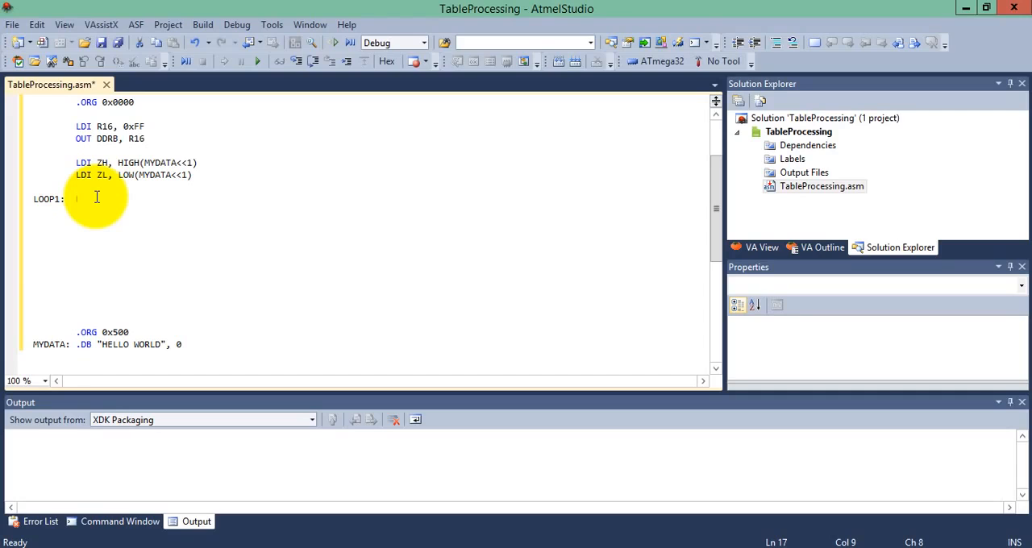
pyautogui.write('LPM')
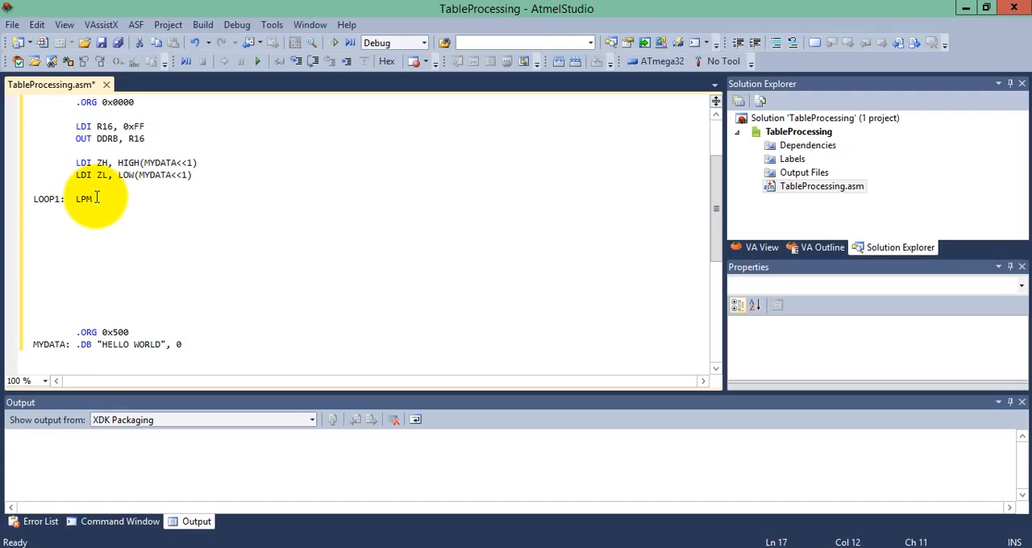
pyautogui.write('R2')
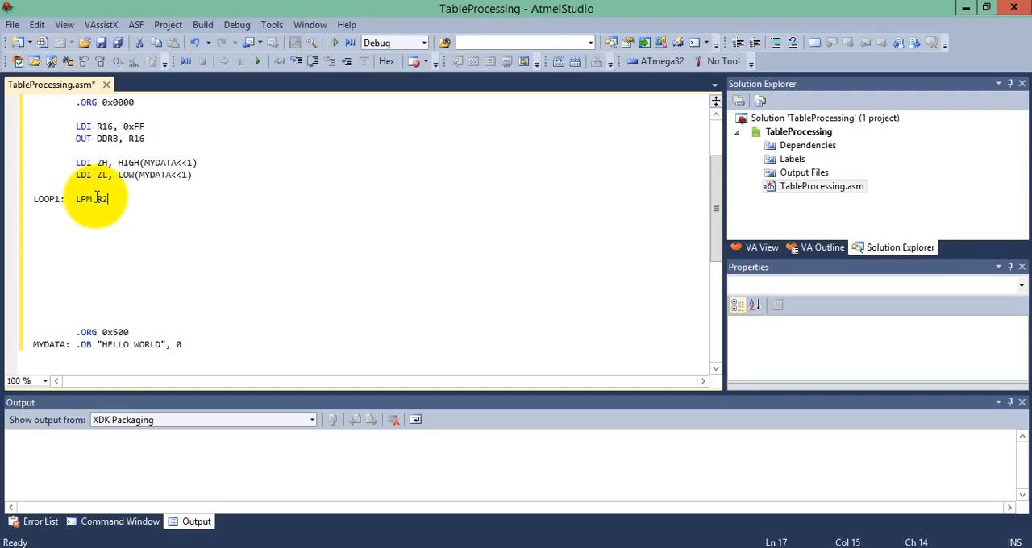
pyautogui.write('0,')
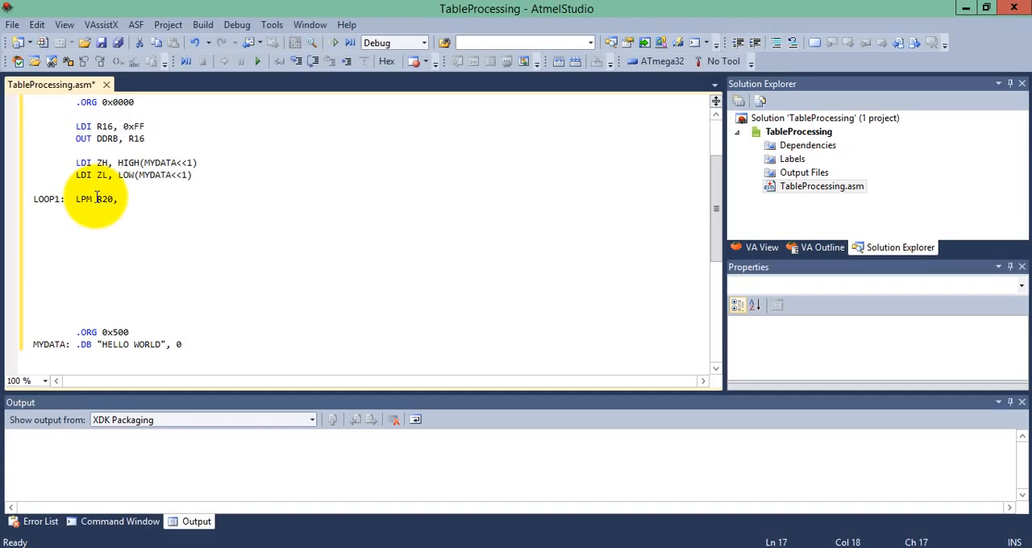
pyautogui.write('Z')
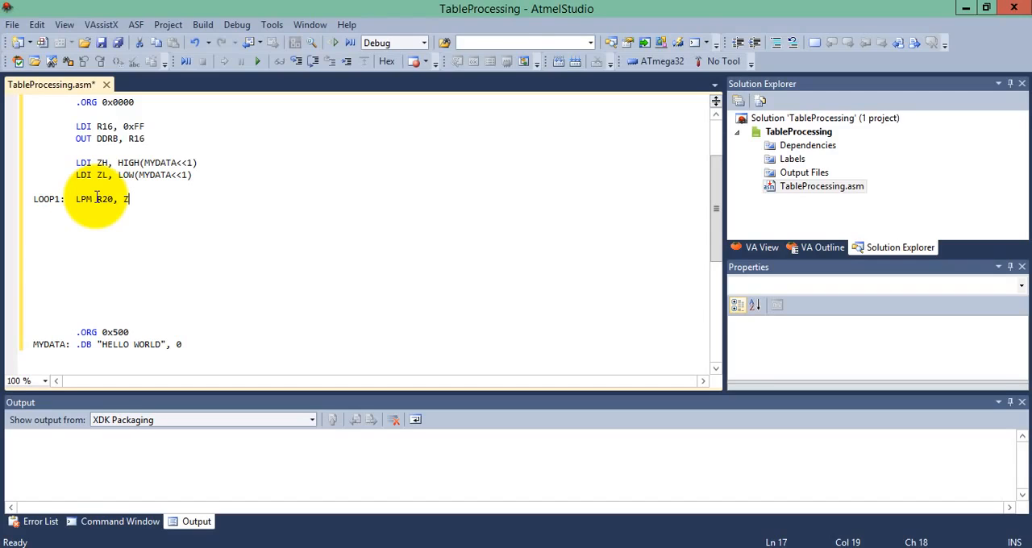
pyautogui.write('+')
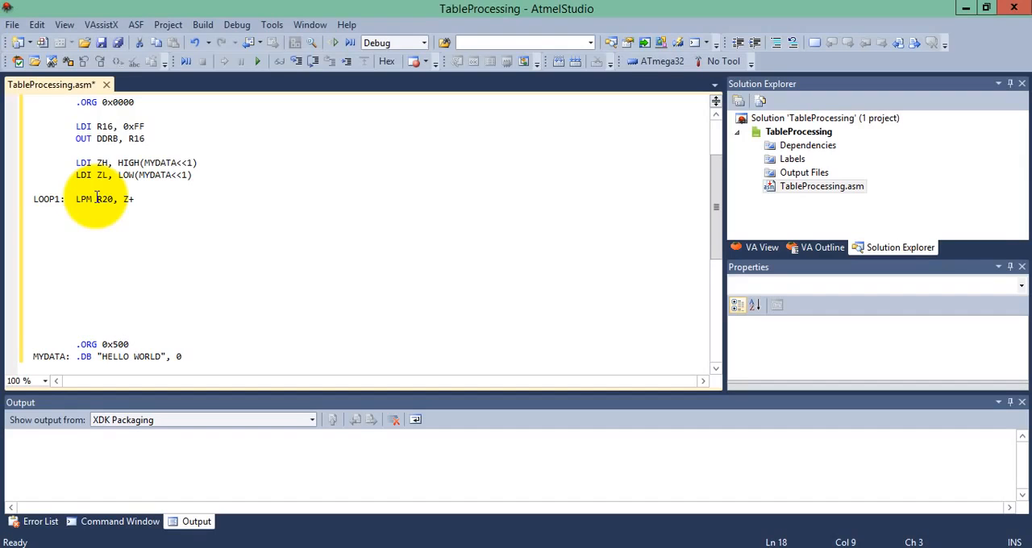
# Compare R20 with 0 and branch out using CPI R20, 0 and BREQ END.
pyautogui.write('CPI')
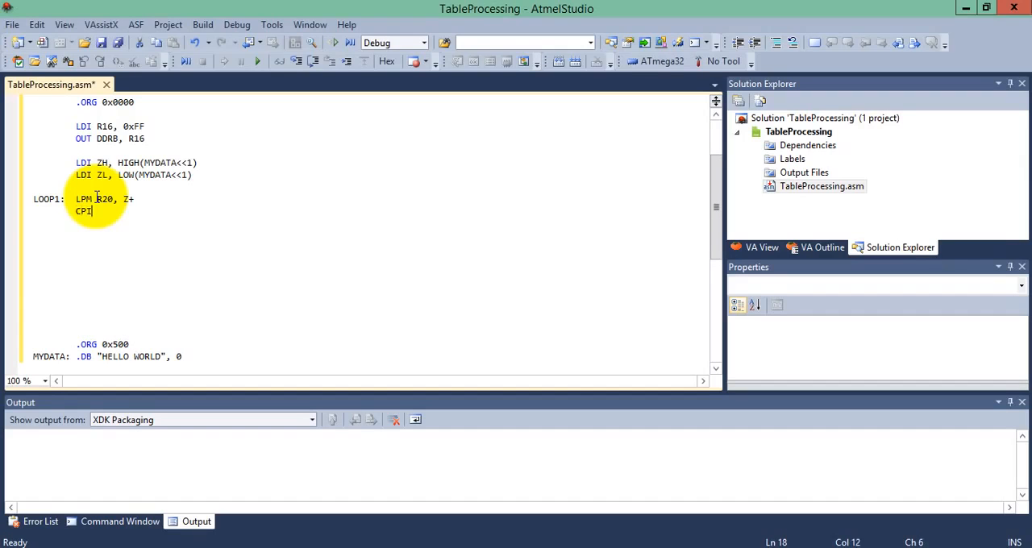
pyautogui.write('R2')
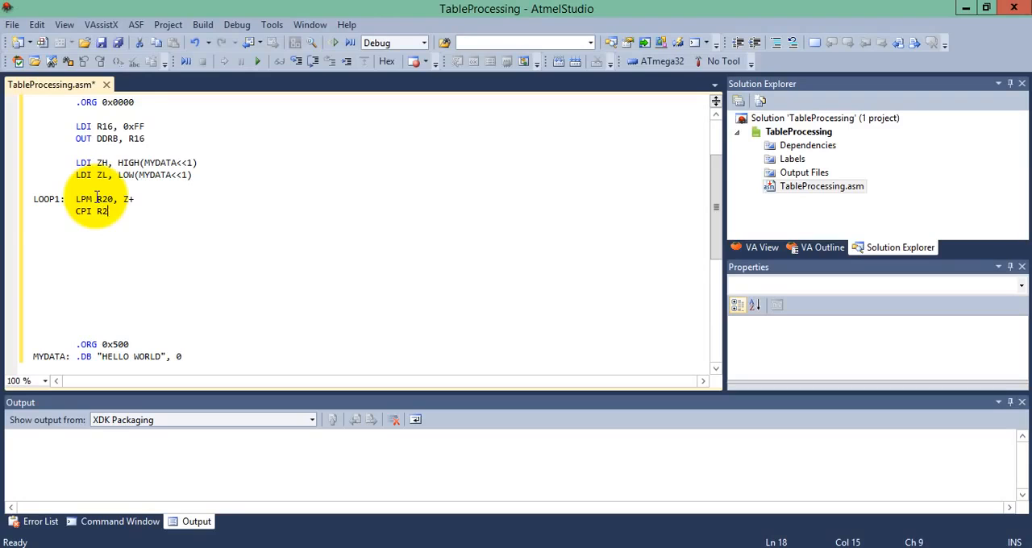
pyautogui.write('0, 0')
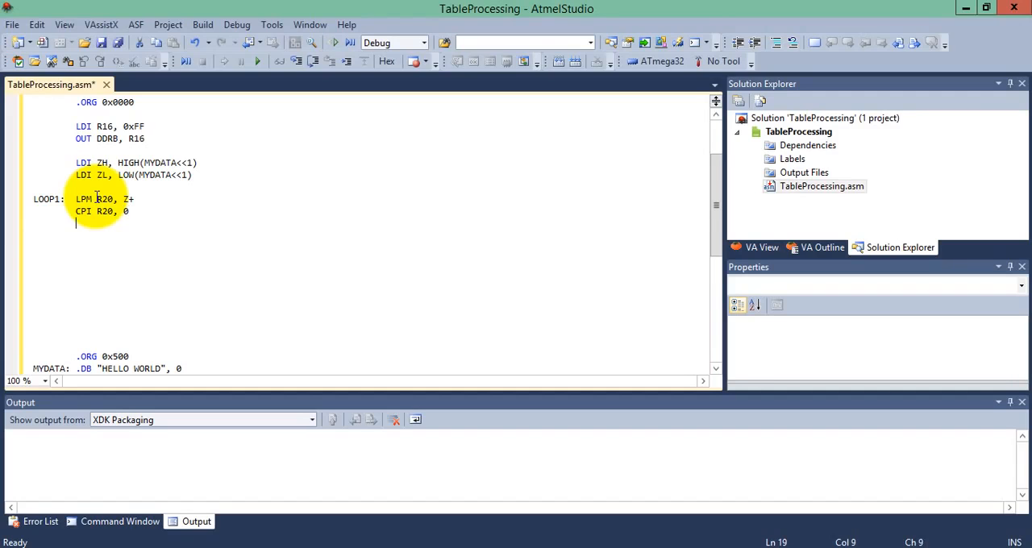
pyautogui.write('B')
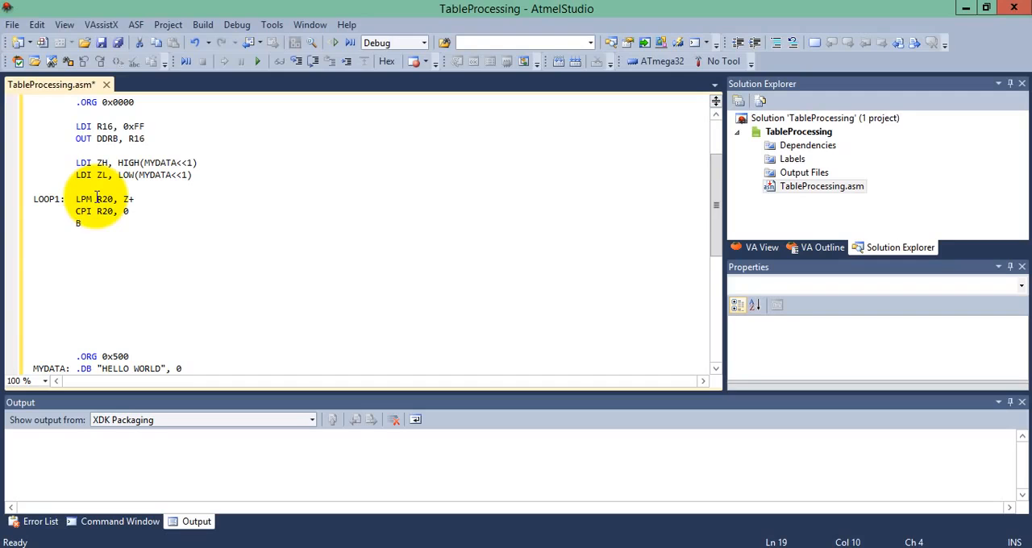
pyautogui.write('RE')
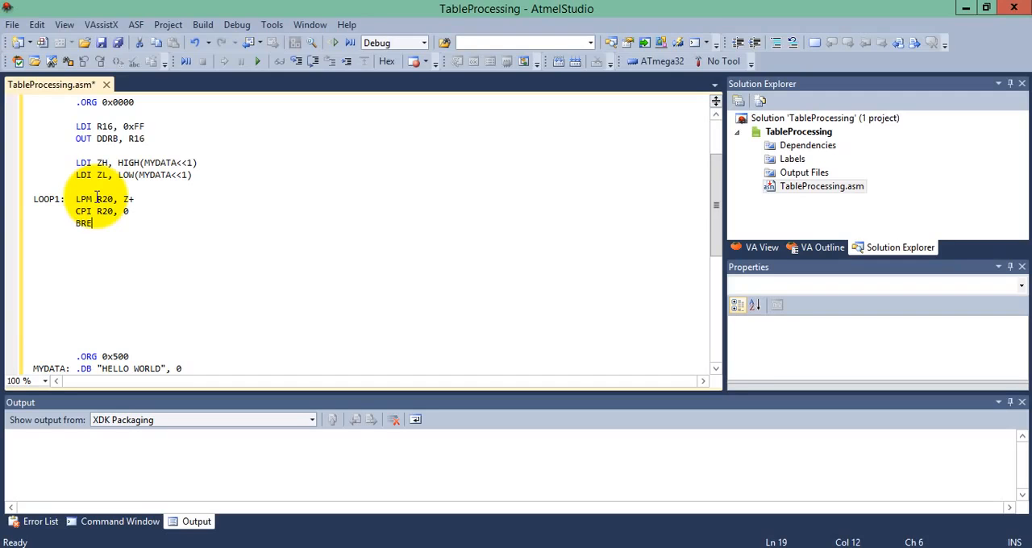
pyautogui.write('Q')
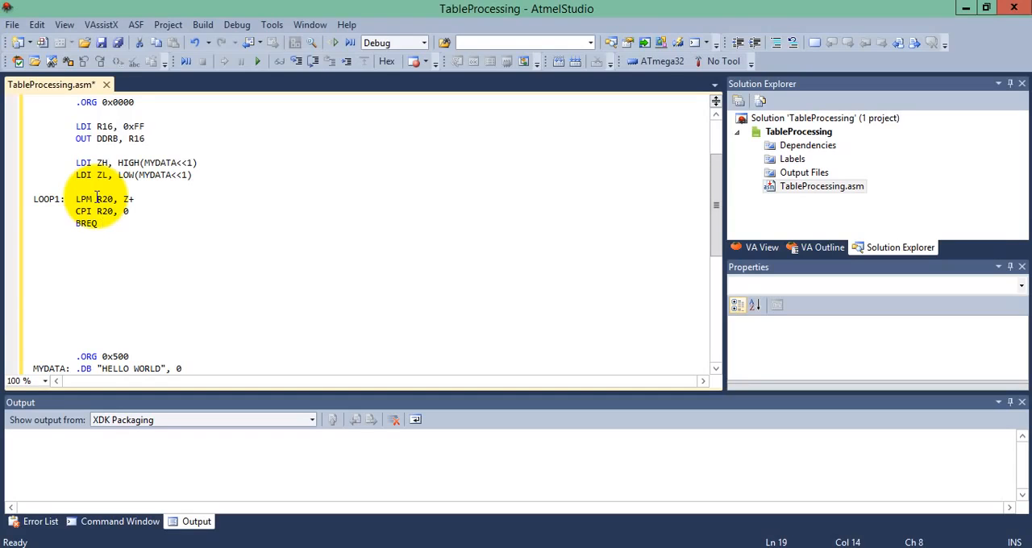
pyautogui.write('END')
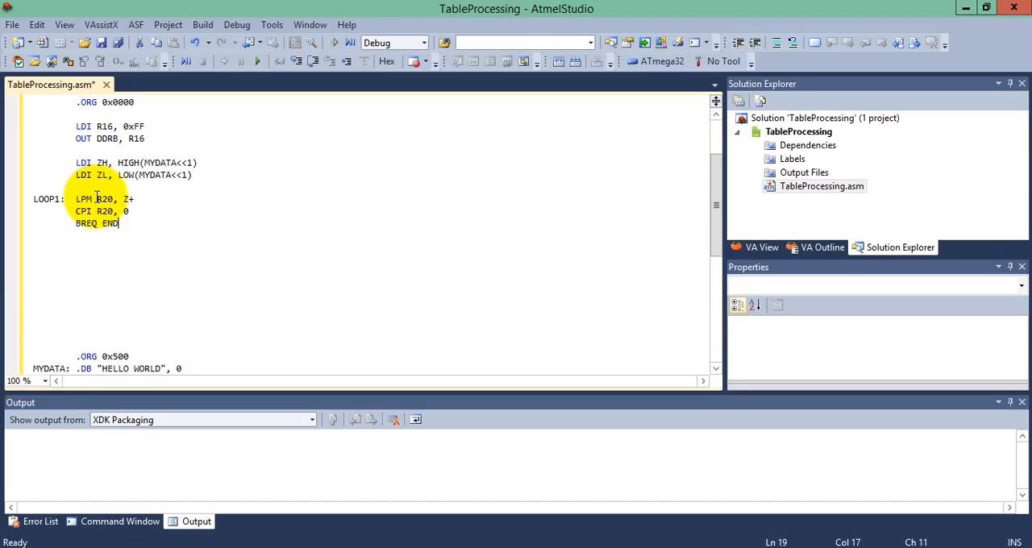
pyautogui.click(32, 343)
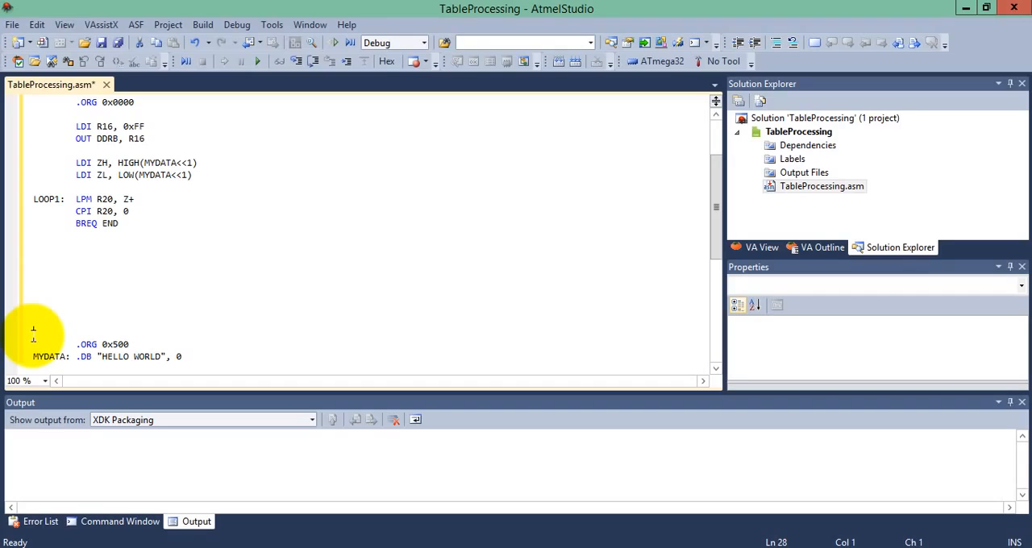
# Write the halt loop END: RJMP END just above .ORG 0x500.
pyautogui.write('END')
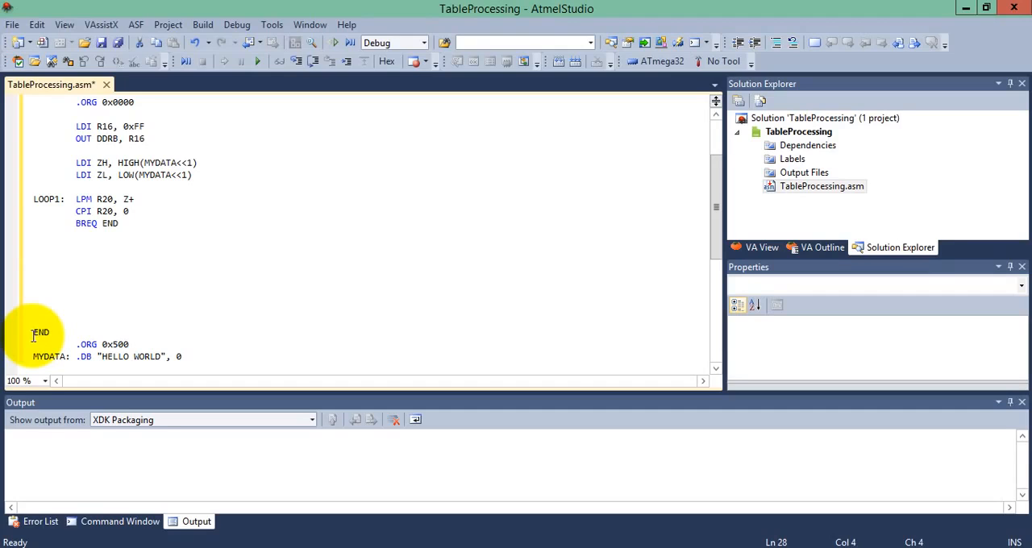
pyautogui.write(':')
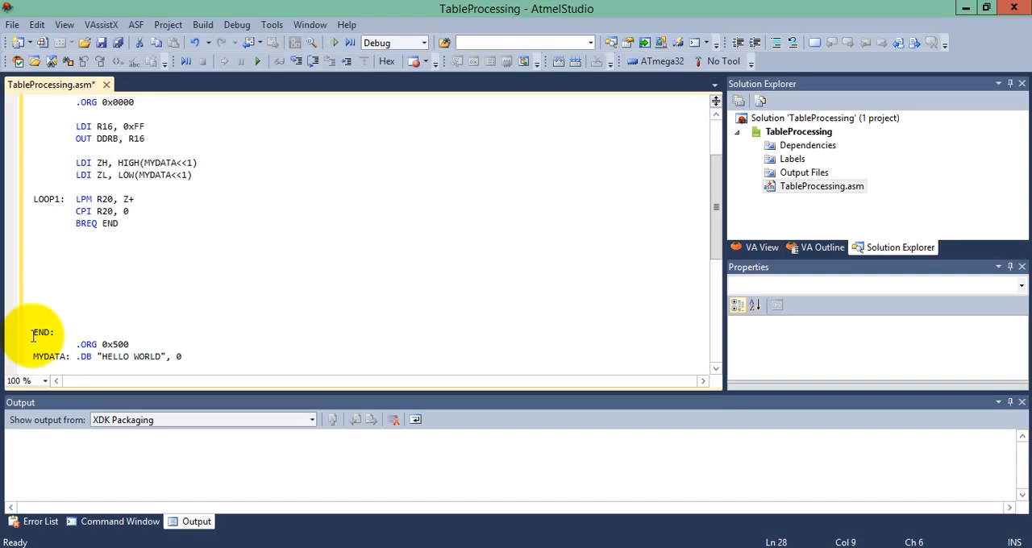
pyautogui.write('R')
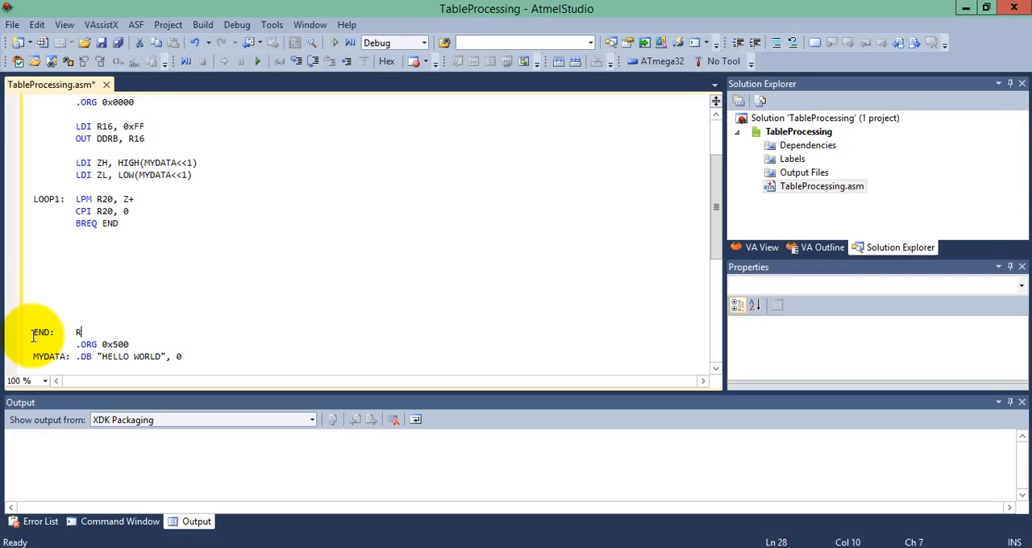
pyautogui.write('JMP')
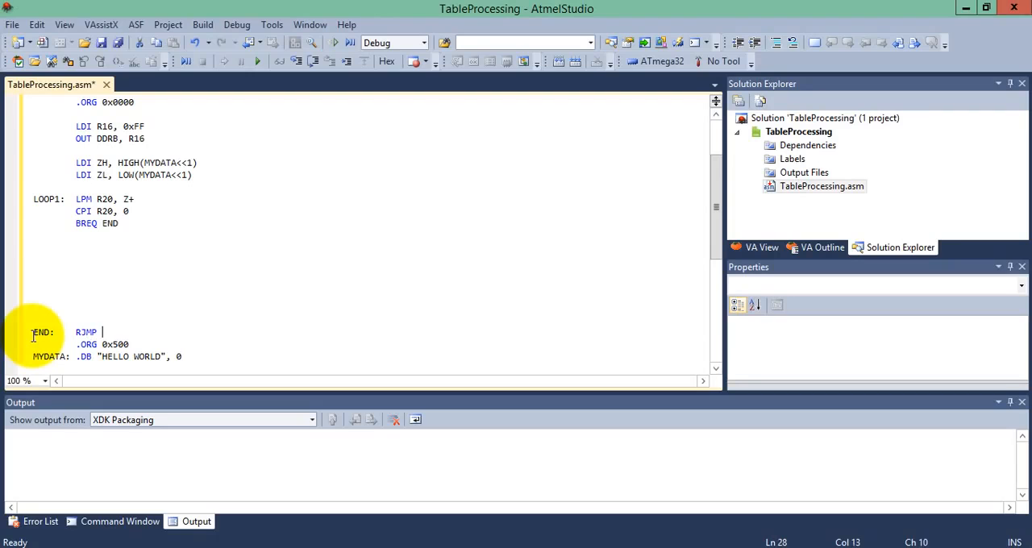
pyautogui.write('END')
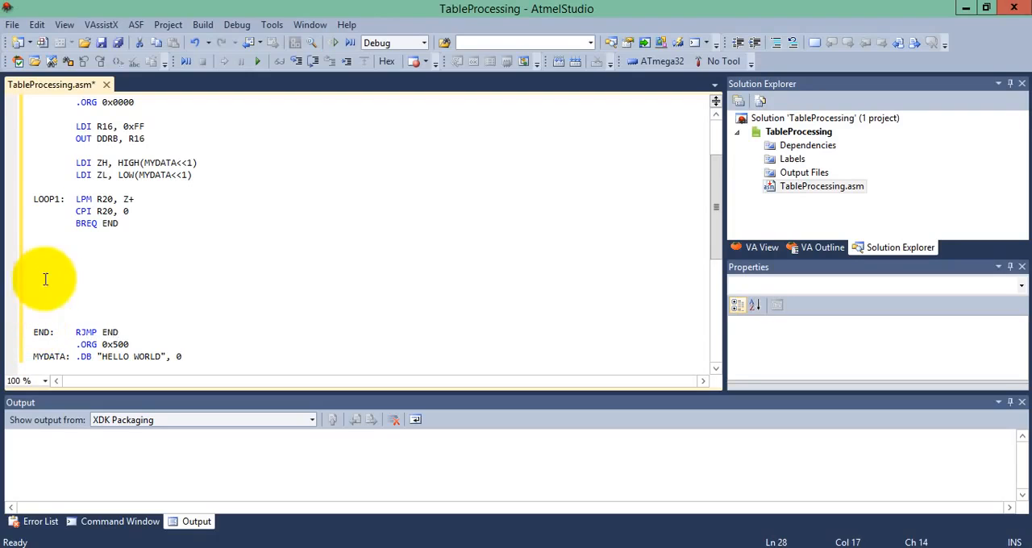
pyautogui.click(78, 234)
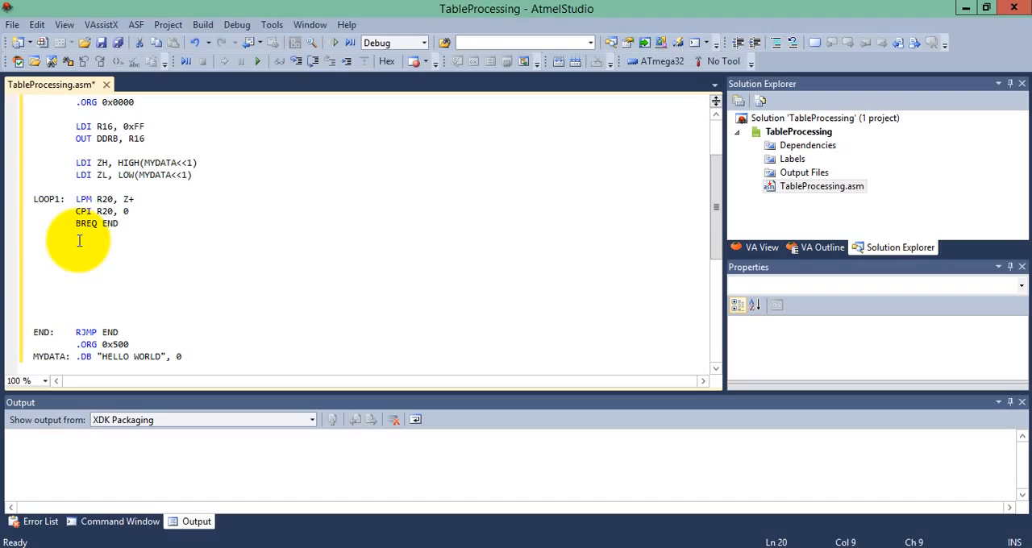
pyautogui.moveTo(85, 309)
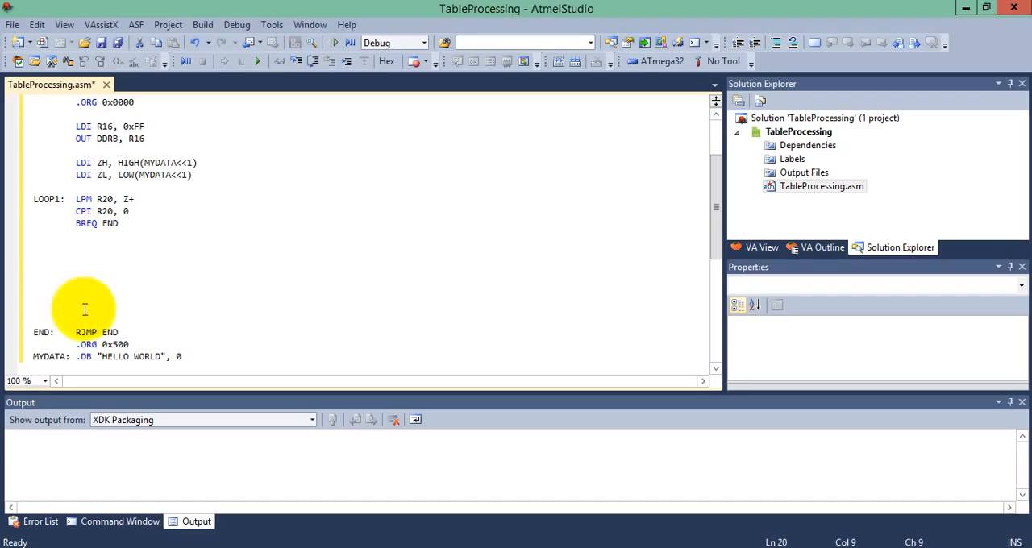
pyautogui.moveTo(87, 260)
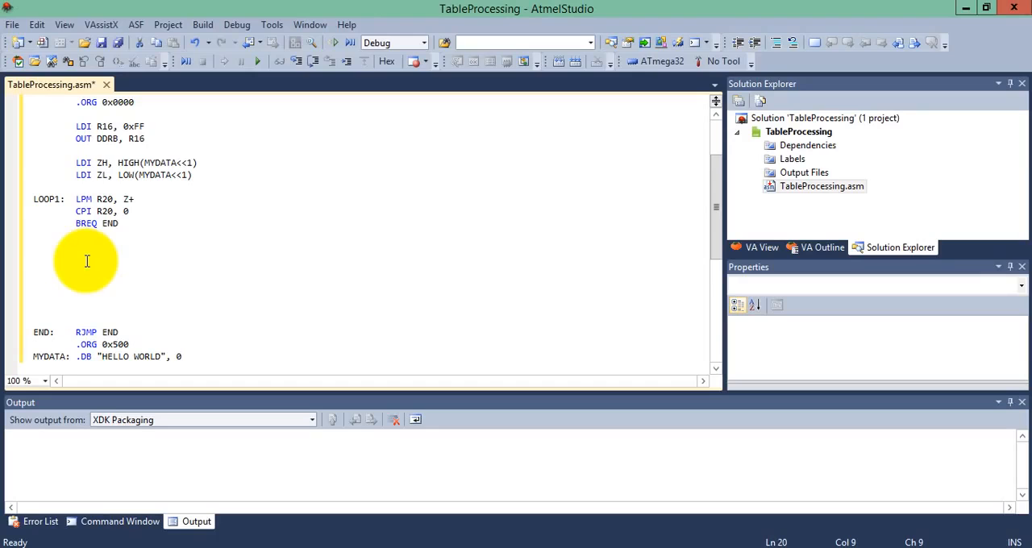
pyautogui.click(76, 235)
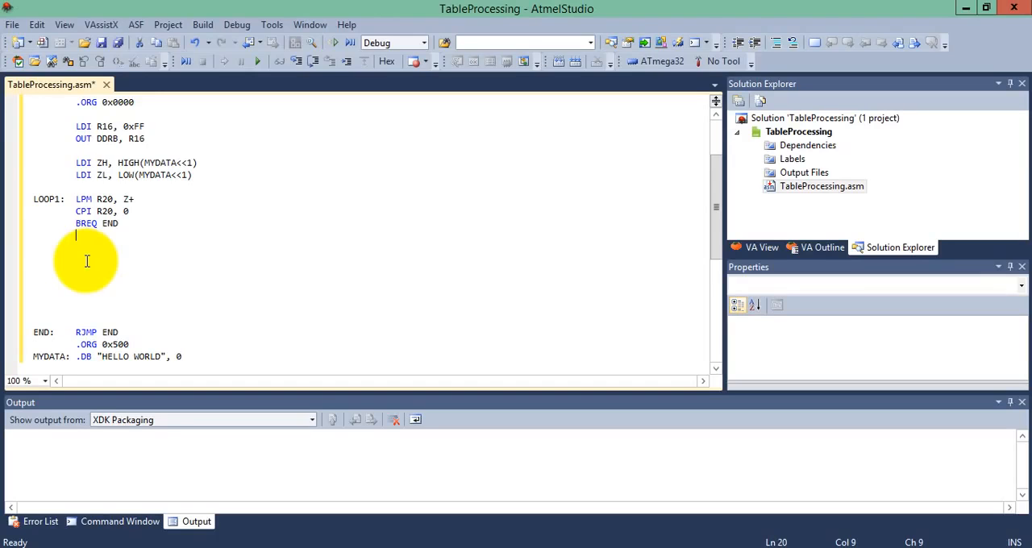
# Add OUT PORTB, R20 and RJMP LOOP1 after BREQ END.
pyautogui.write('PO')
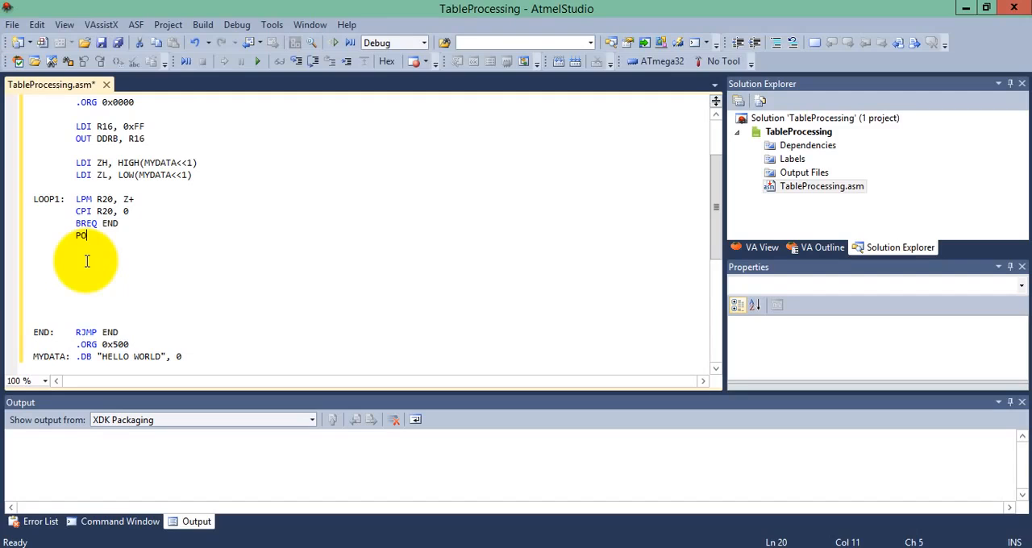
pyautogui.write('RTB')
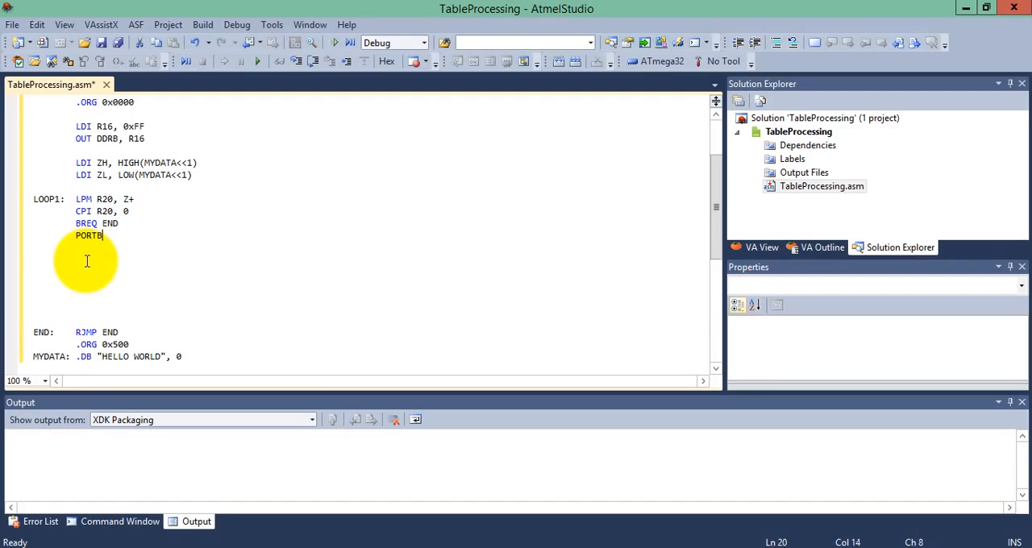
pyautogui.write('OUT')
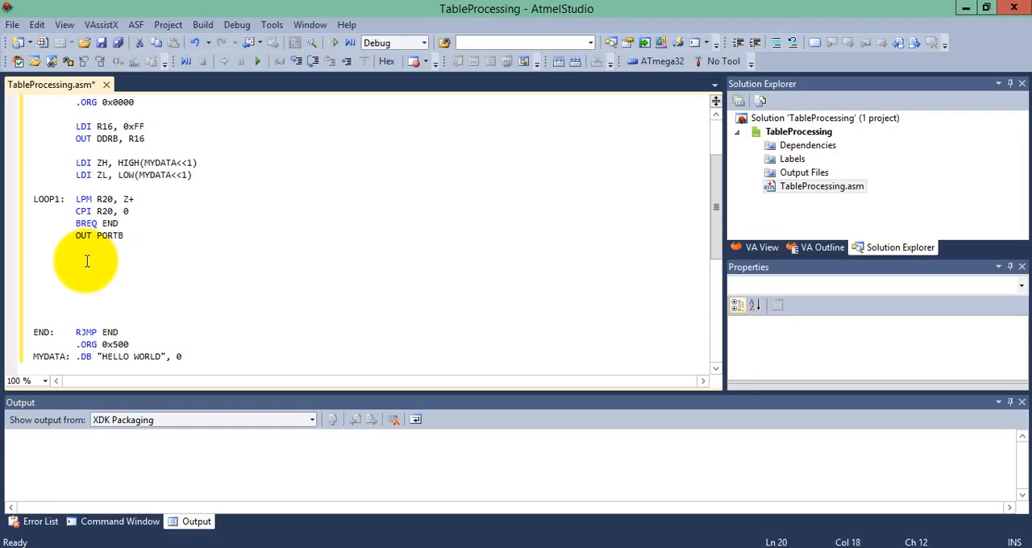
pyautogui.write(', R20')
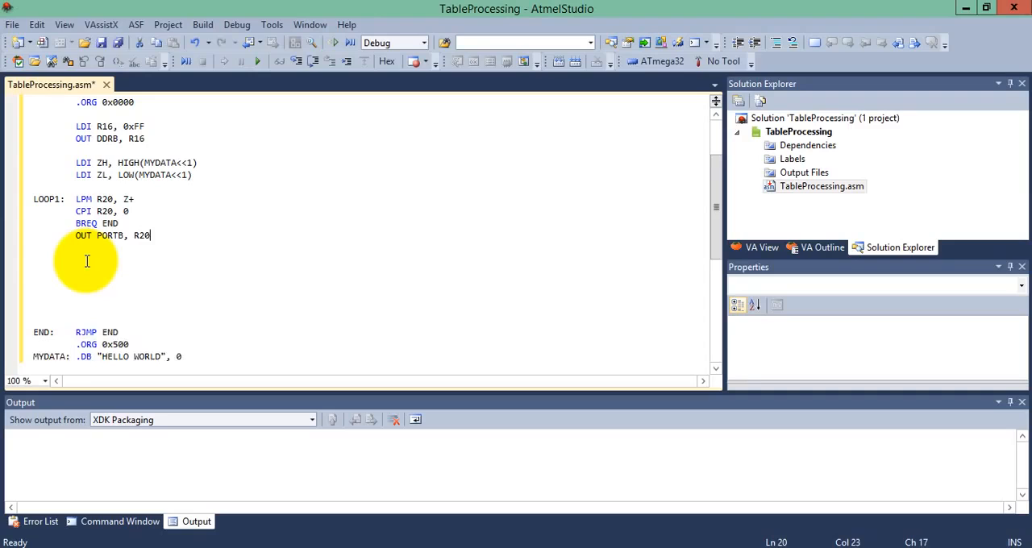
pyautogui.write('R')
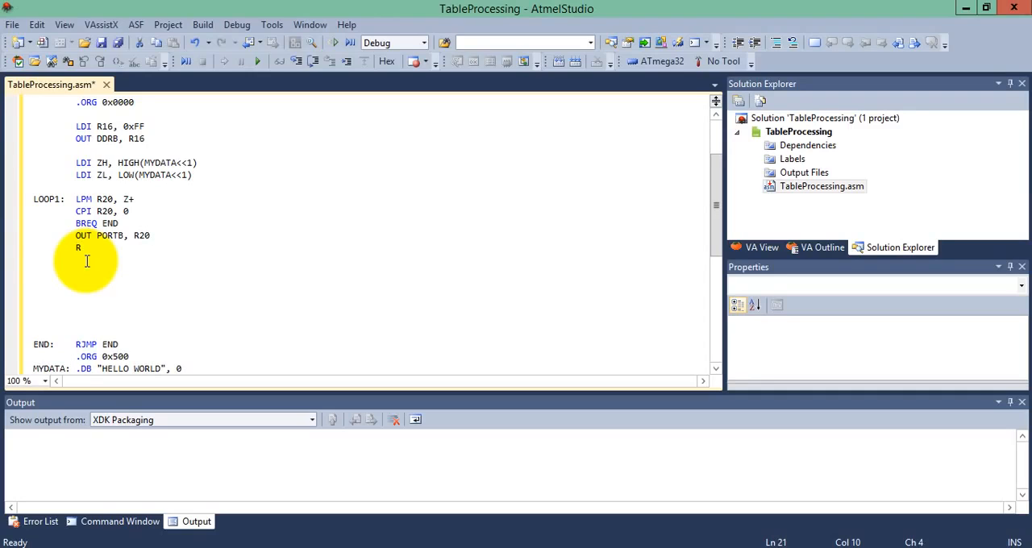
pyautogui.write('JMP')
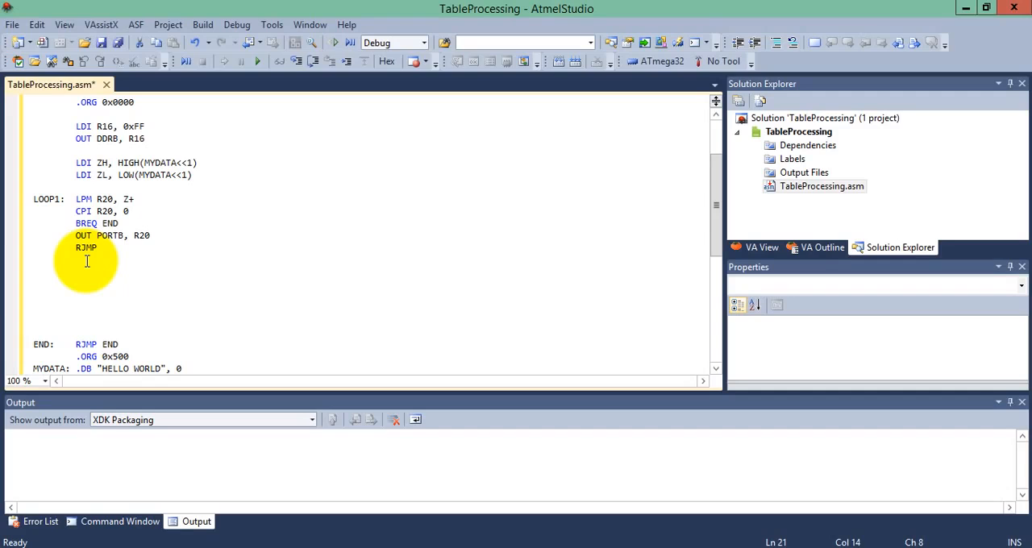
pyautogui.write('LOOP')
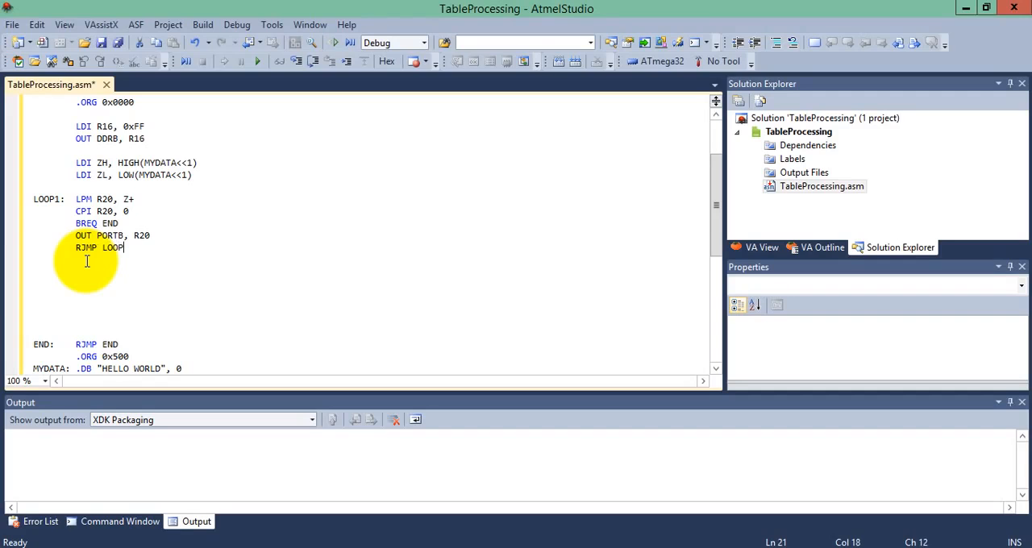
pyautogui.write('1')
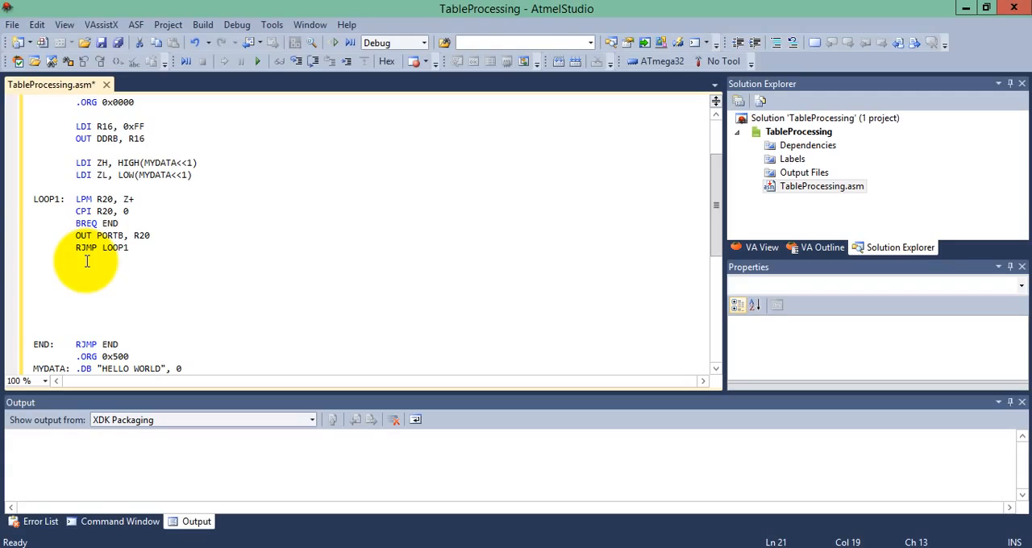
pyautogui.click(129, 248)
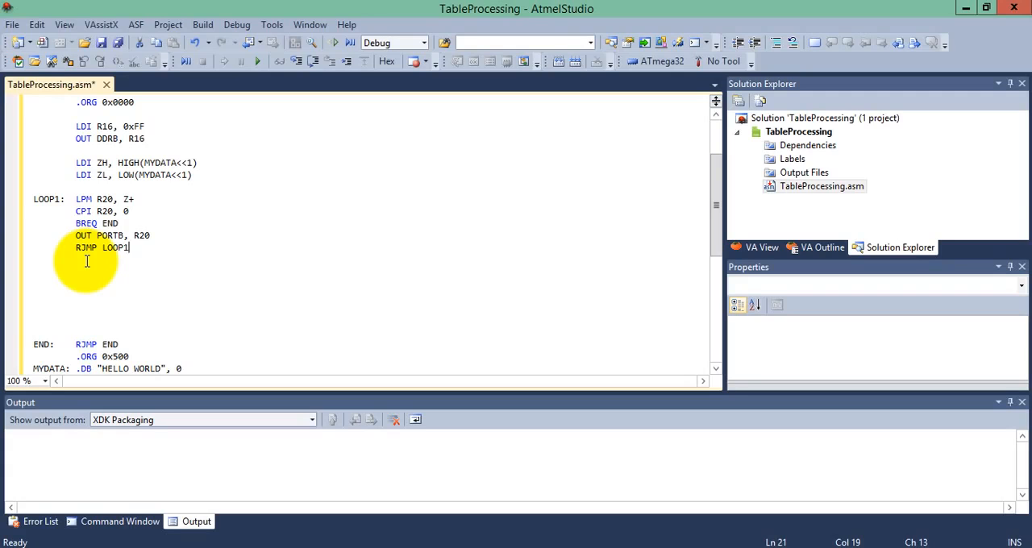
pyautogui.click(33, 321)
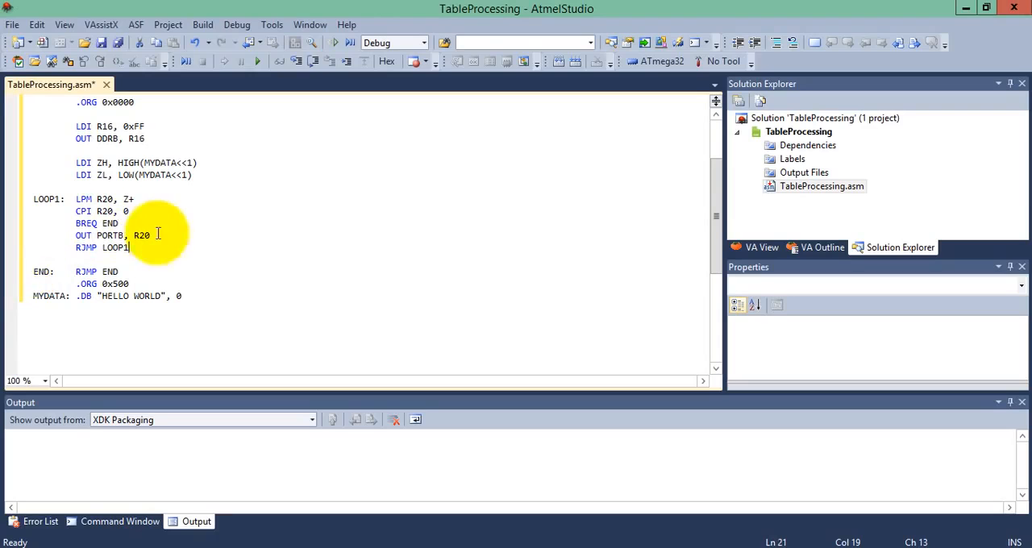
pyautogui.moveTo(12, 306)
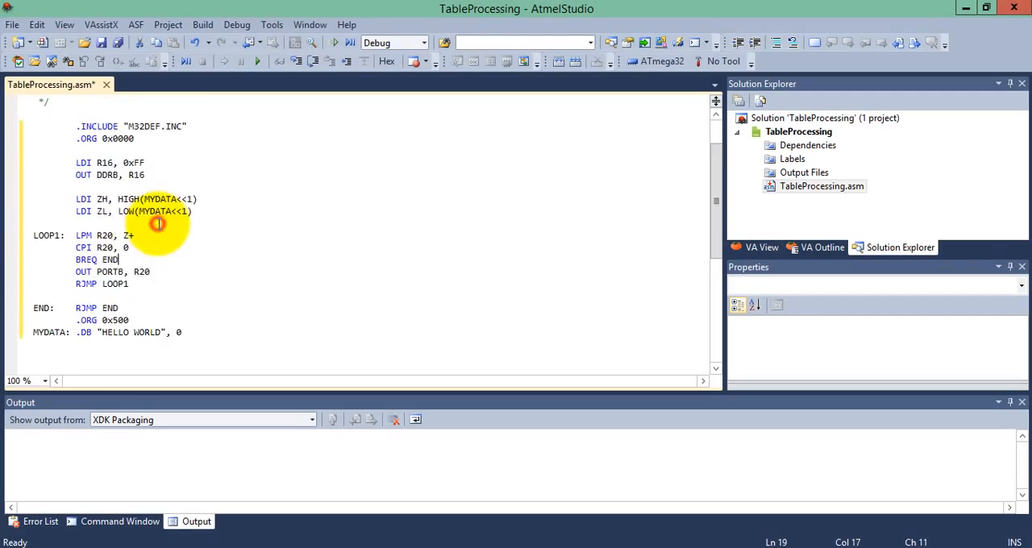
pyautogui.scroll(3)
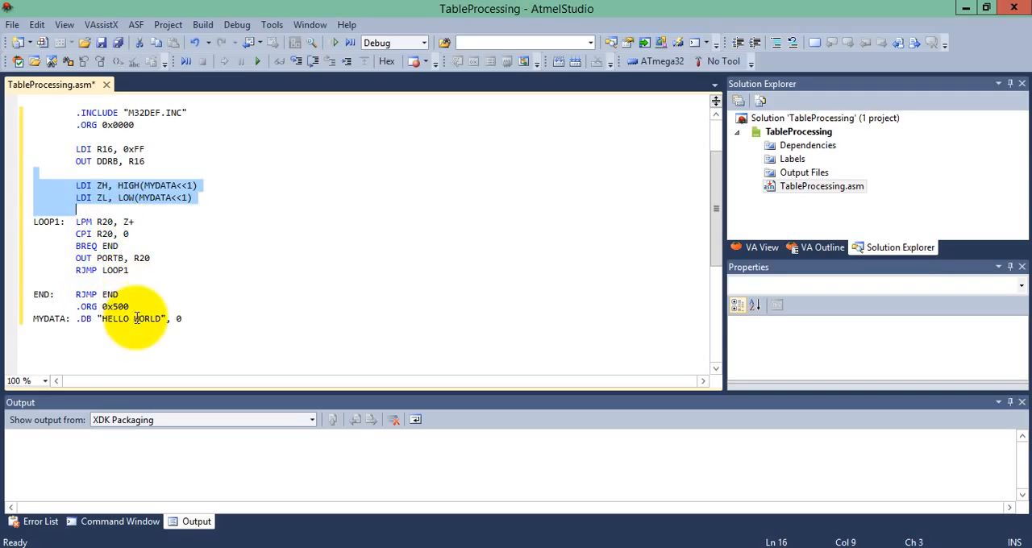
pyautogui.moveTo(97, 306)
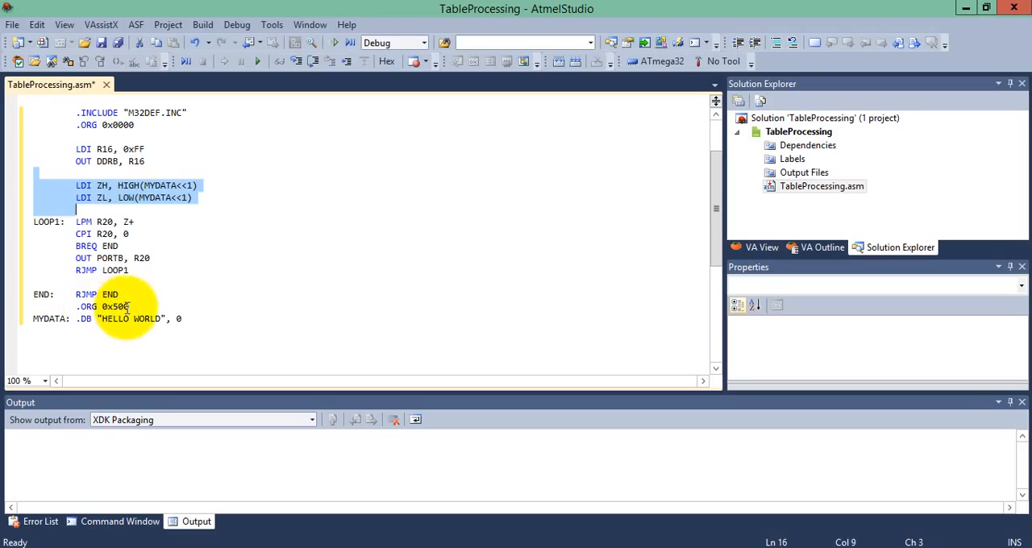
pyautogui.moveTo(157, 193)
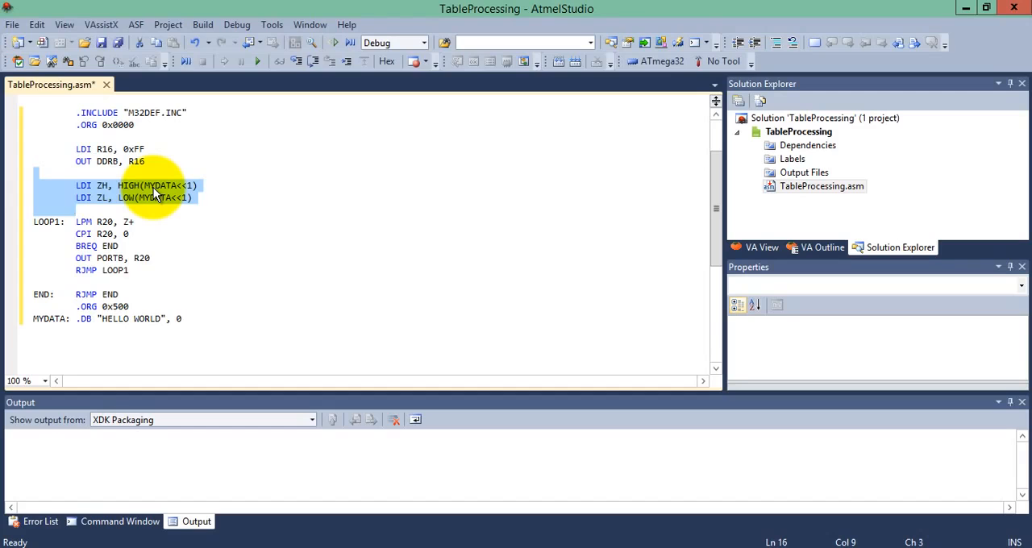
pyautogui.click(76, 209)
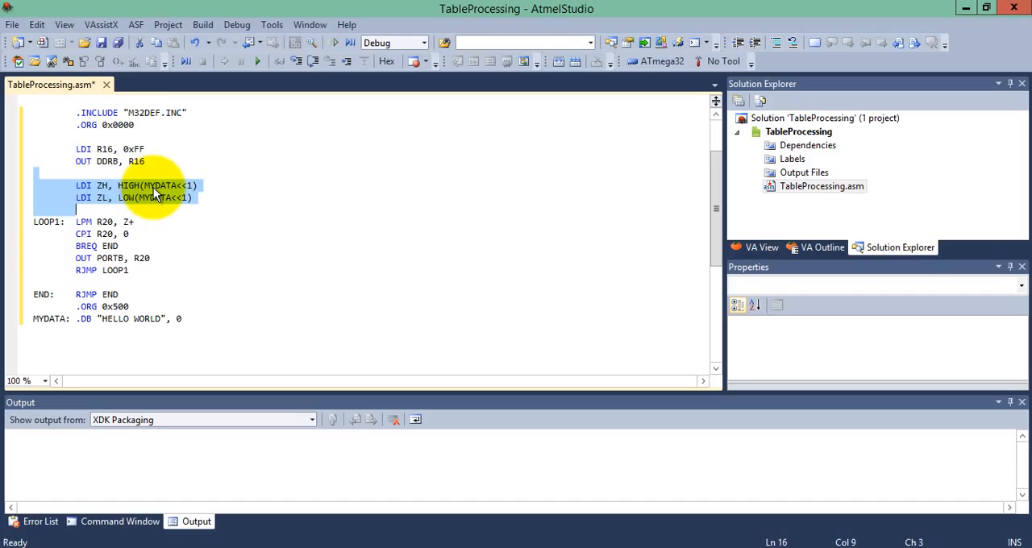
pyautogui.moveTo(190, 194)
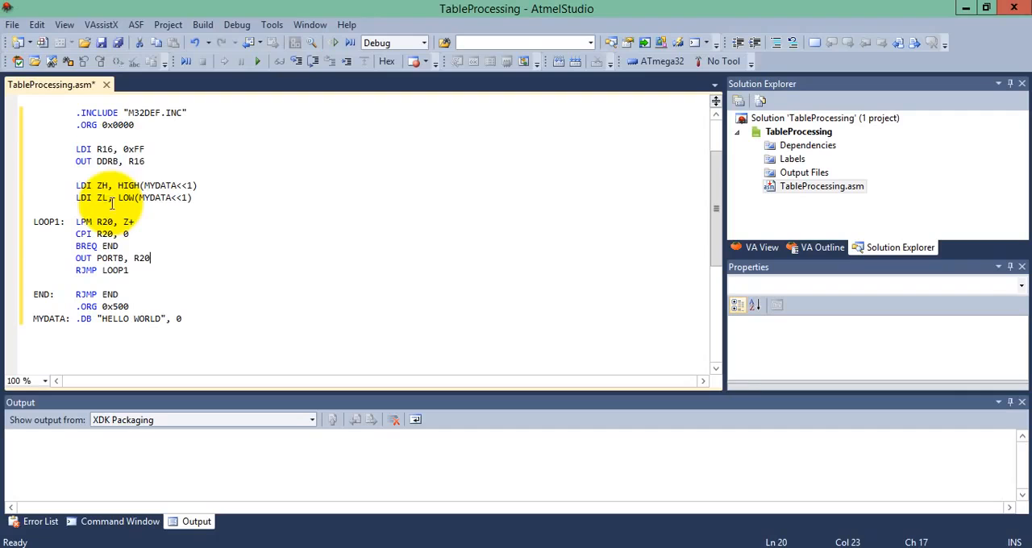
pyautogui.moveTo(109, 198)
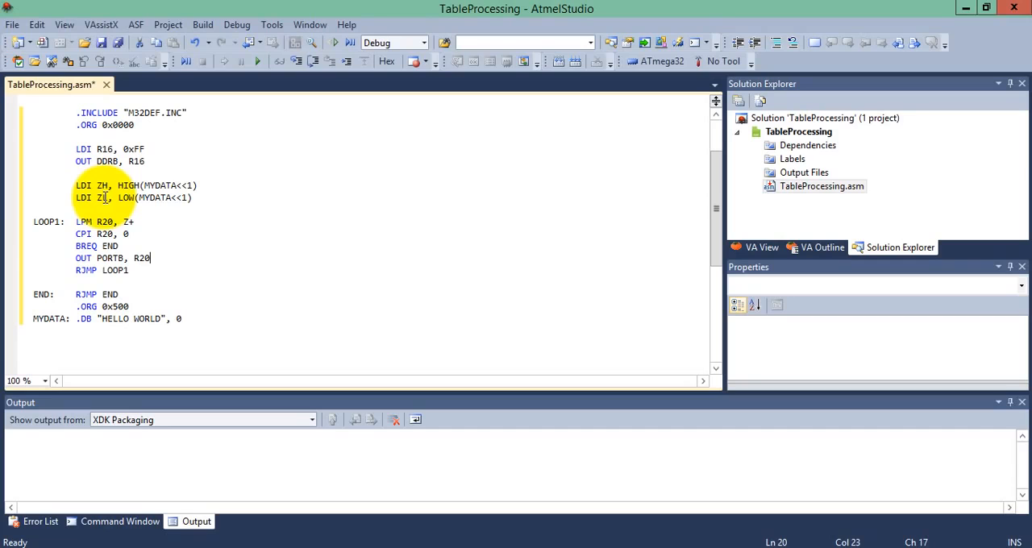
pyautogui.moveTo(119, 186)
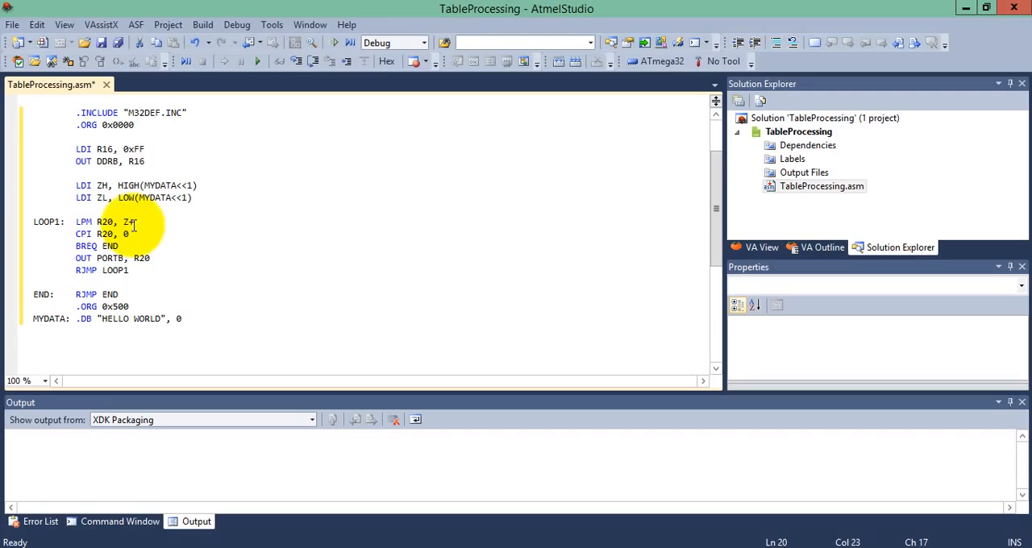
pyautogui.write('+')
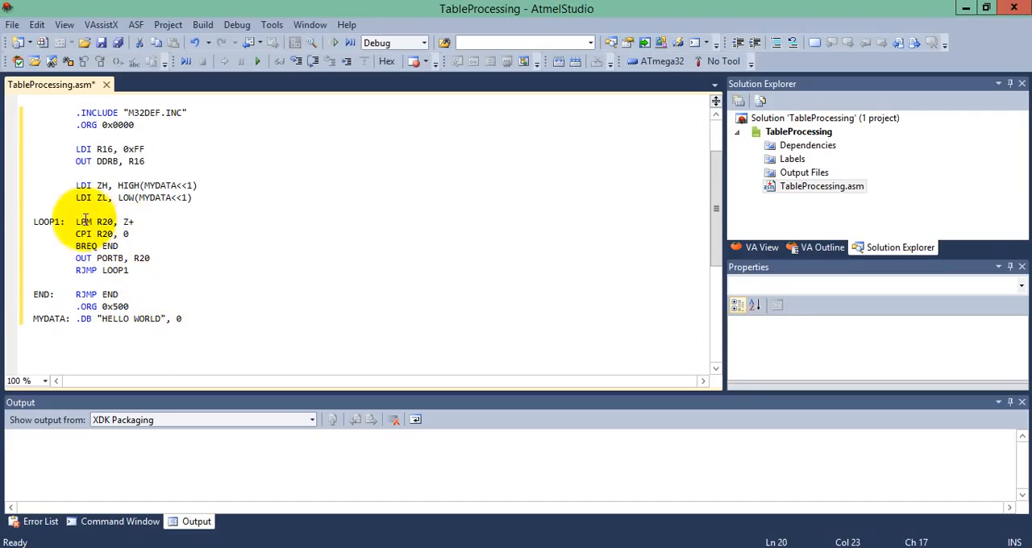
pyautogui.moveTo(168, 300)
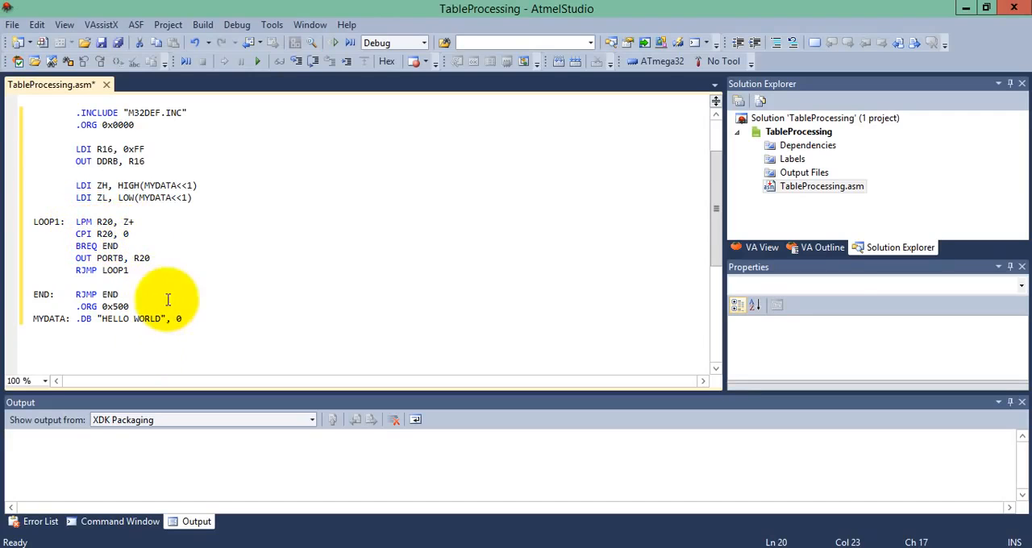
pyautogui.moveTo(181, 319)
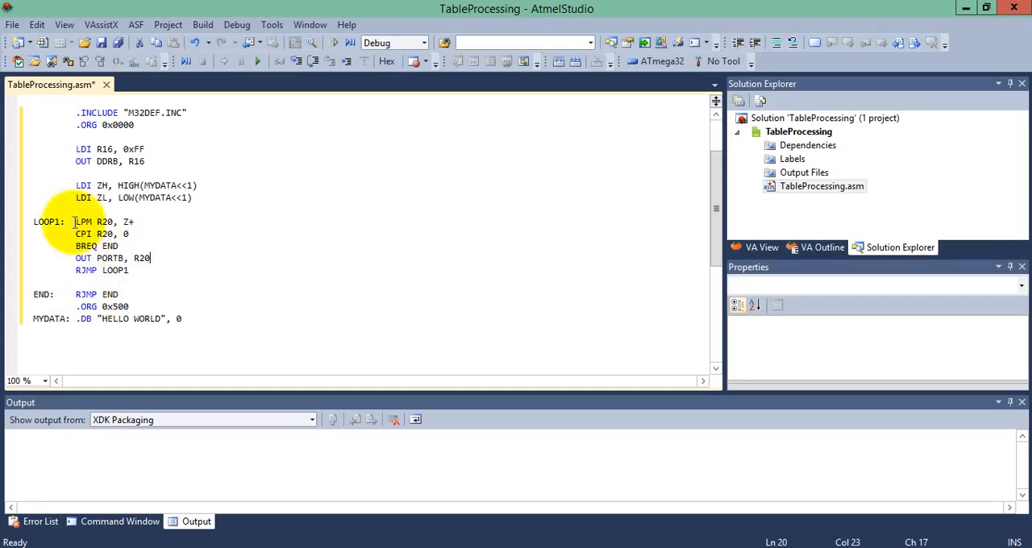
pyautogui.moveTo(149, 318)
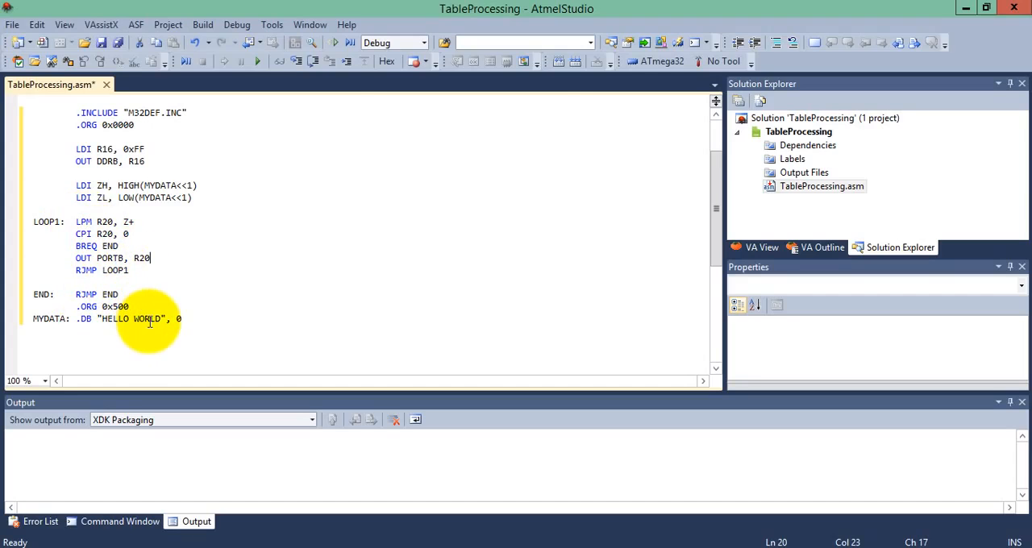
pyautogui.moveTo(541, 101)
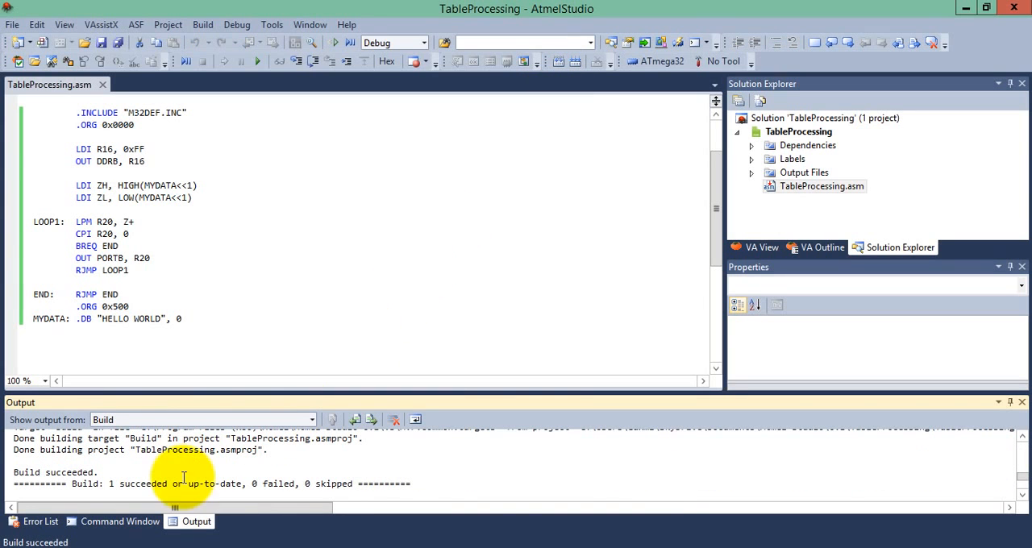
pyautogui.moveTo(571, 114)
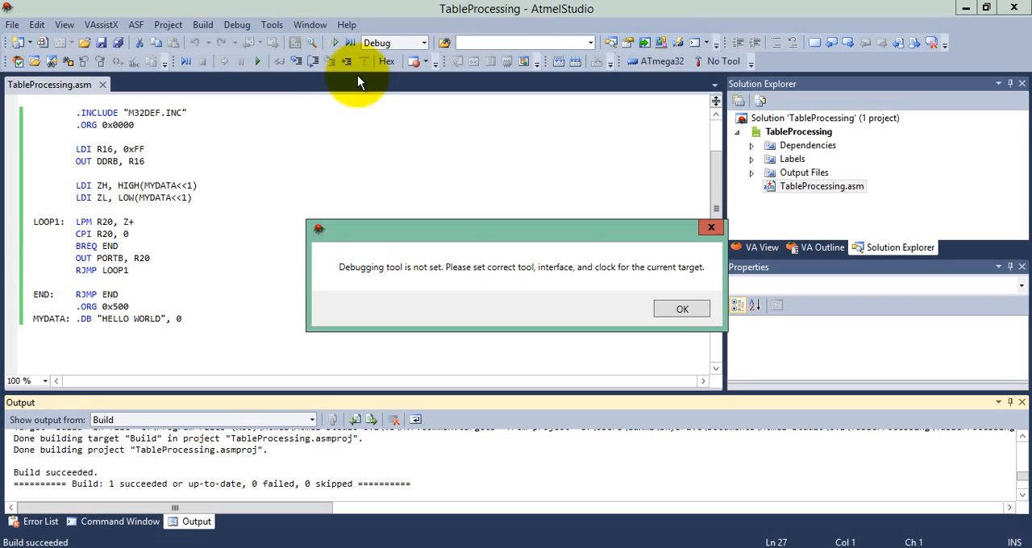
# Dismiss the missing-debugger warning, pick Simulator, and return to TableProcessing.asm.
pyautogui.click(682, 309)
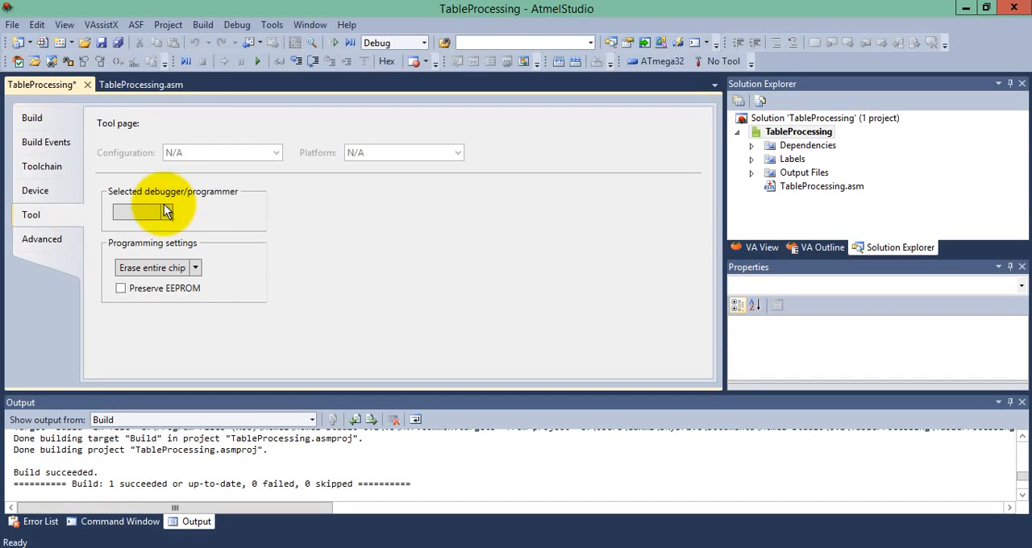
pyautogui.click(165, 212)
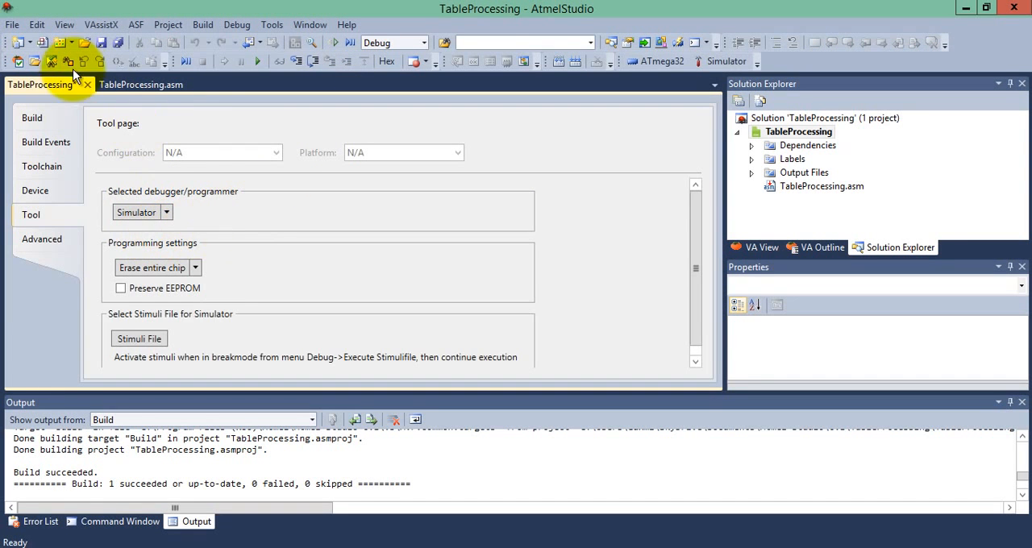
pyautogui.click(141, 84)
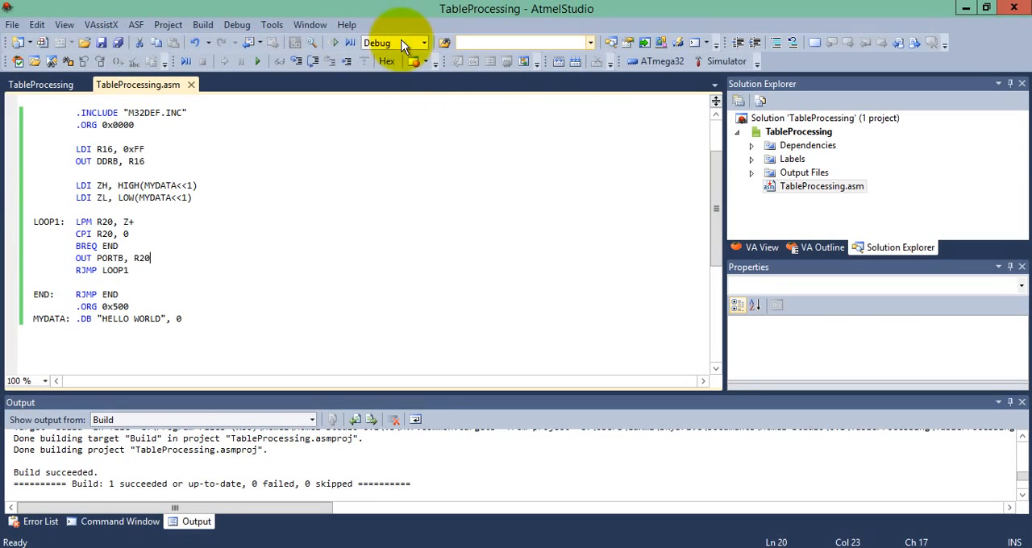
# Start a simulator debug session and step into OUT PORTB, R20 with R20 holding 0x48.
pyautogui.click(334, 43)
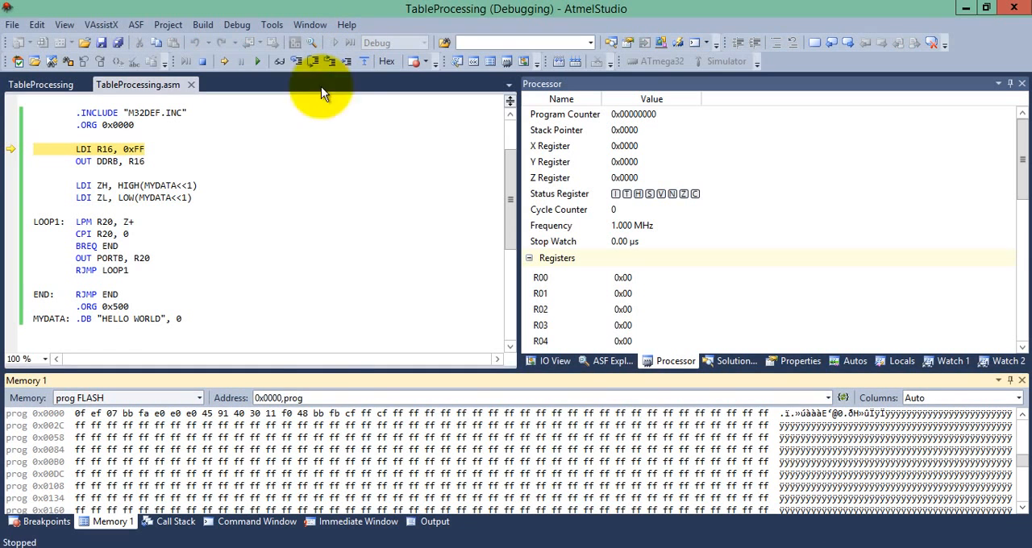
pyautogui.moveTo(327, 305)
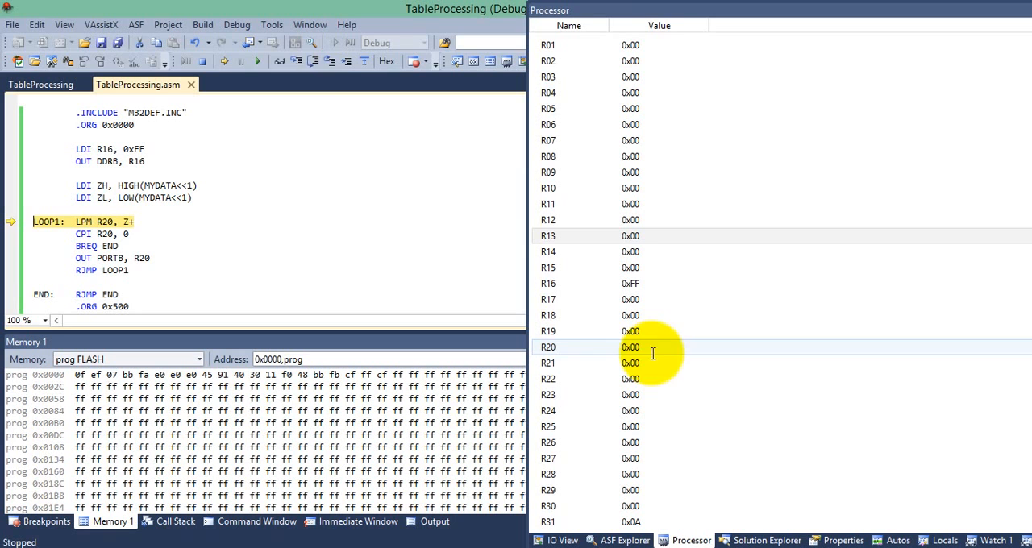
pyautogui.moveTo(296, 62)
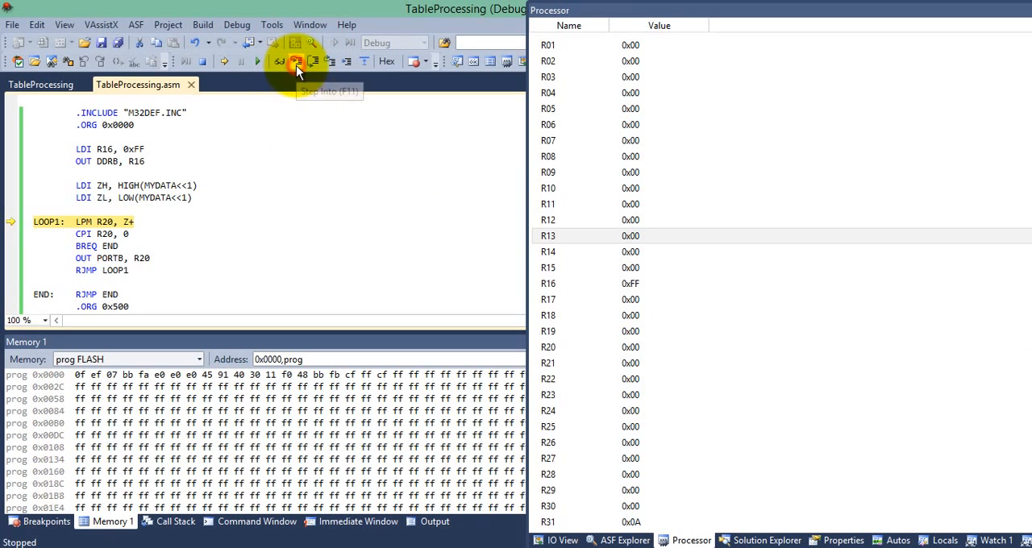
pyautogui.click(296, 61)
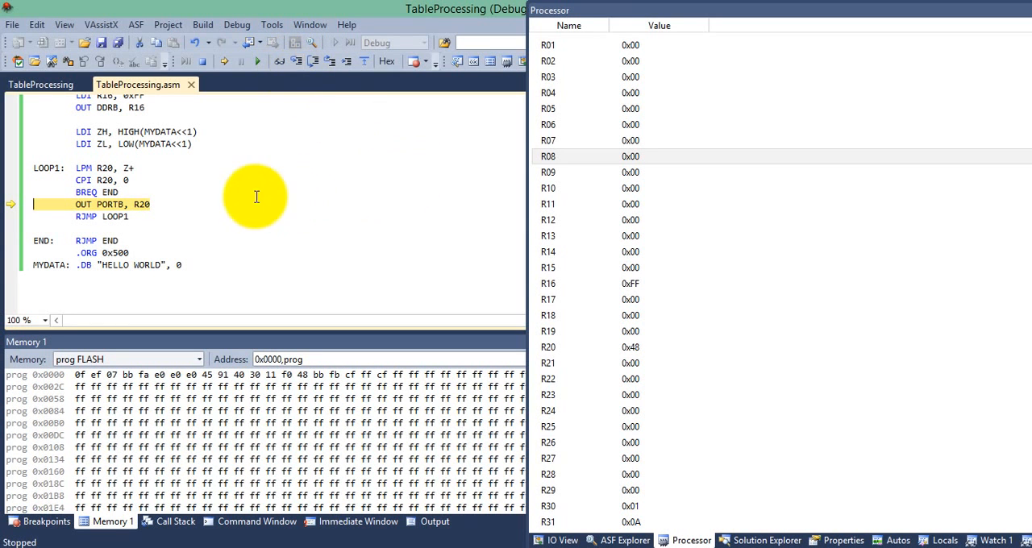
pyautogui.moveTo(232, 196)
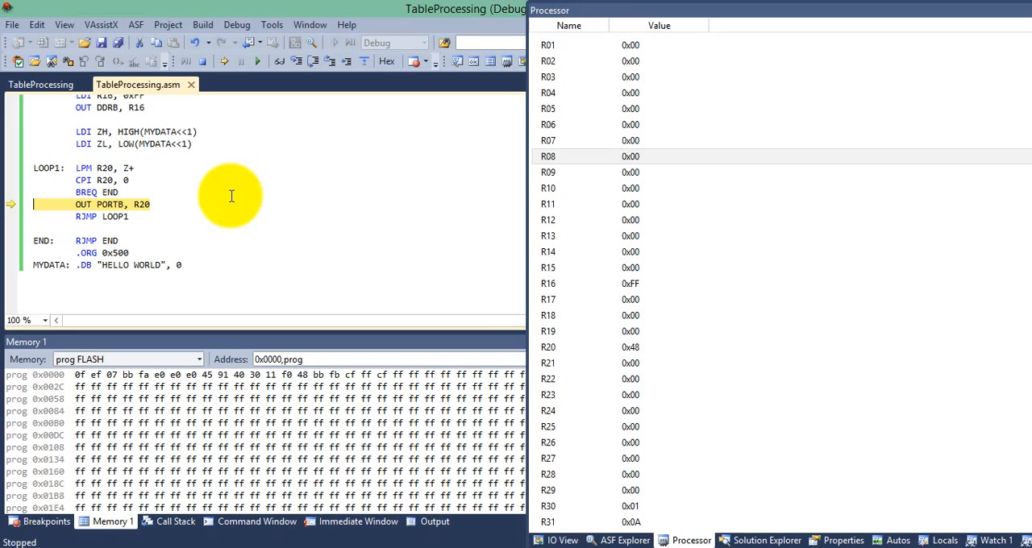
pyautogui.moveTo(259, 244)
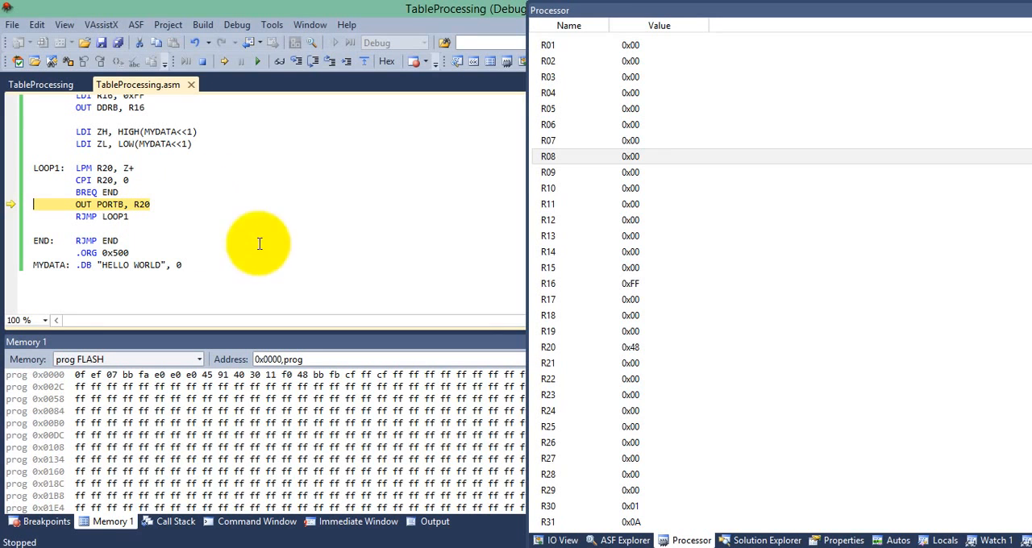
# Show PORTB in the IO View, output H, and step one loop pass until PORTB shows 0x45.
pyautogui.click(556, 540)
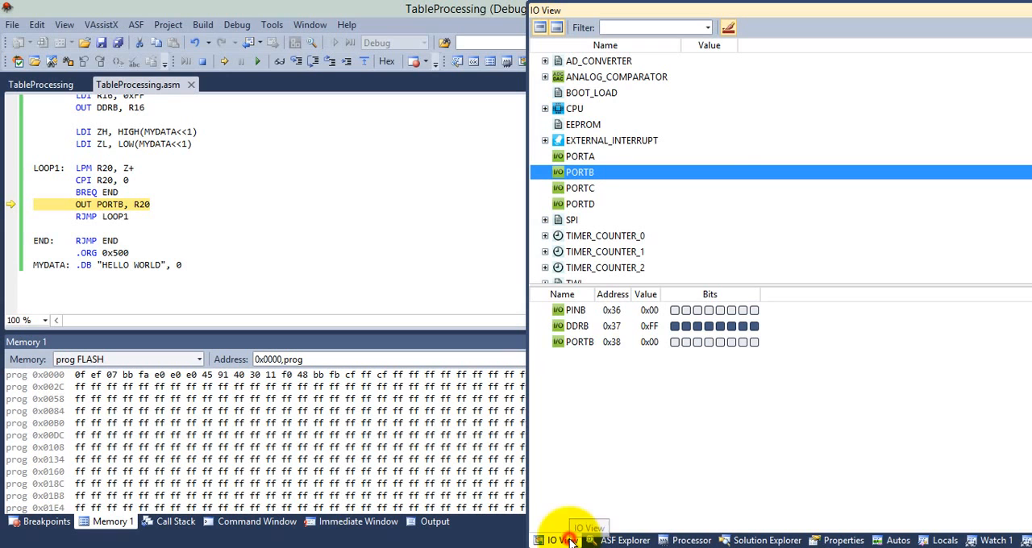
pyautogui.moveTo(593, 341)
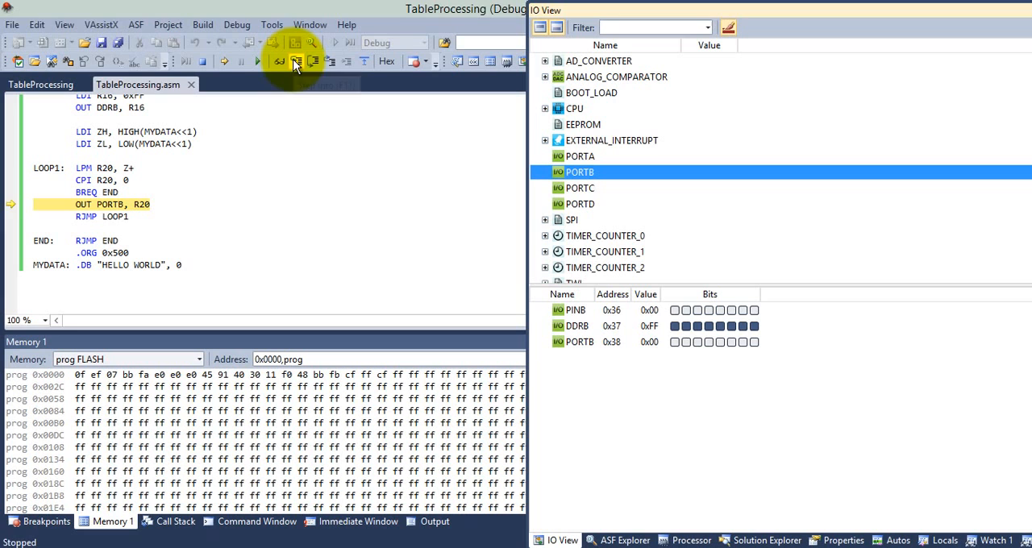
pyautogui.click(296, 62)
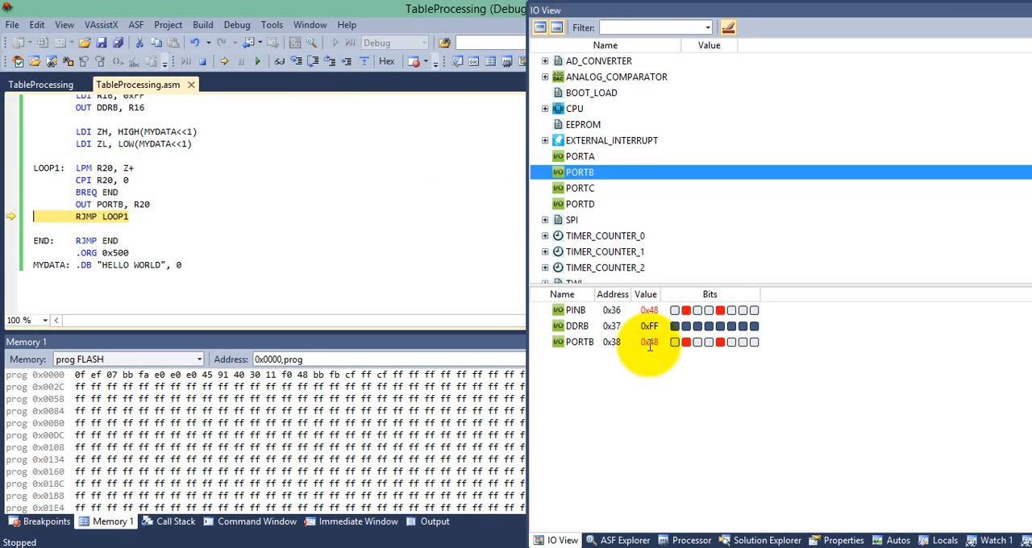
pyautogui.moveTo(650, 341)
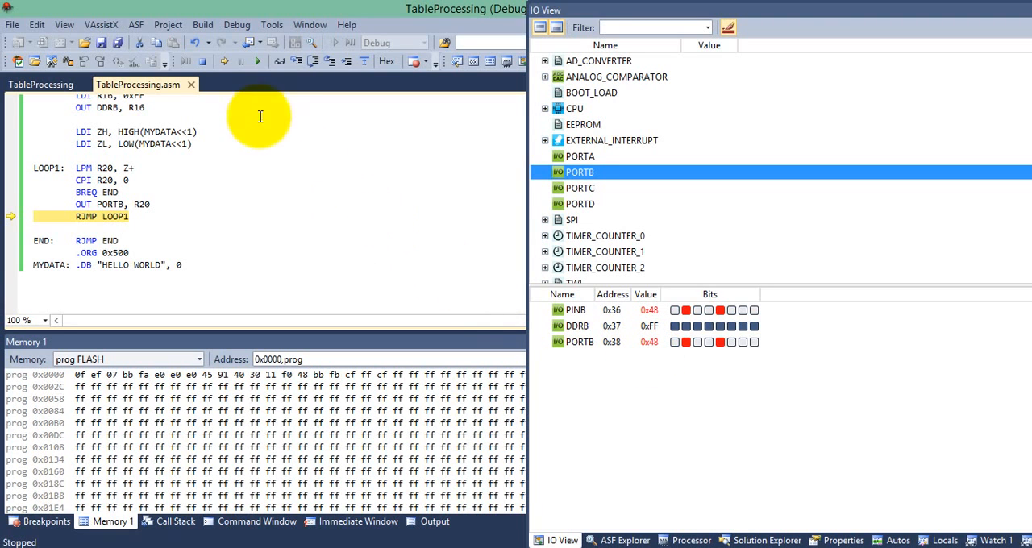
pyautogui.moveTo(297, 61)
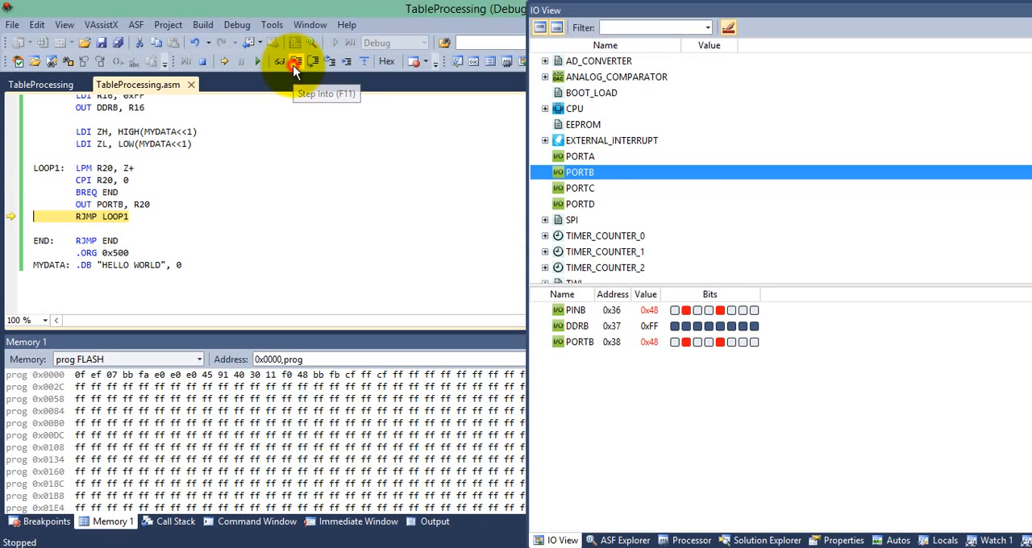
pyautogui.click(296, 61)
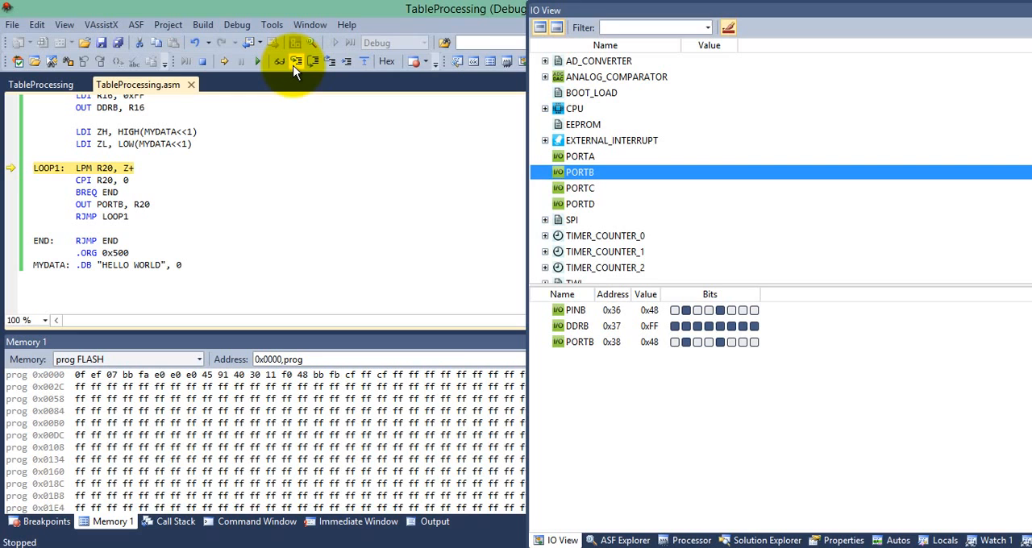
pyautogui.click(280, 61)
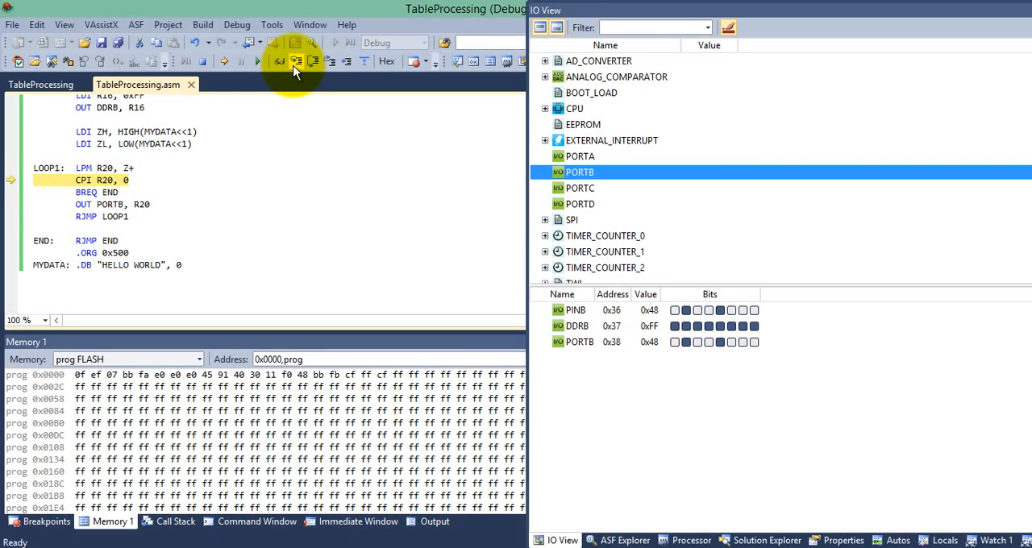
pyautogui.click(297, 62)
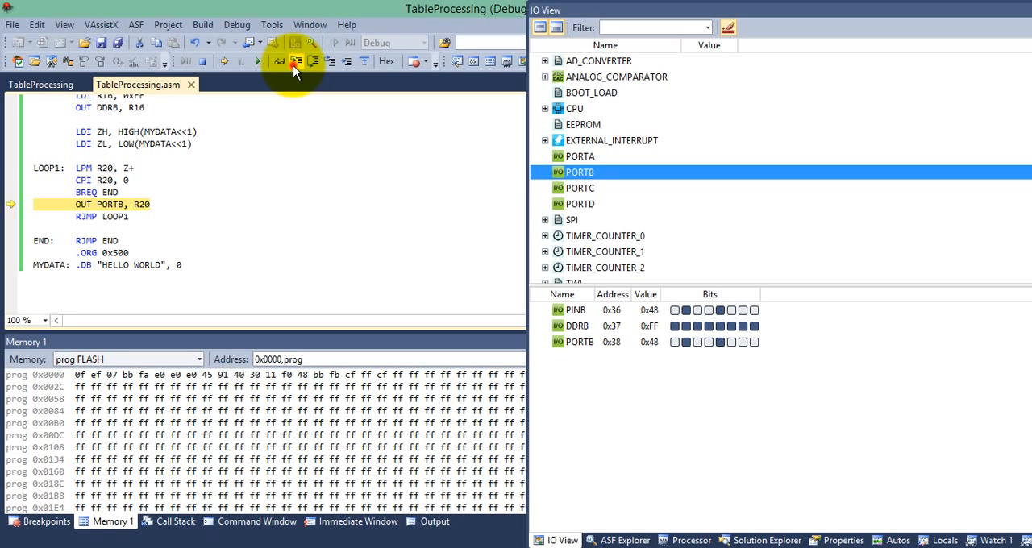
pyautogui.click(296, 61)
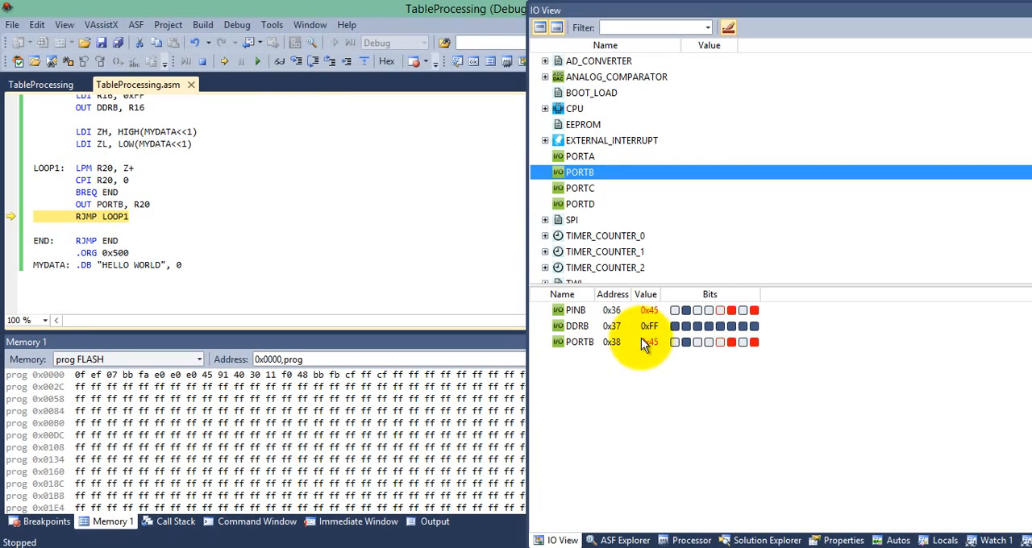
pyautogui.moveTo(649, 342)
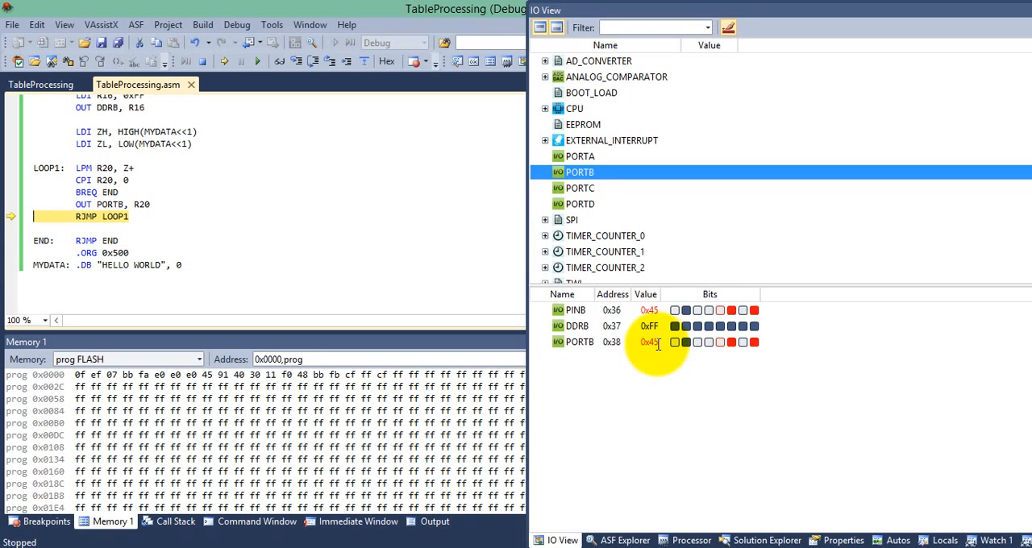
# Step through LOOP1 as PORTB outputs L, L, O and space (0x4C, 0x4F, 0x20).
pyautogui.click(294, 63)
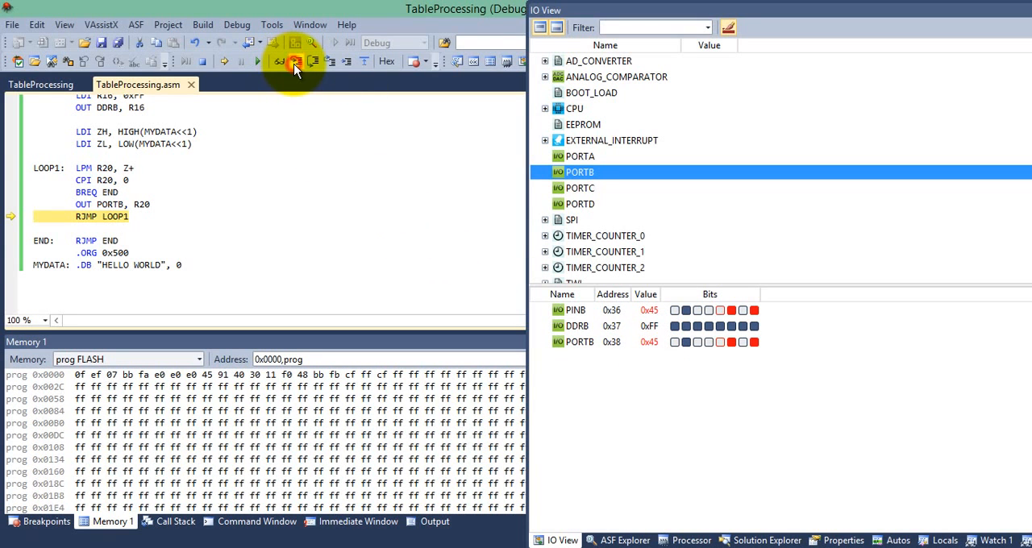
pyautogui.click(295, 62)
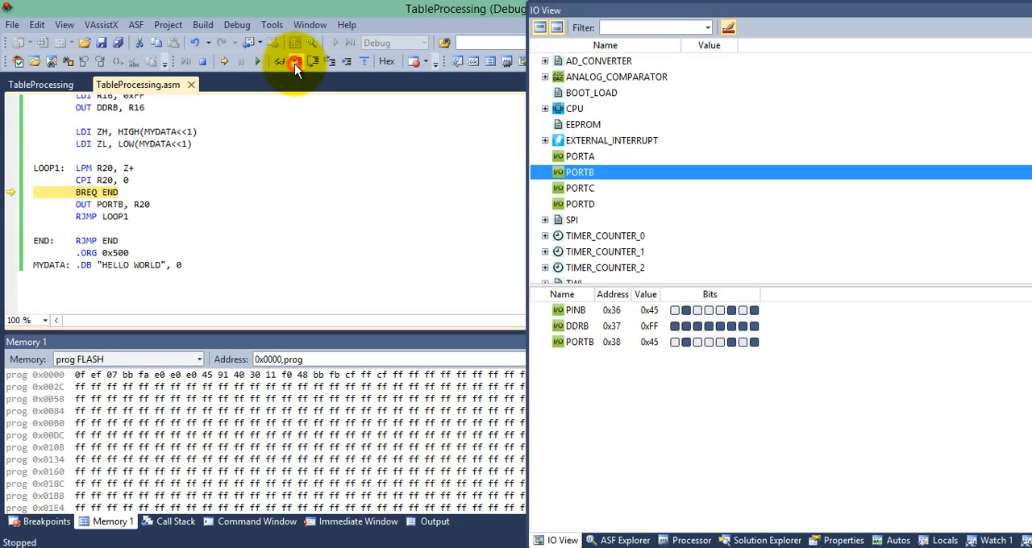
pyautogui.click(296, 61)
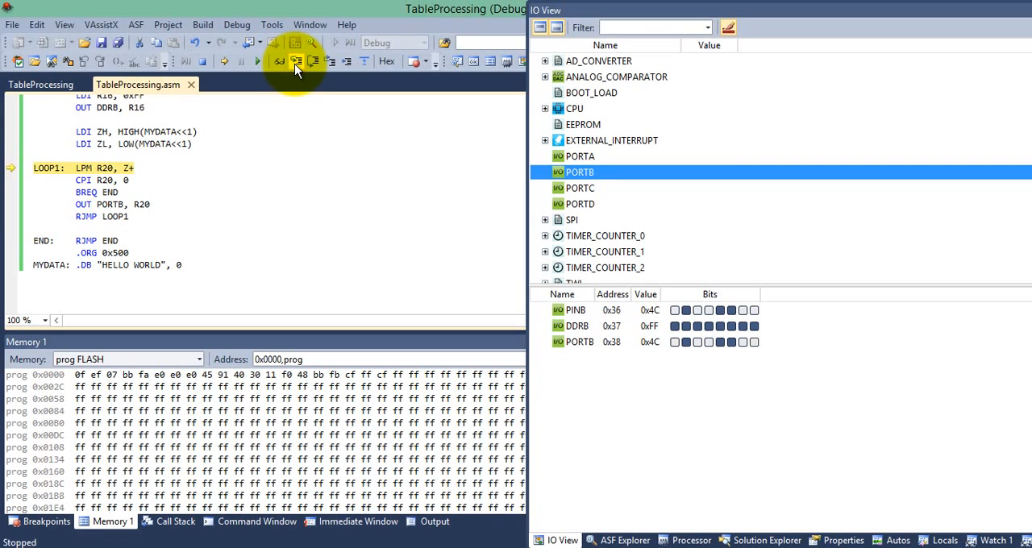
pyautogui.click(296, 62)
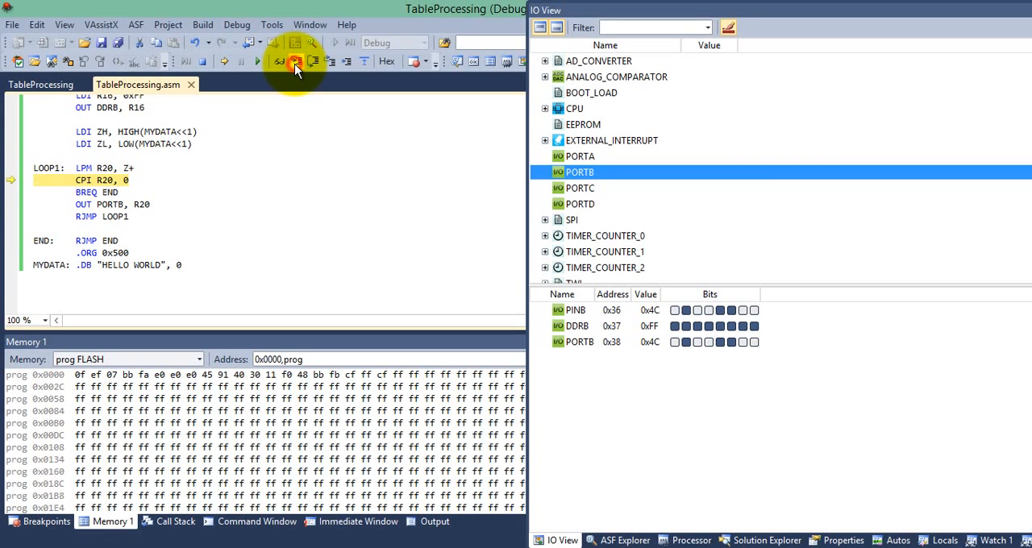
pyautogui.click(296, 61)
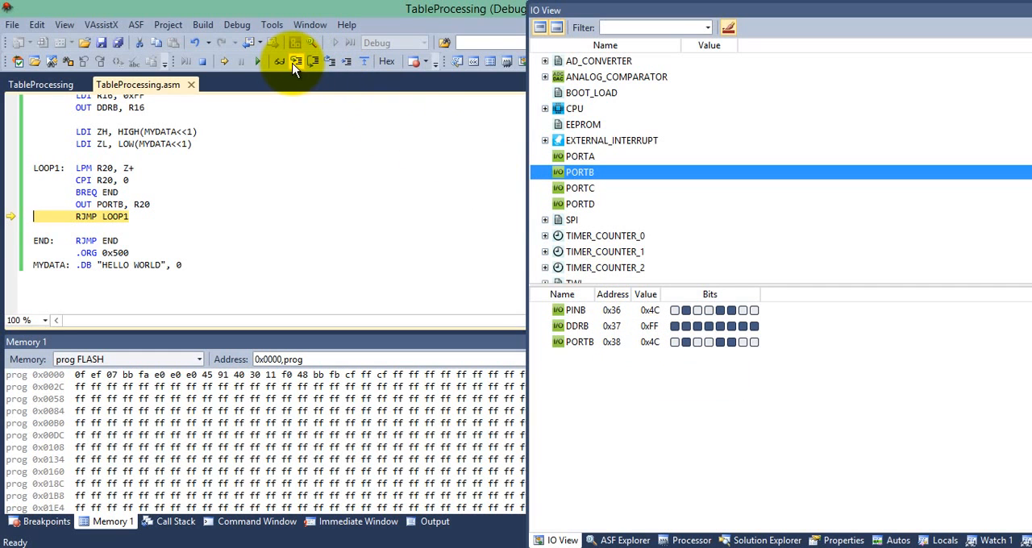
pyautogui.click(297, 62)
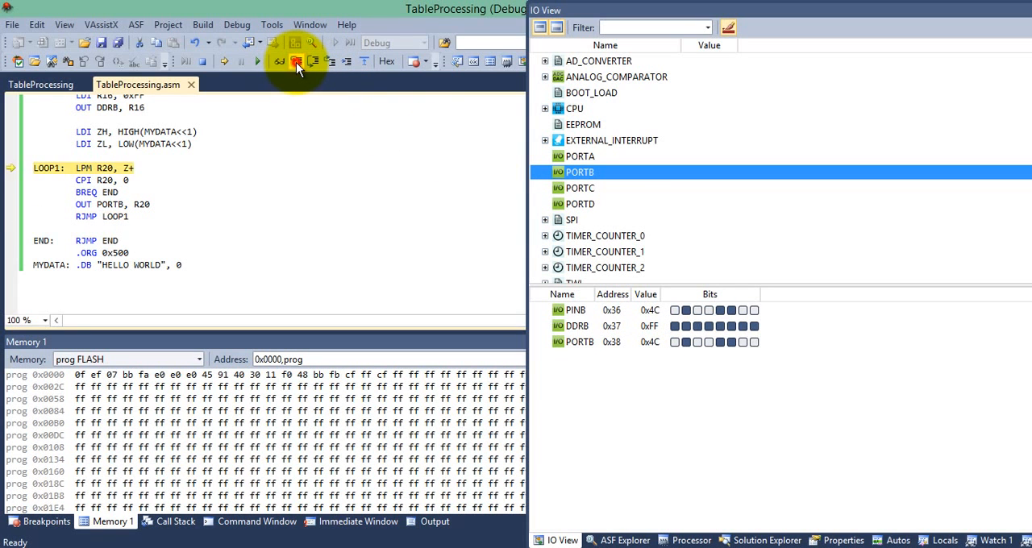
pyautogui.click(296, 61)
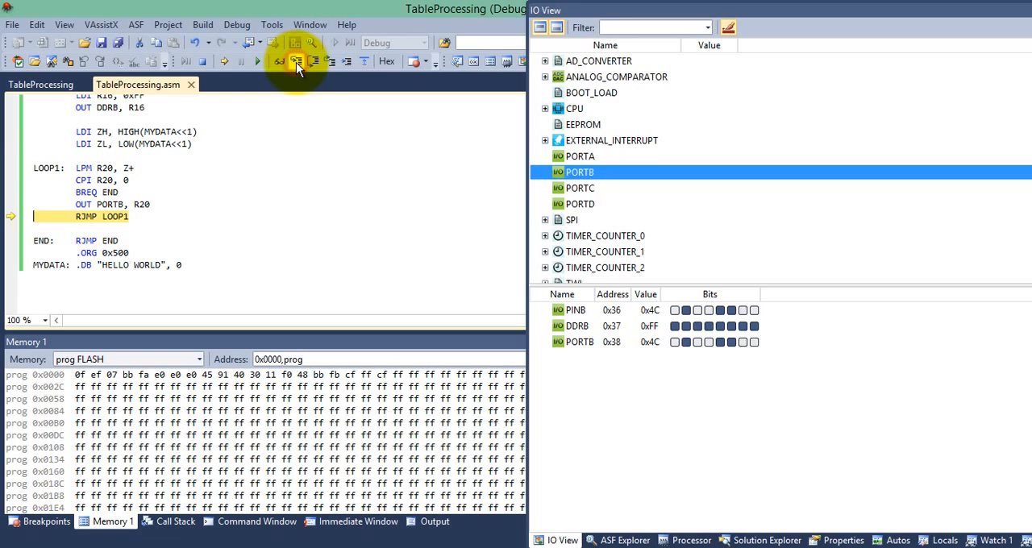
pyautogui.click(297, 62)
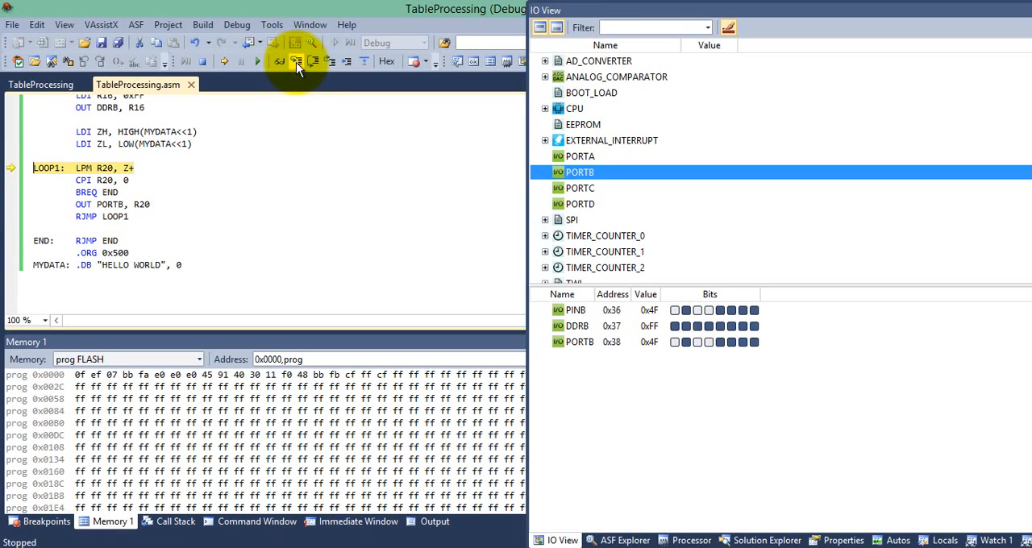
pyautogui.click(296, 61)
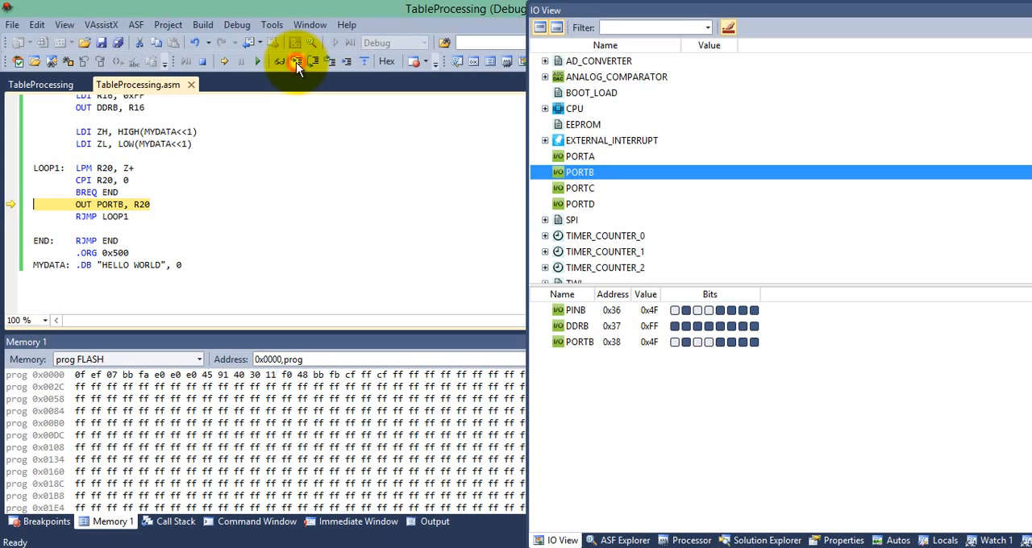
pyautogui.click(296, 61)
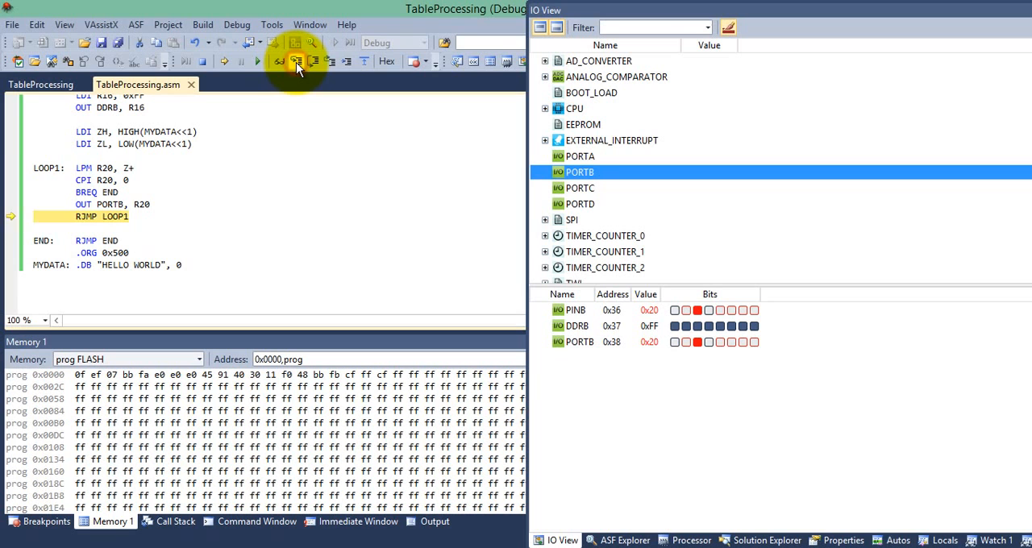
# Continue stepping as PORTB outputs W, O, R, L, D (0x57 … 0x44), then load the zero terminator.
pyautogui.click(297, 61)
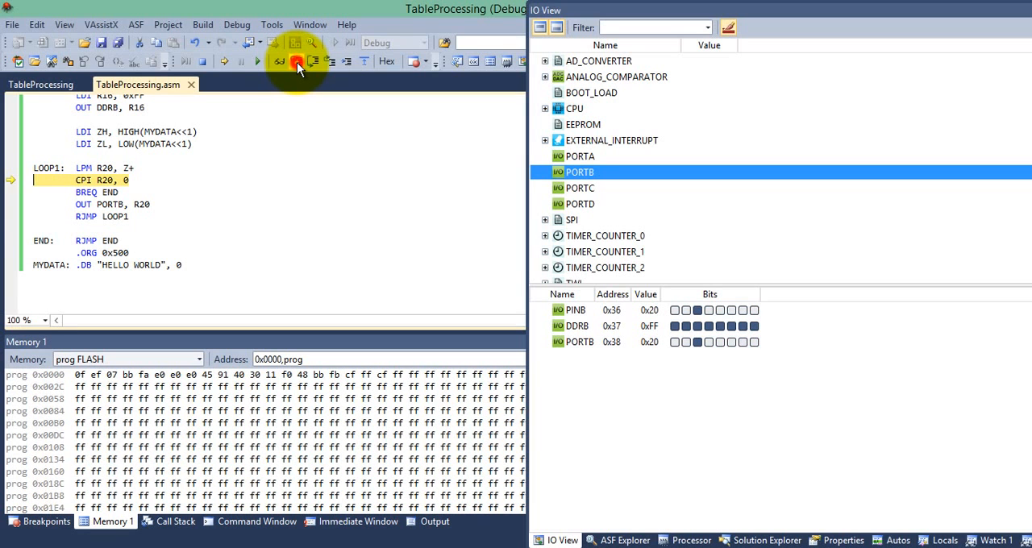
pyautogui.click(296, 62)
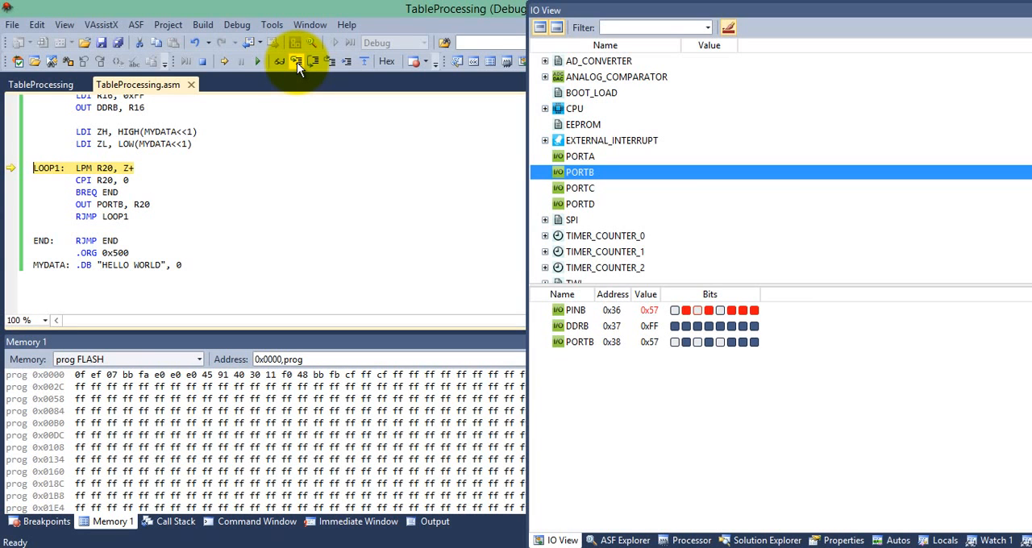
pyautogui.click(297, 61)
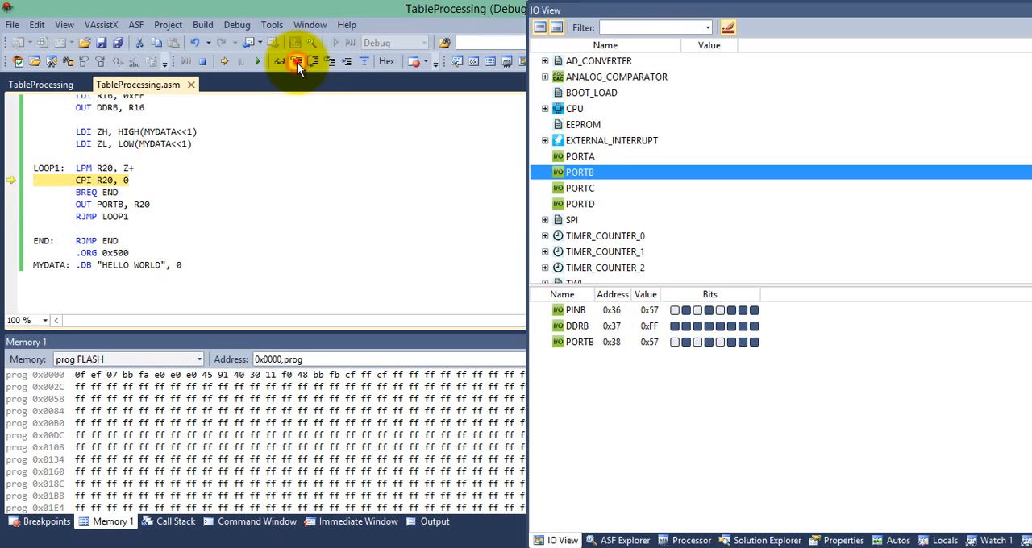
pyautogui.click(298, 61)
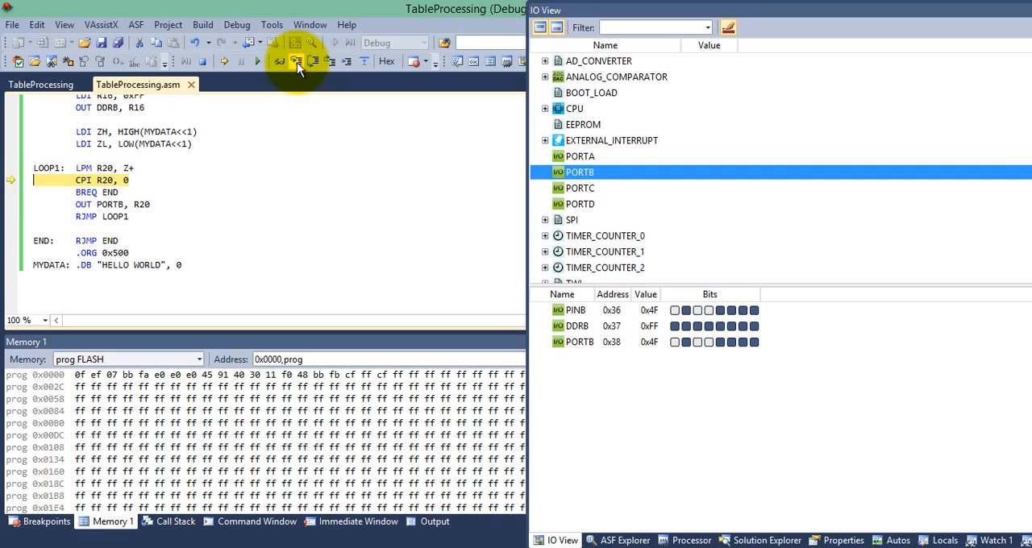
pyautogui.click(297, 61)
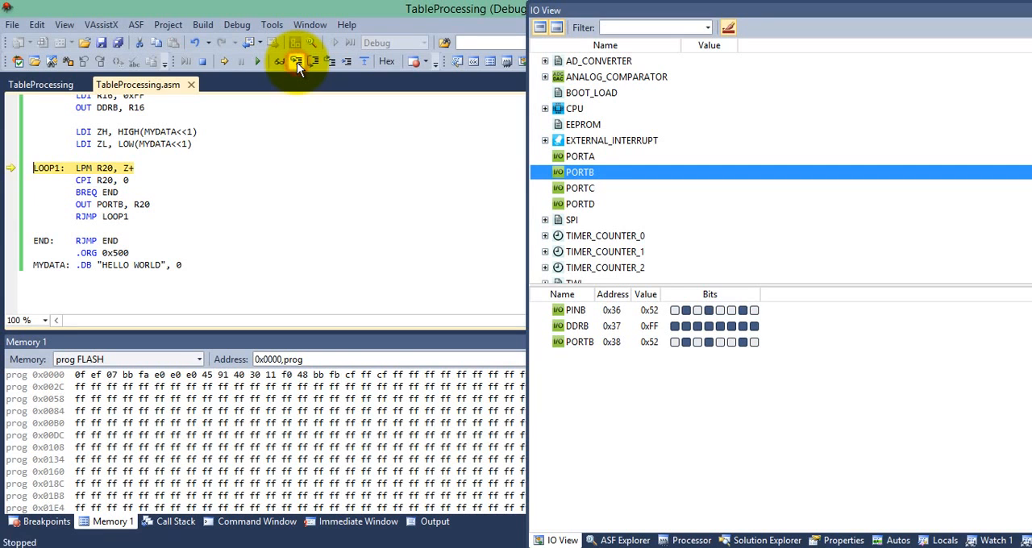
pyautogui.click(296, 62)
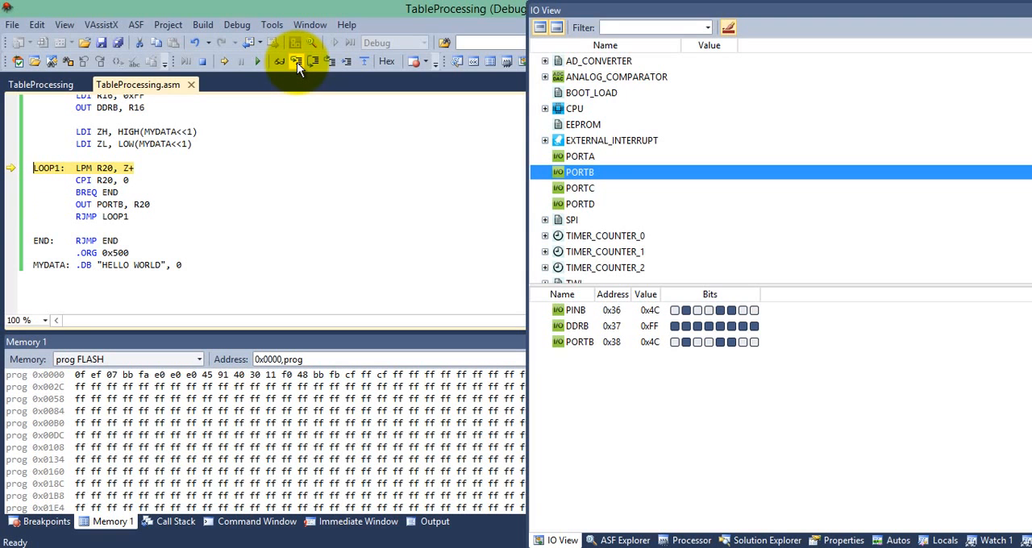
pyautogui.click(296, 61)
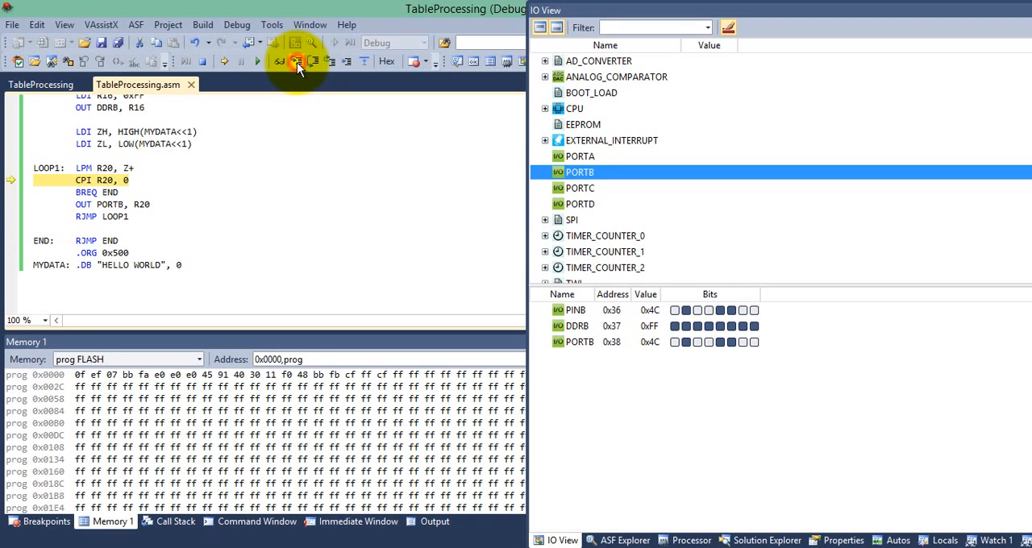
pyautogui.click(297, 62)
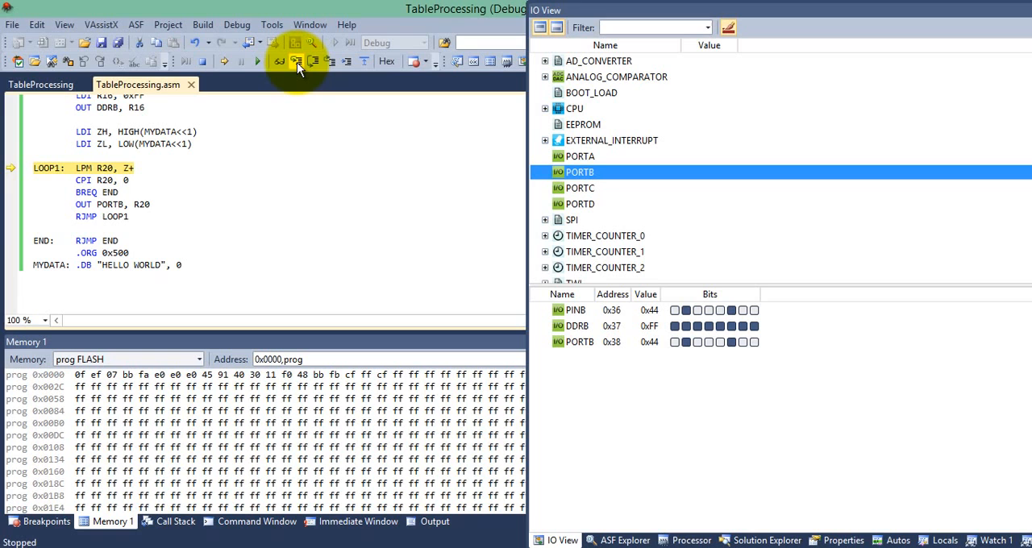
pyautogui.click(296, 61)
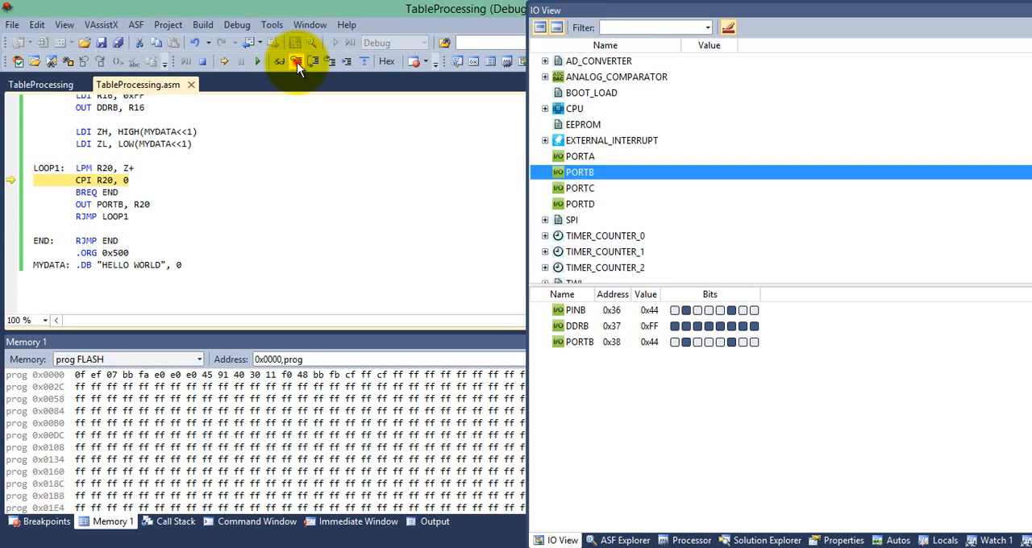
# Step once more so BREQ branches to END: RJMP END with PORTB still 0x44.
pyautogui.click(296, 62)
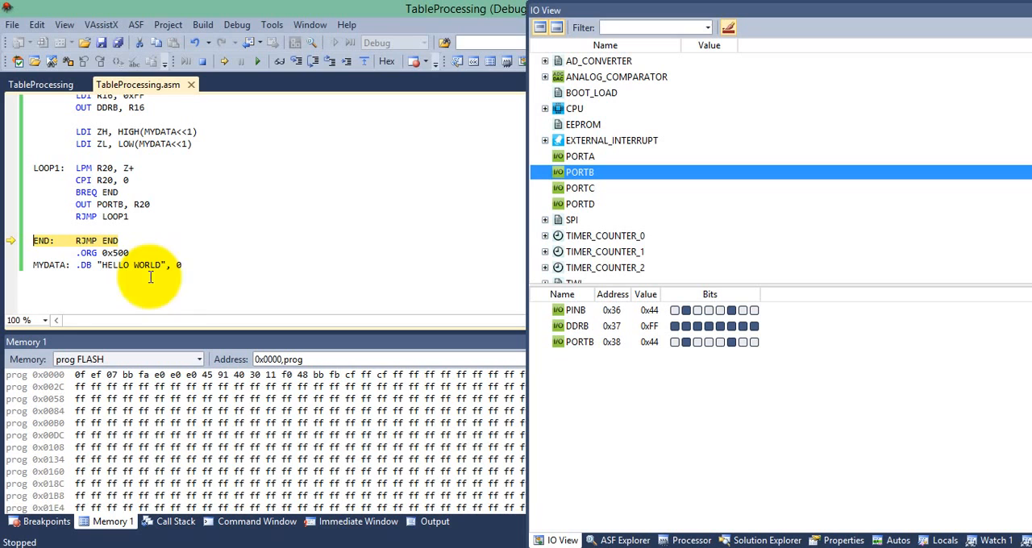
pyautogui.moveTo(172, 232)
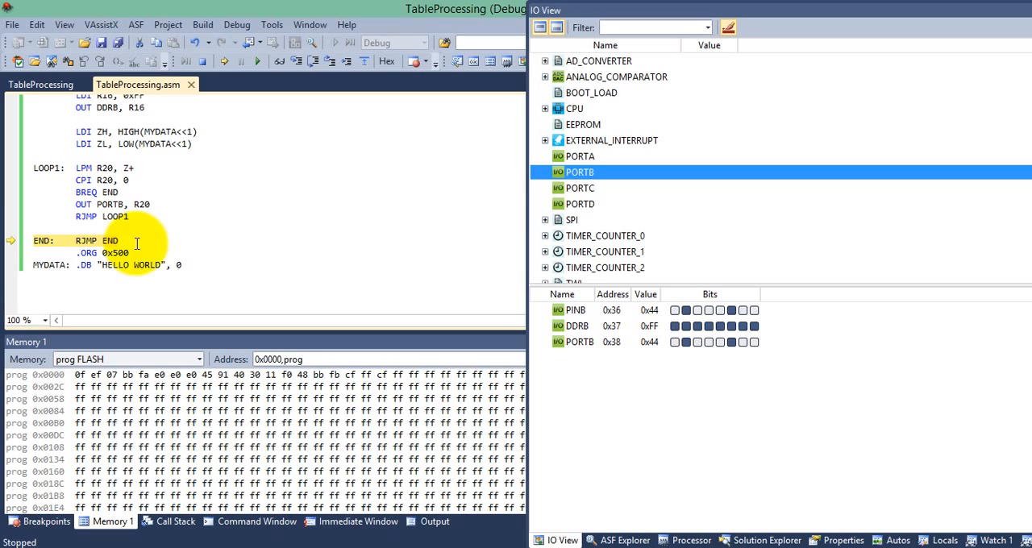
pyautogui.moveTo(230, 170)
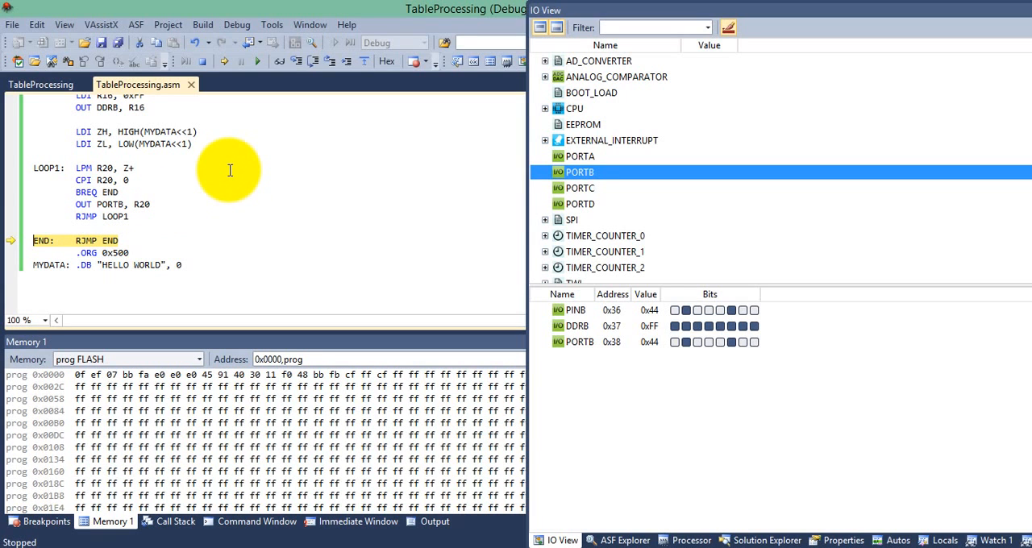